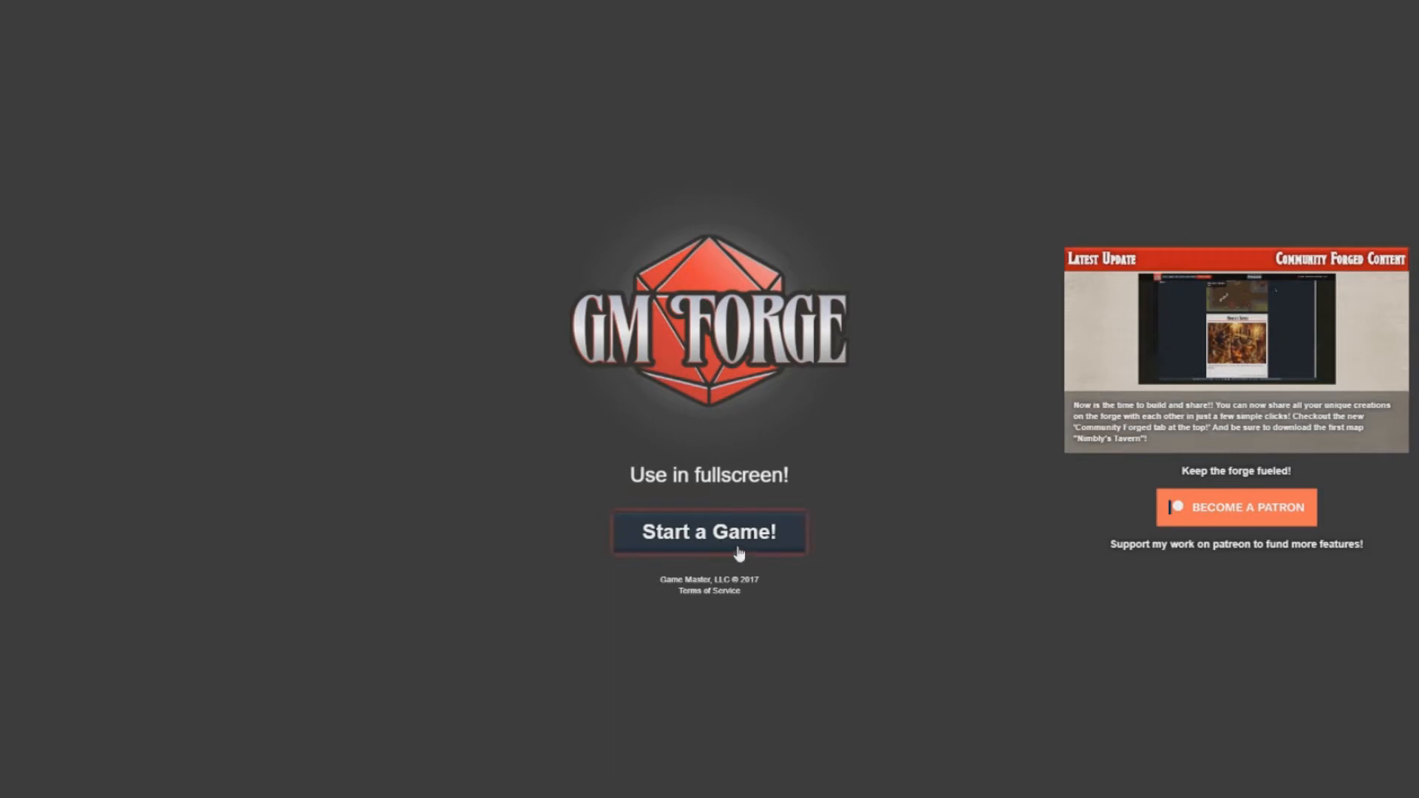
Step: Create a new game from the D&D 5th edition sample, named 'New World'
{"action": "left_click", "coordinate": [708, 532]}
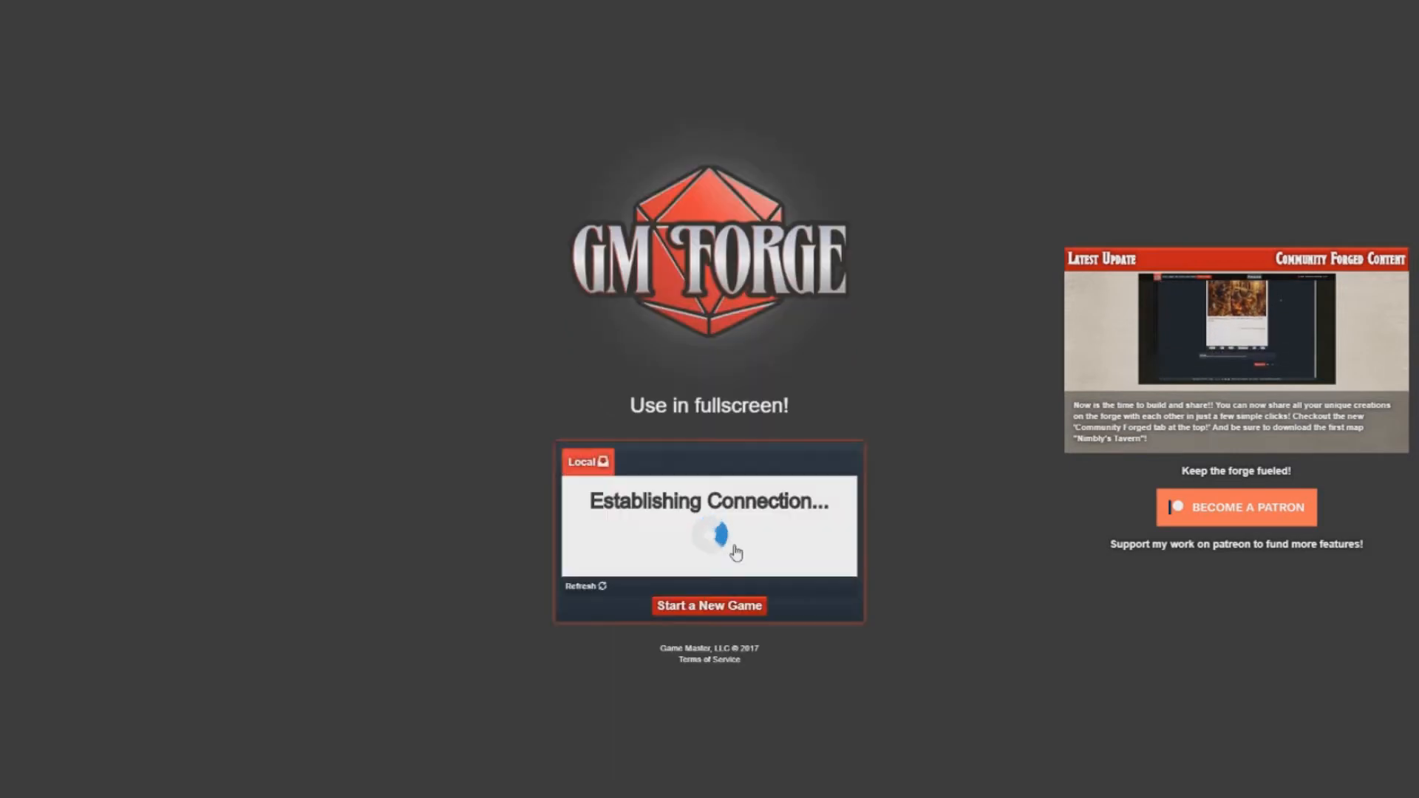
{"action": "left_click", "coordinate": [709, 606]}
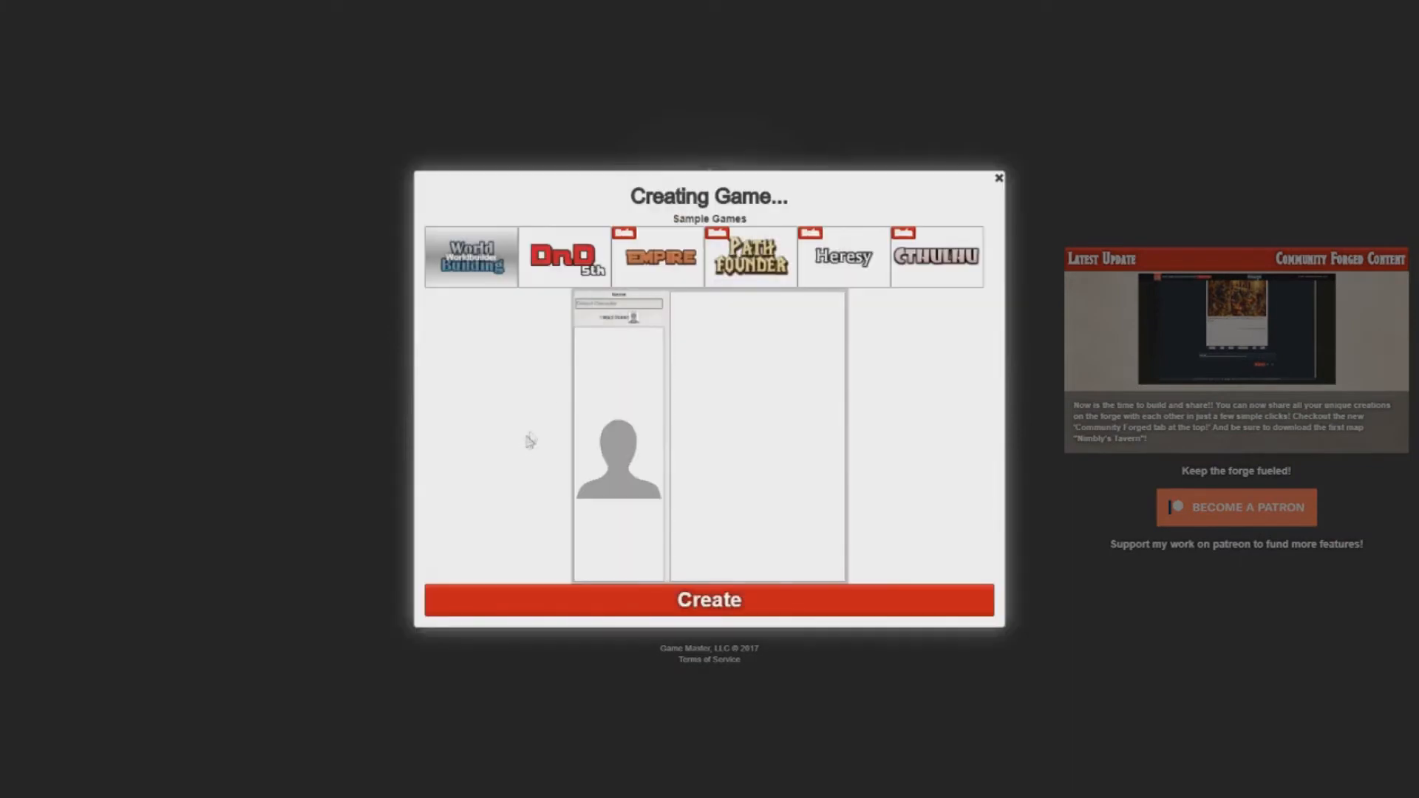
{"action": "left_click", "coordinate": [657, 257]}
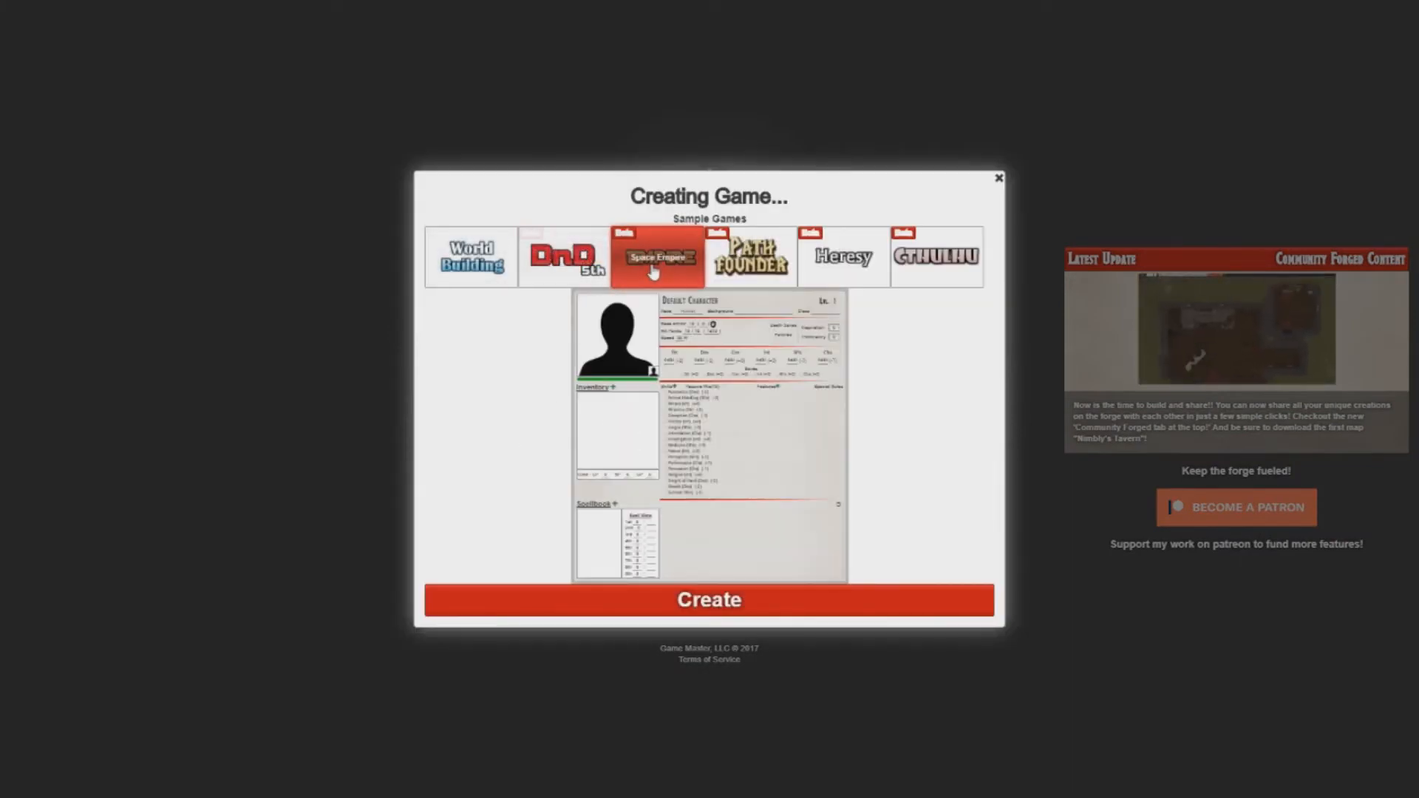
{"action": "left_click", "coordinate": [749, 257]}
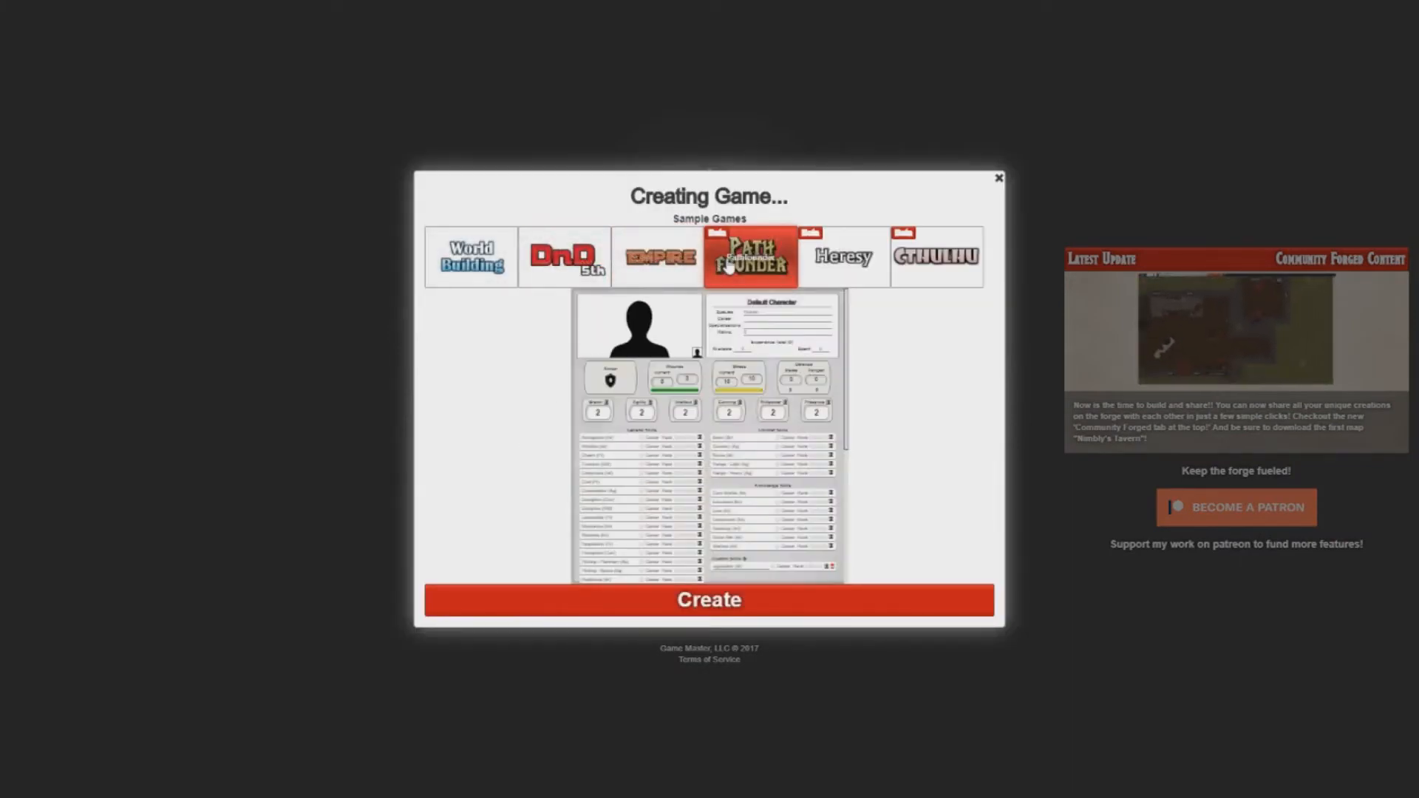
{"action": "left_click", "coordinate": [564, 257]}
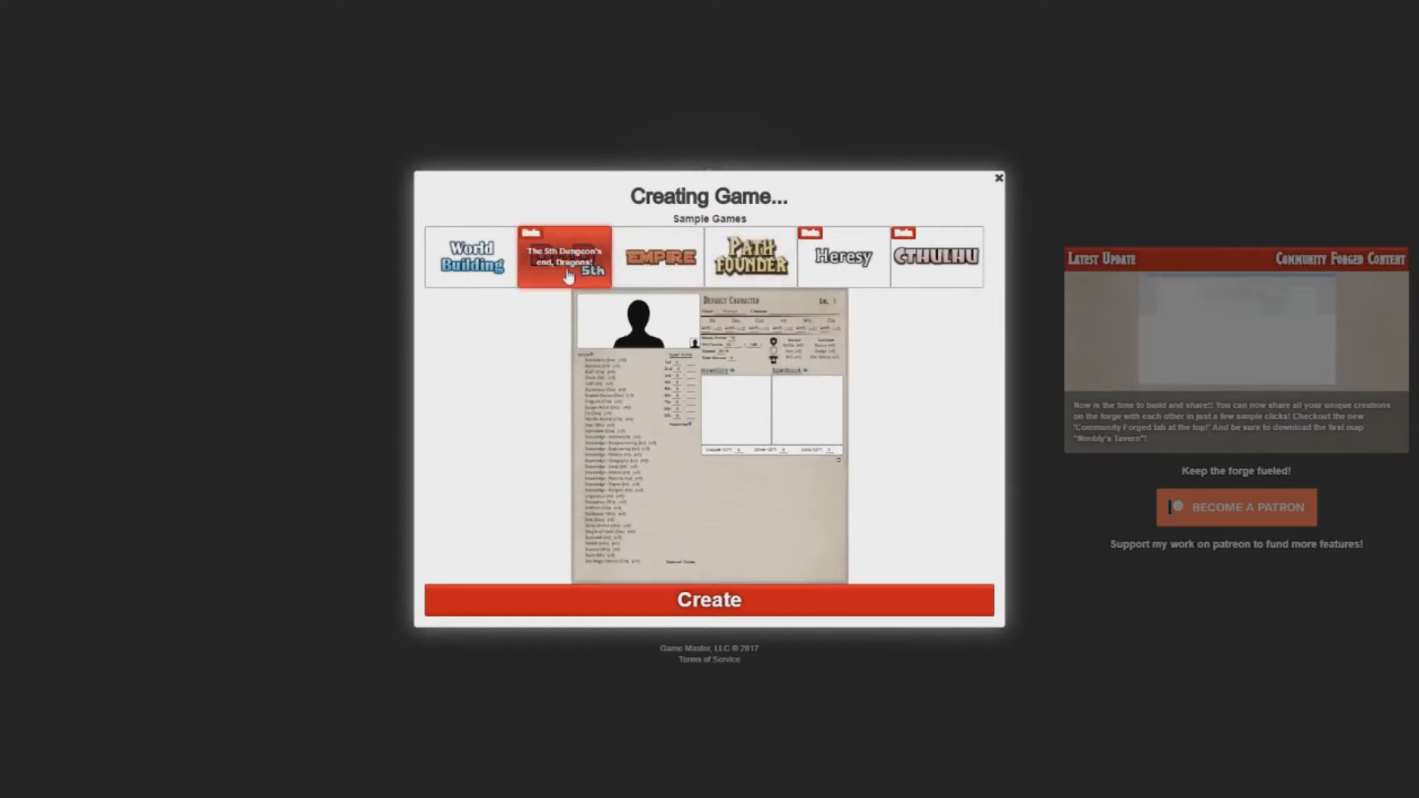
{"action": "left_click", "coordinate": [564, 257]}
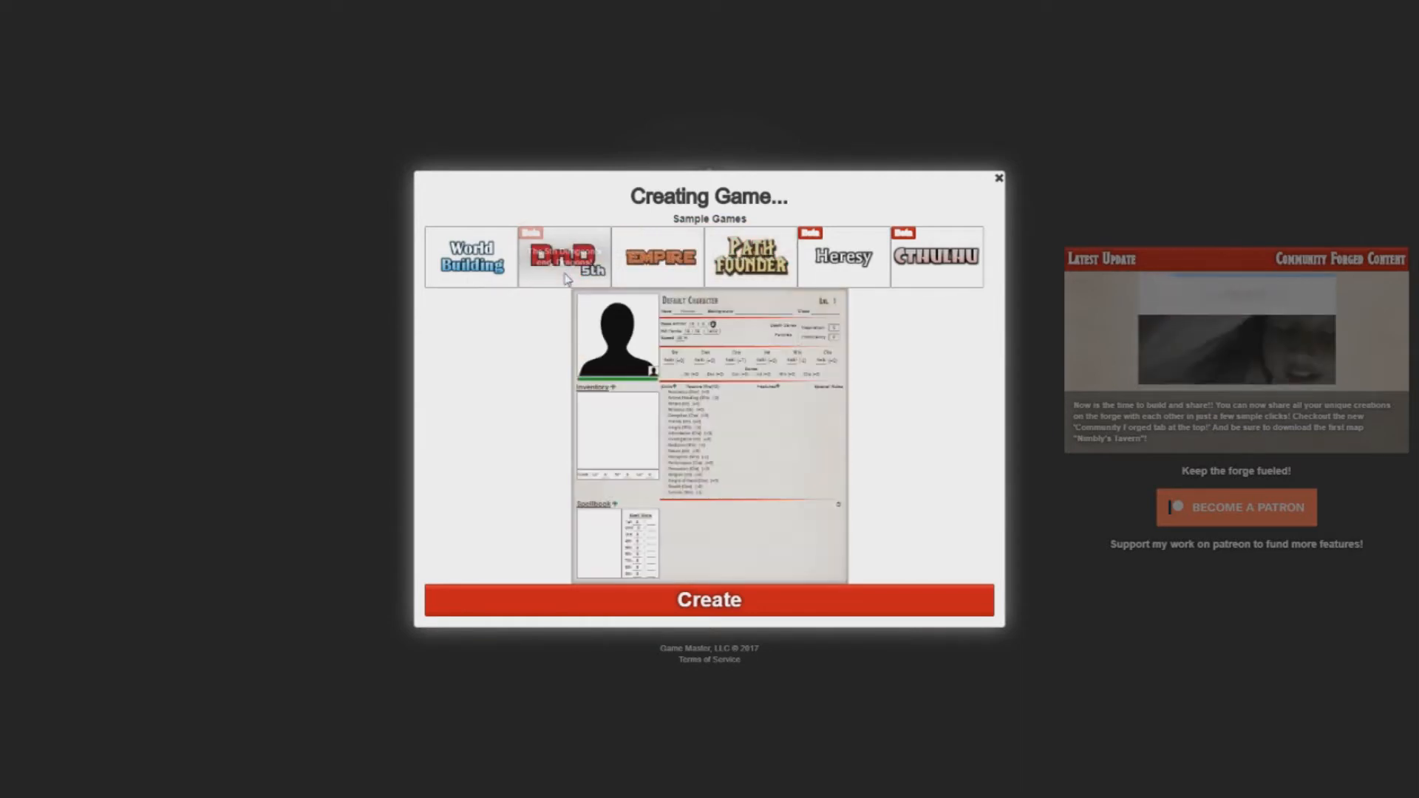
{"action": "left_click", "coordinate": [708, 599]}
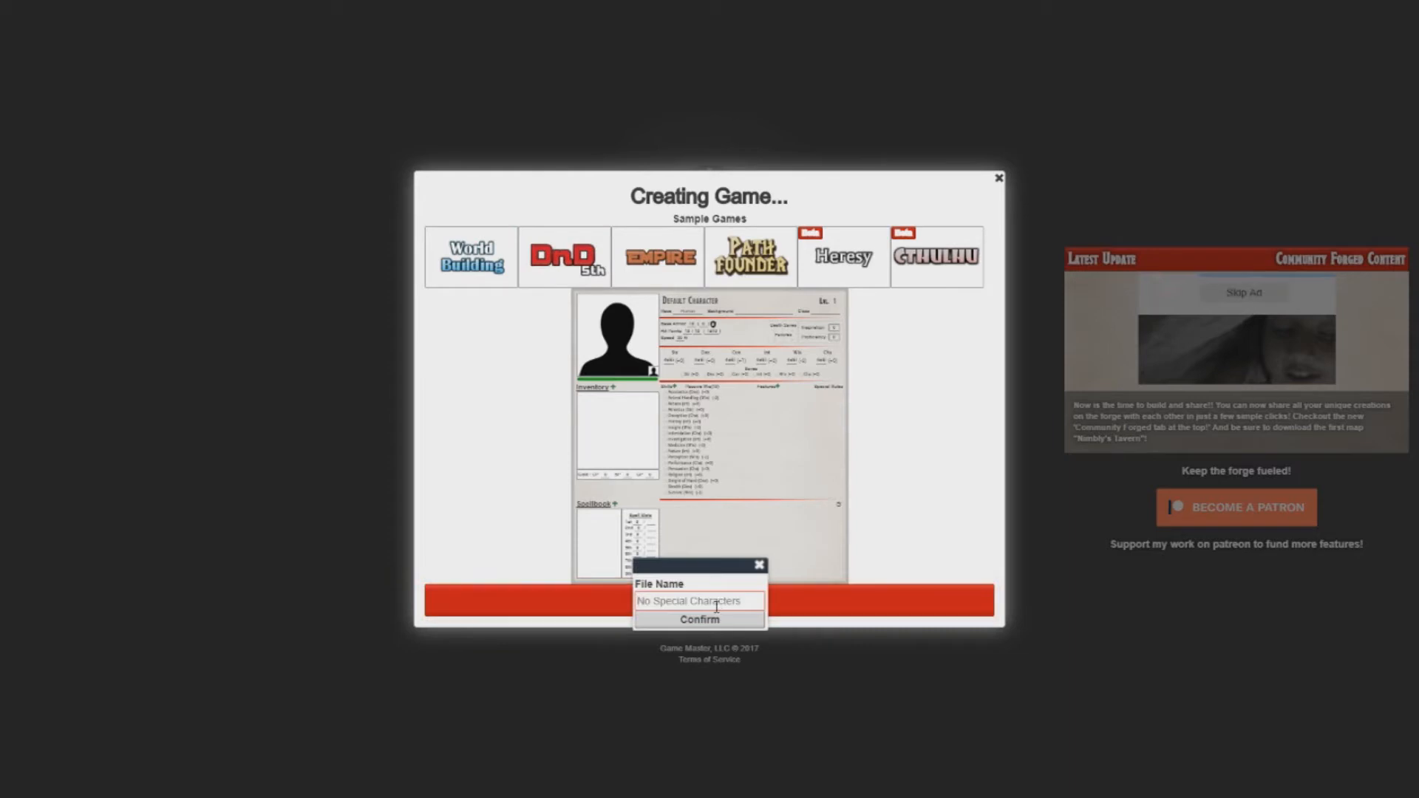
{"action": "type", "text": "New World"}
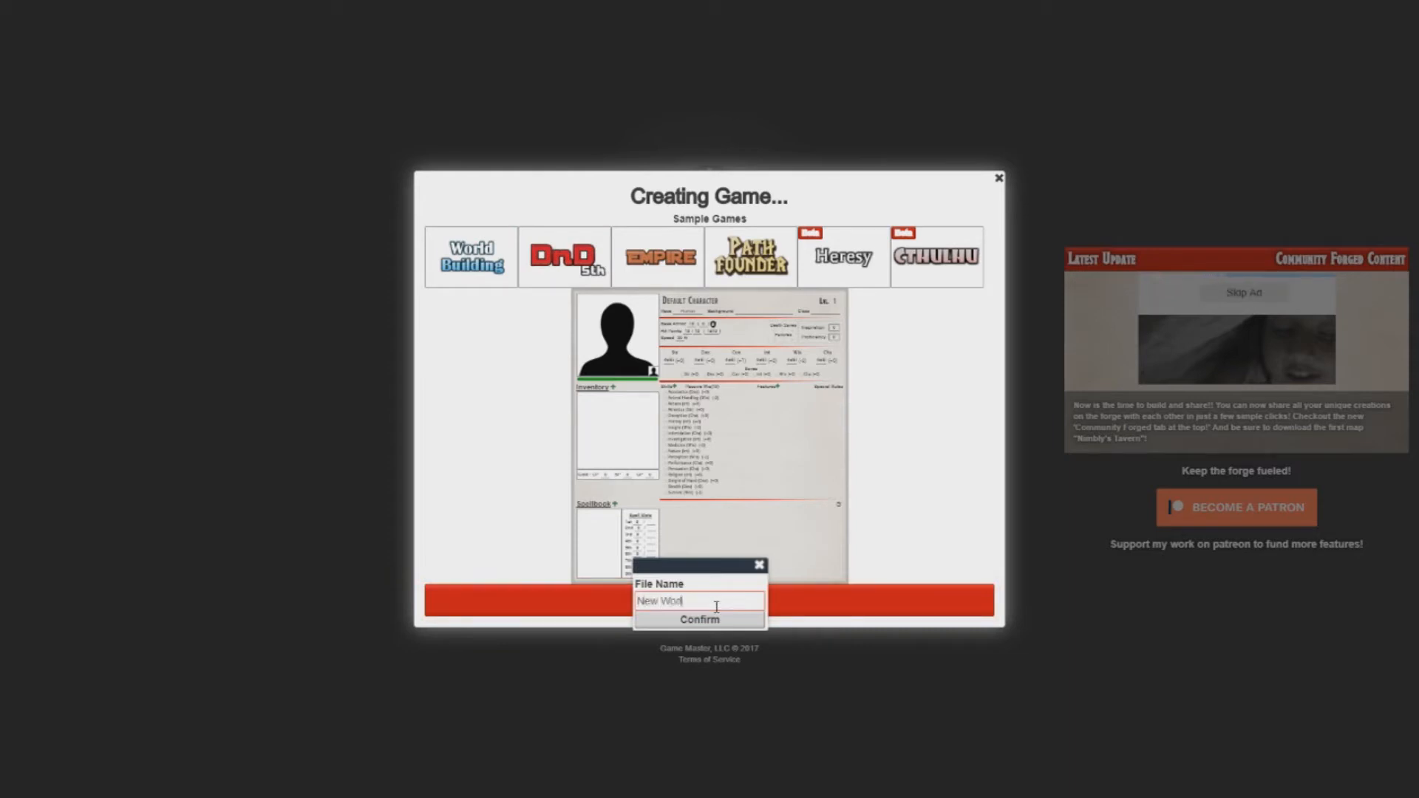
{"action": "left_click", "coordinate": [698, 620]}
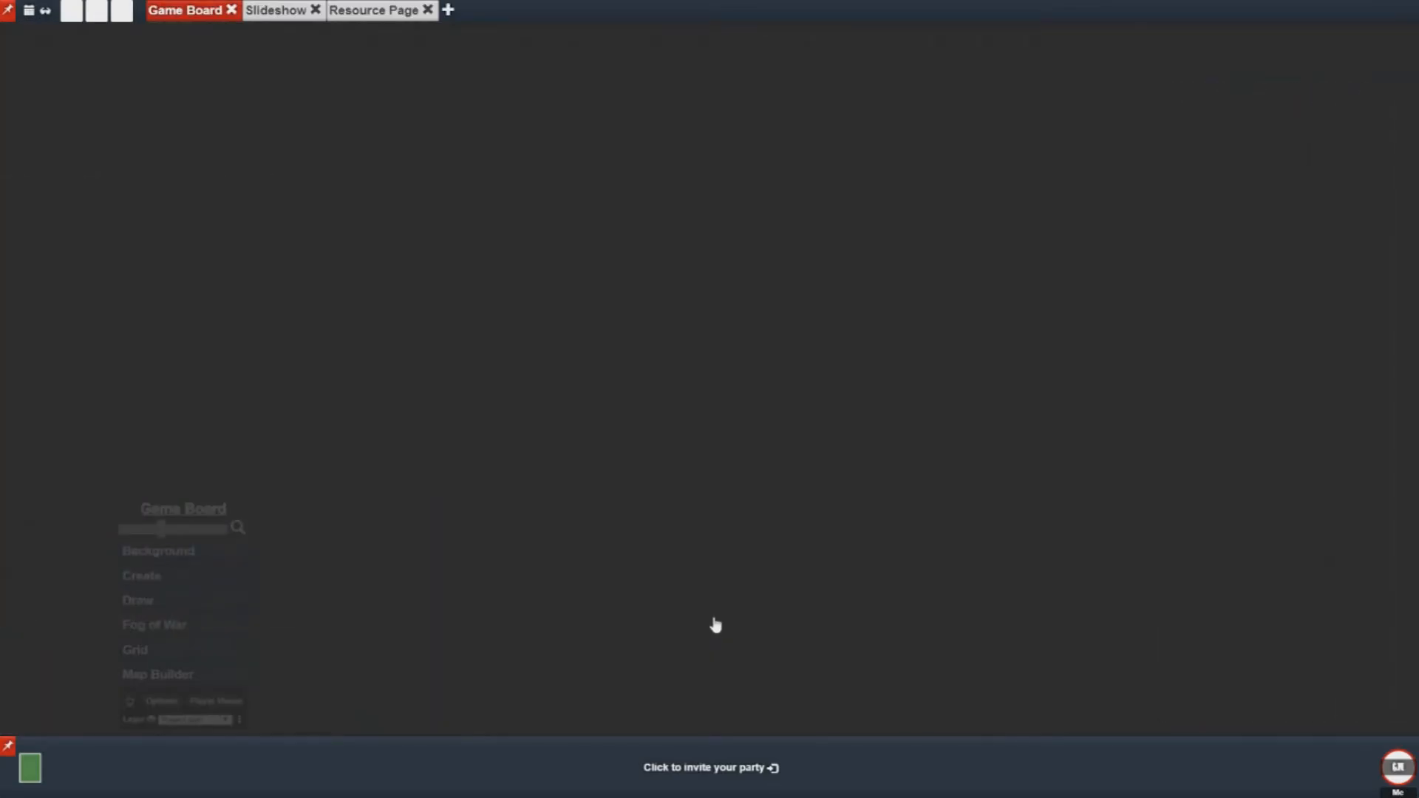
{"action": "mouse_move", "coordinate": [715, 624]}
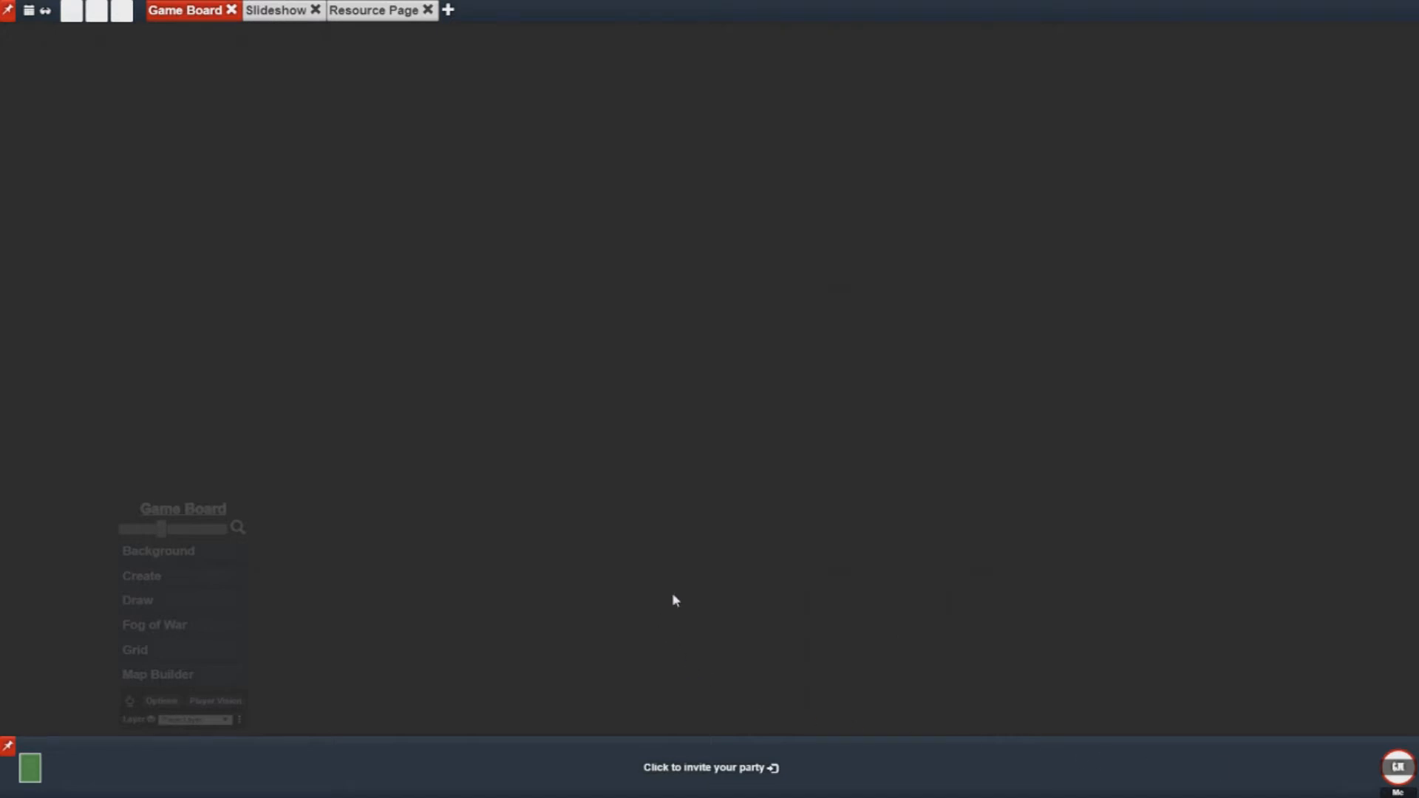
{"action": "mouse_move", "coordinate": [164, 310]}
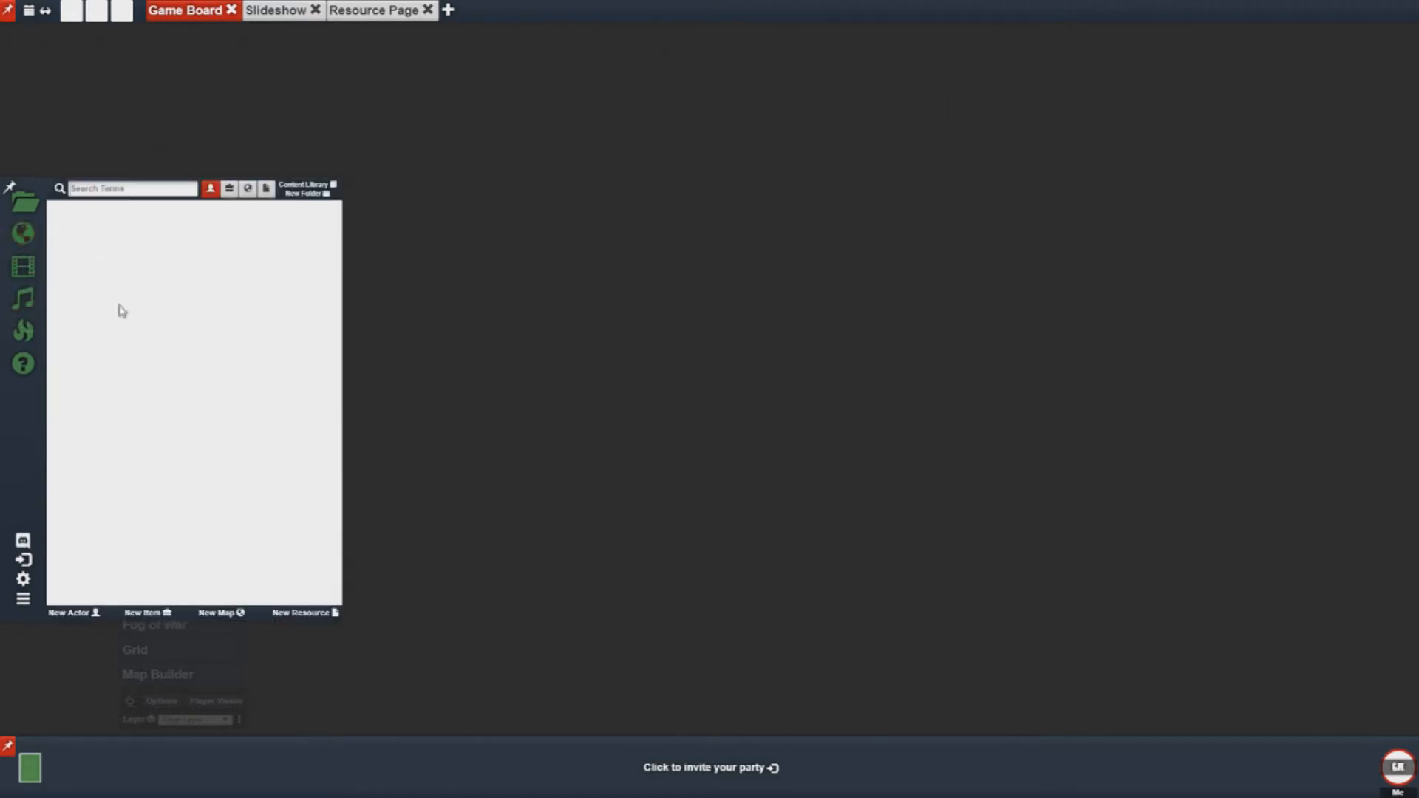
{"action": "mouse_move", "coordinate": [160, 412]}
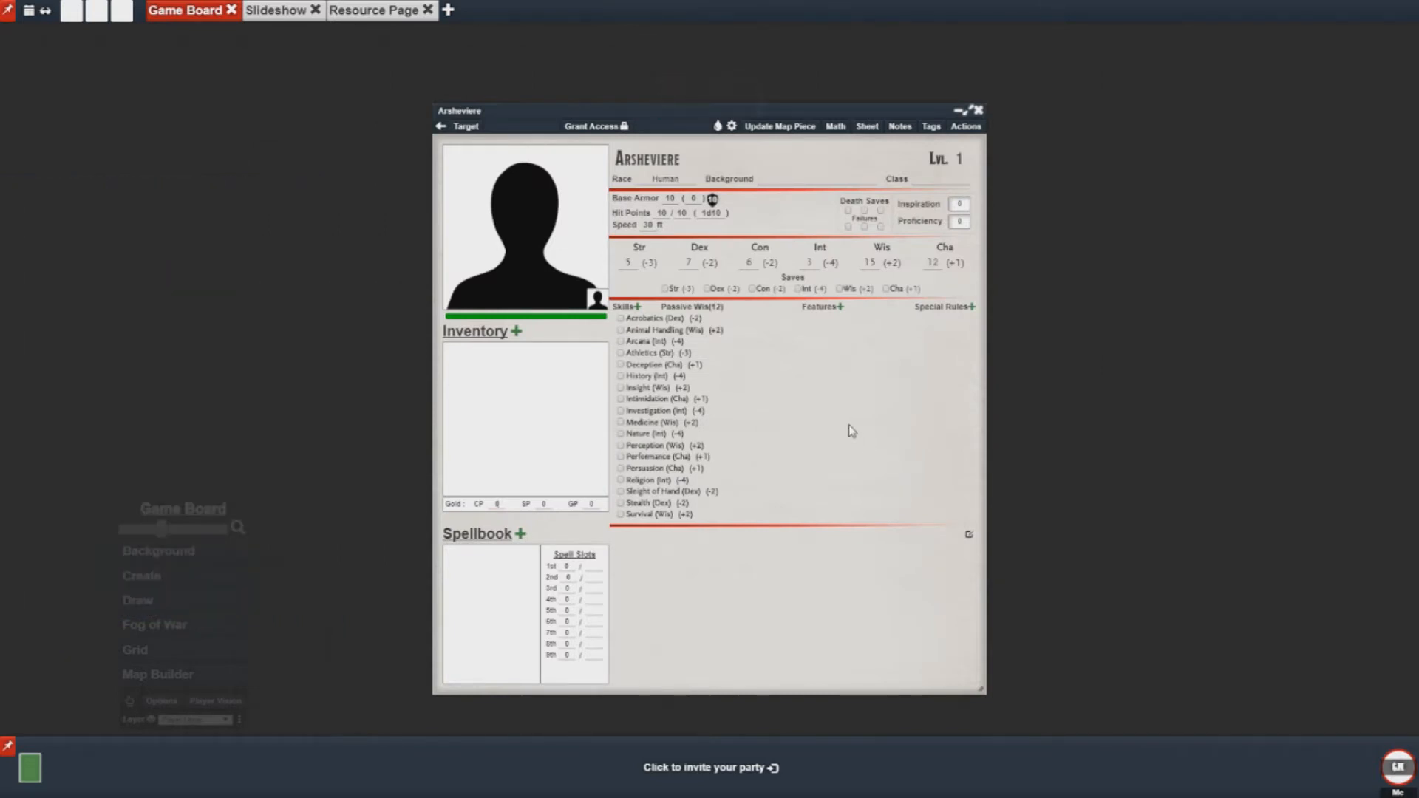
{"action": "mouse_move", "coordinate": [668, 257]}
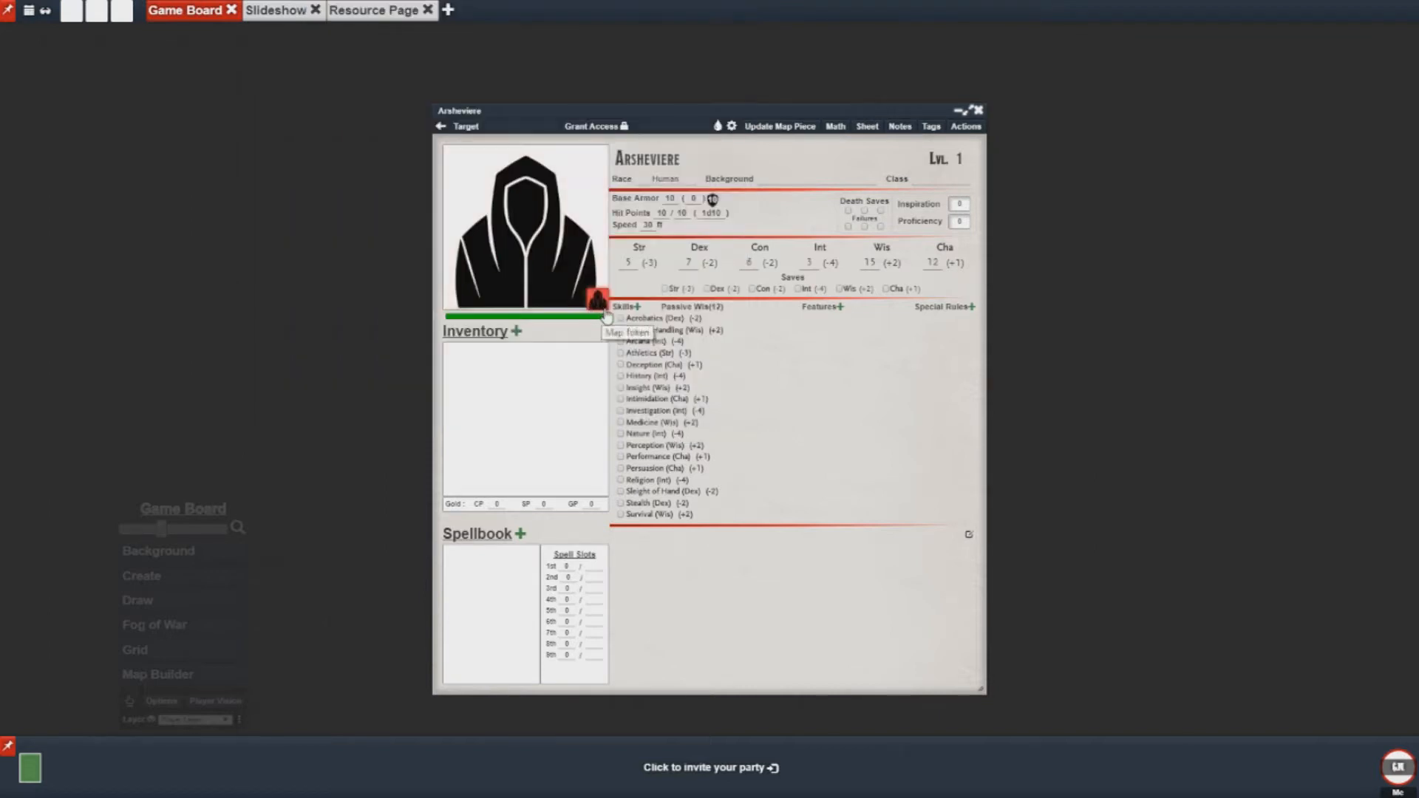
Step: Set Arsheviere's map token image from the sheet's Map Token icon
{"action": "left_click", "coordinate": [598, 298]}
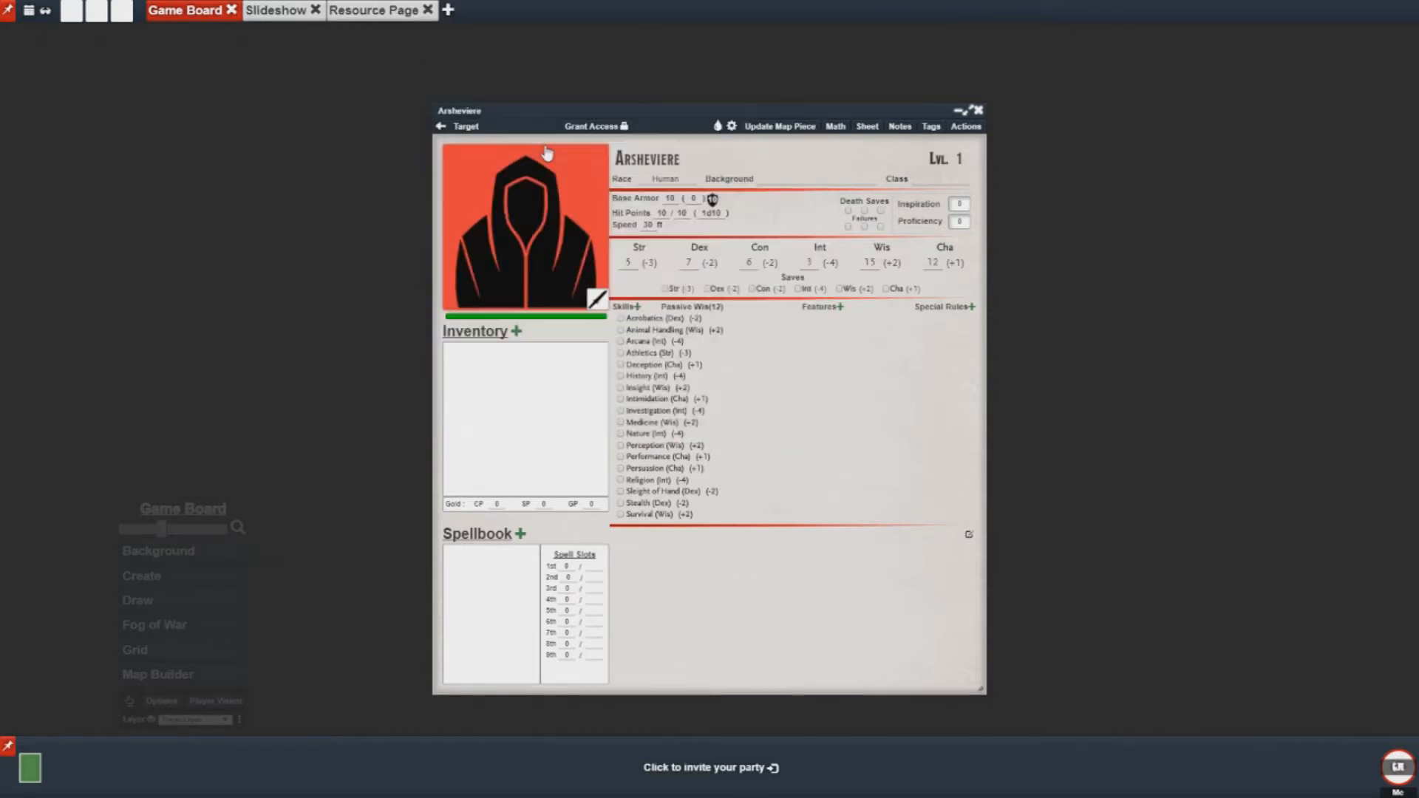
{"action": "mouse_move", "coordinate": [596, 301]}
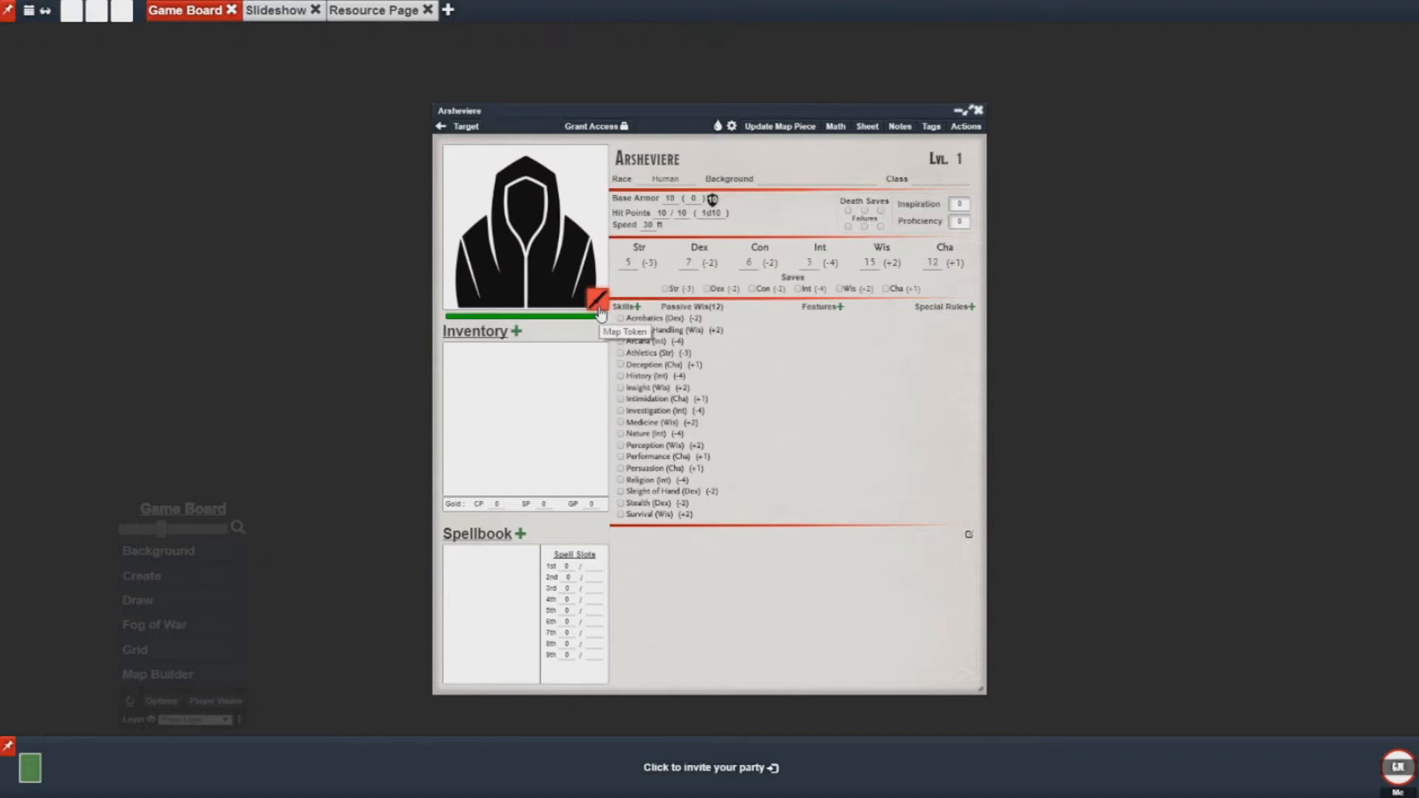
{"action": "mouse_move", "coordinate": [524, 328]}
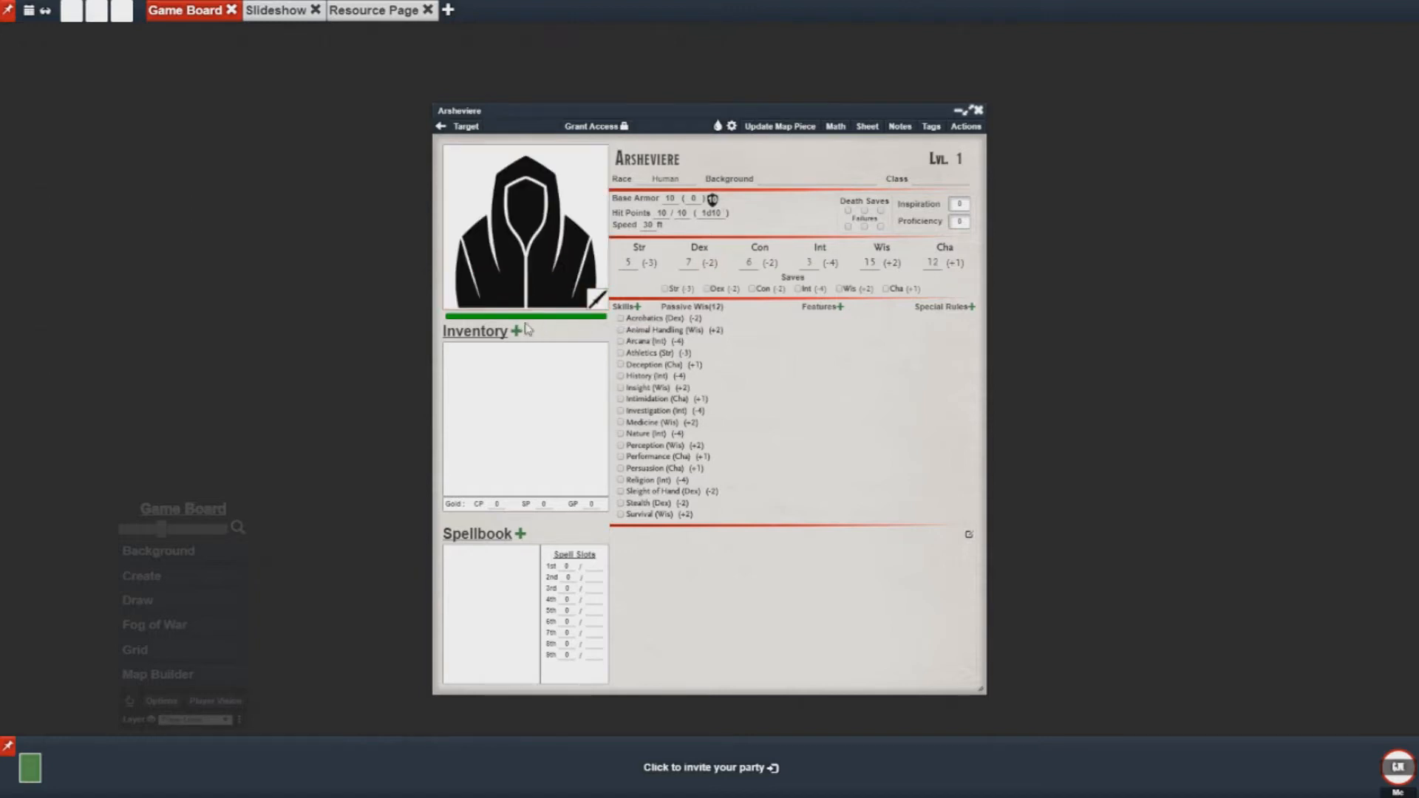
{"action": "mouse_move", "coordinate": [540, 331]}
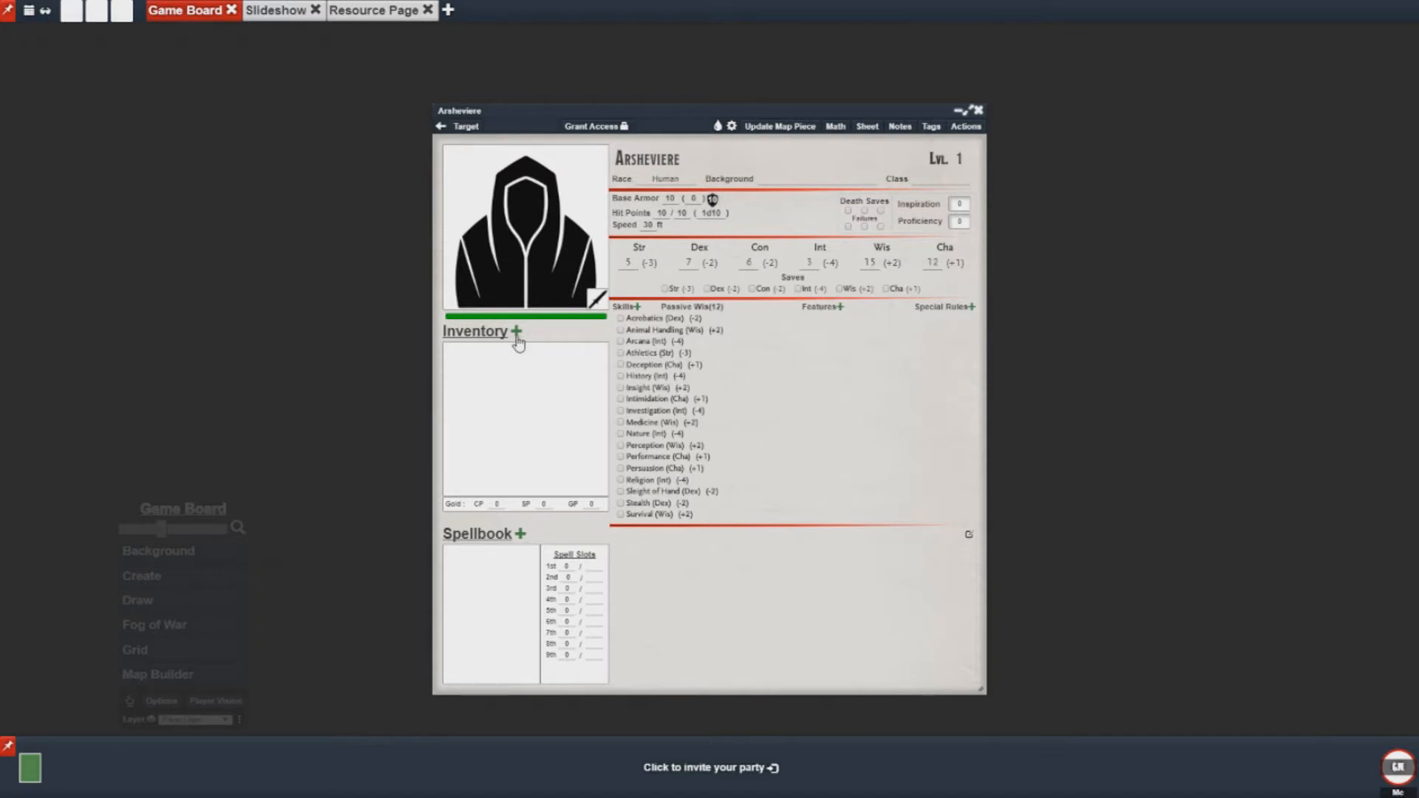
Step: Add a Dagger to the inventory and enter its weapon damage, 1d6+2
{"action": "left_click", "coordinate": [515, 331]}
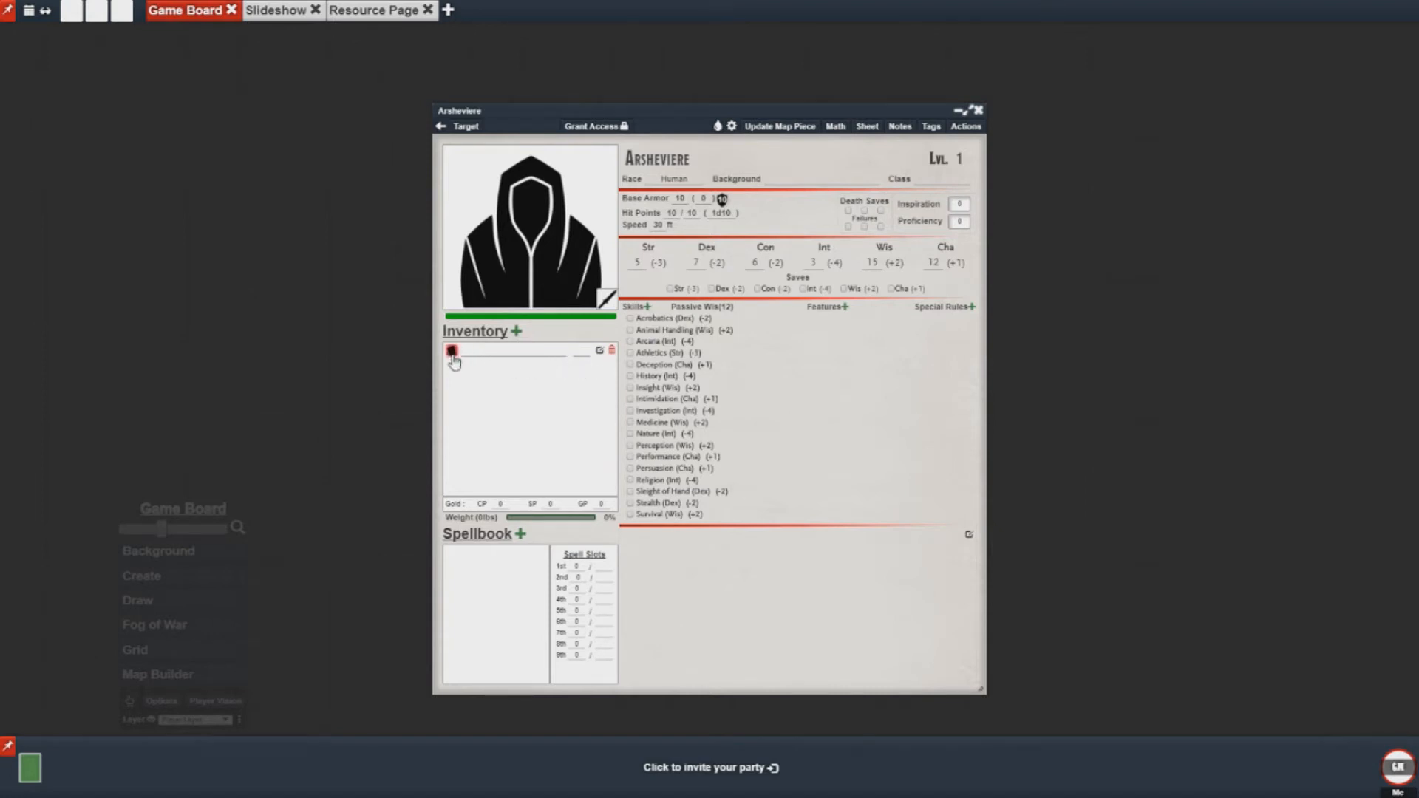
{"action": "left_click", "coordinate": [452, 351]}
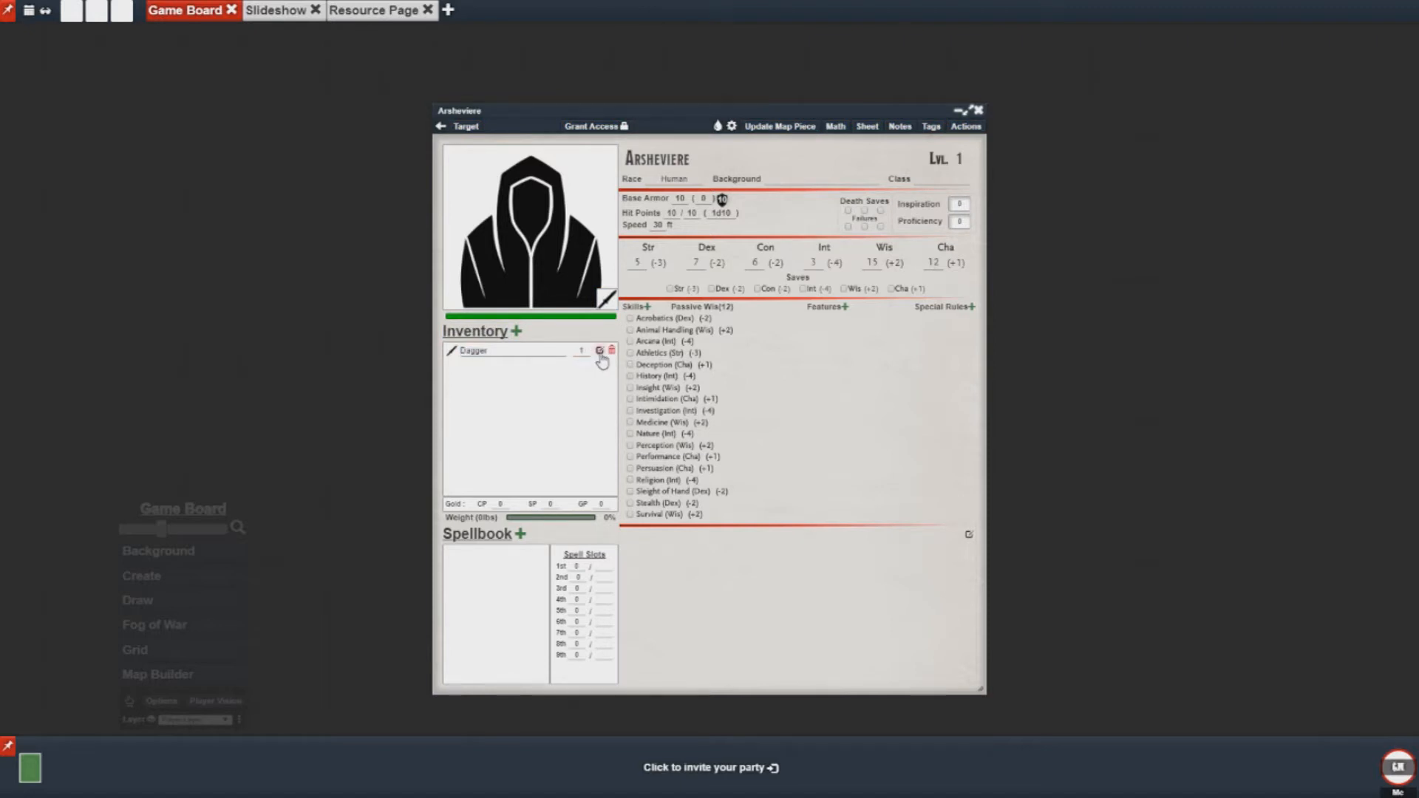
{"action": "left_click", "coordinate": [598, 351]}
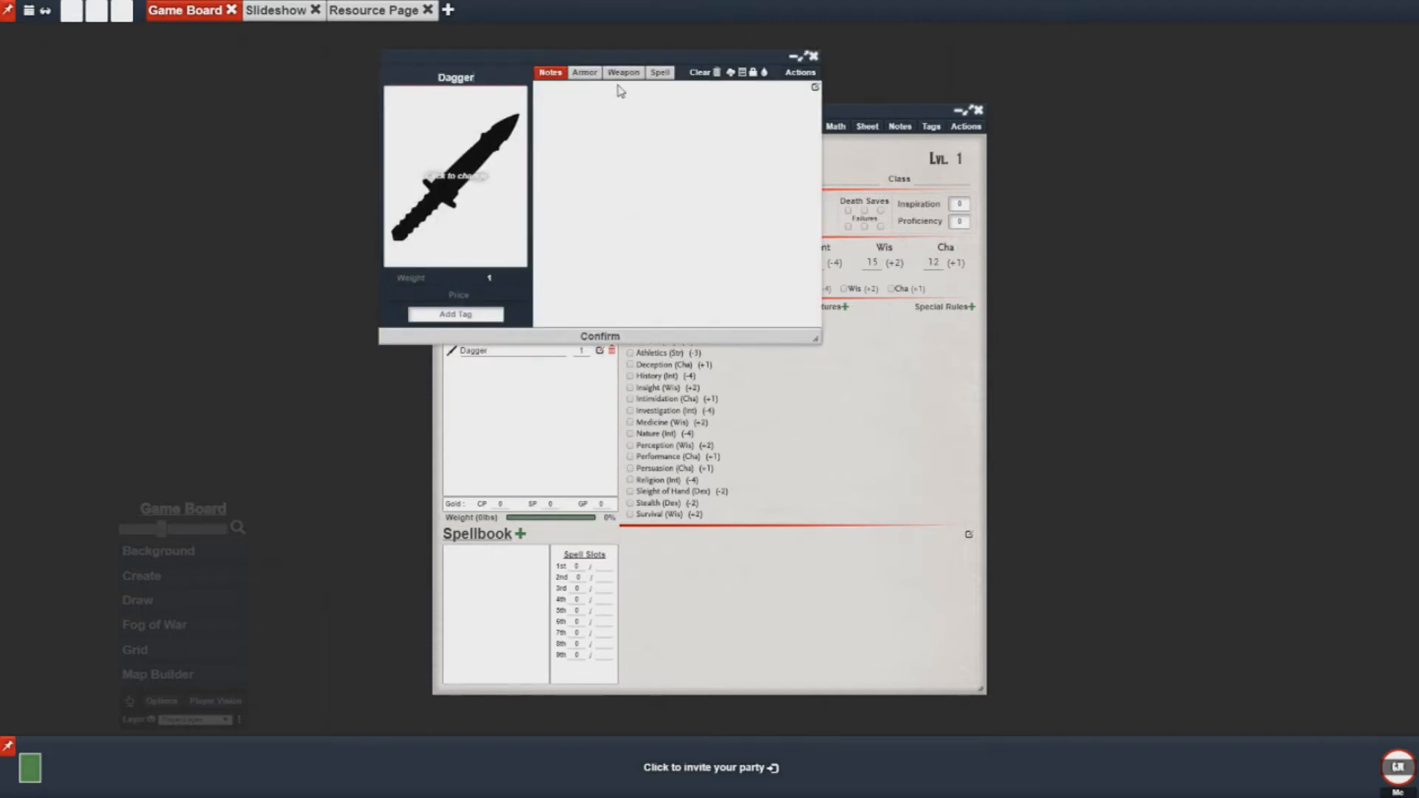
{"action": "mouse_move", "coordinate": [622, 73]}
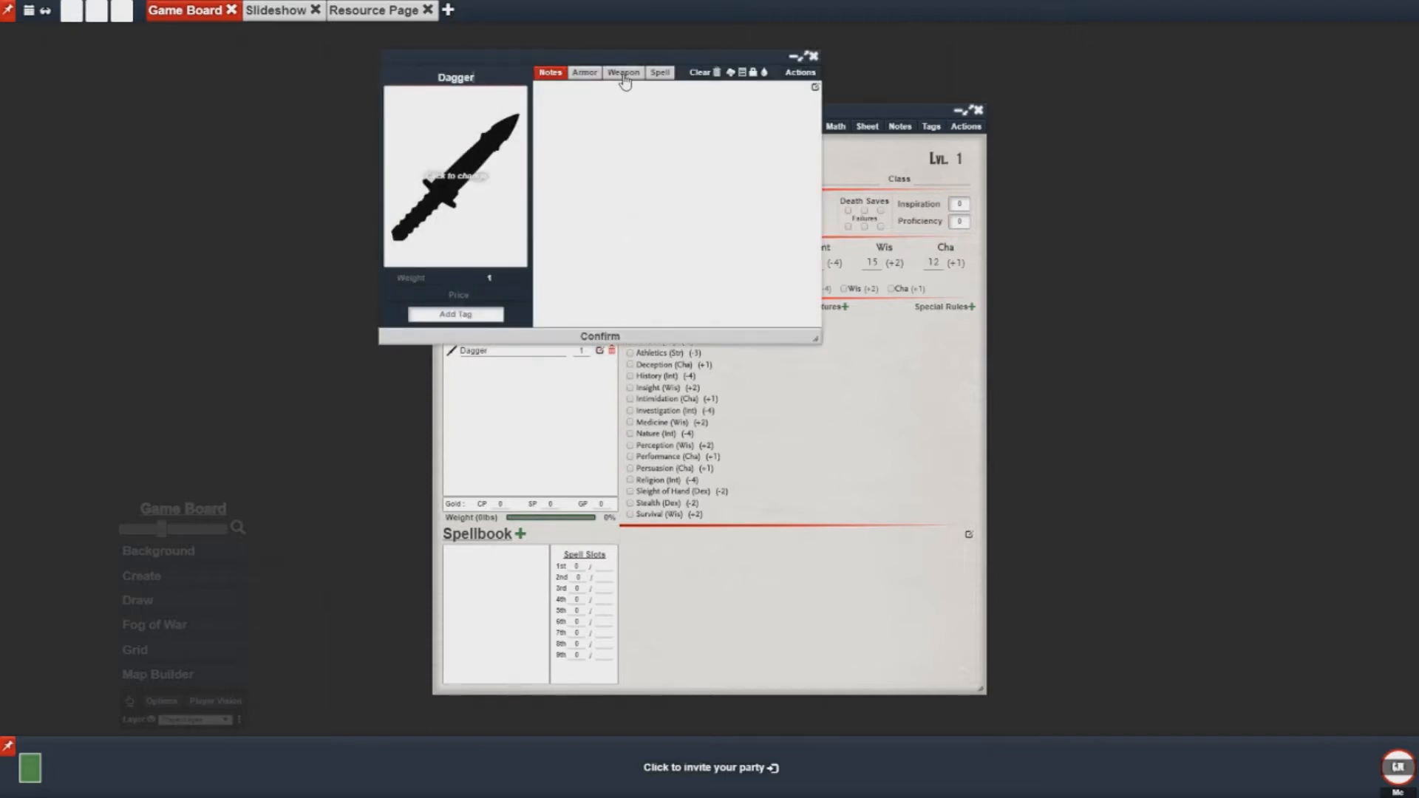
{"action": "left_click", "coordinate": [622, 72]}
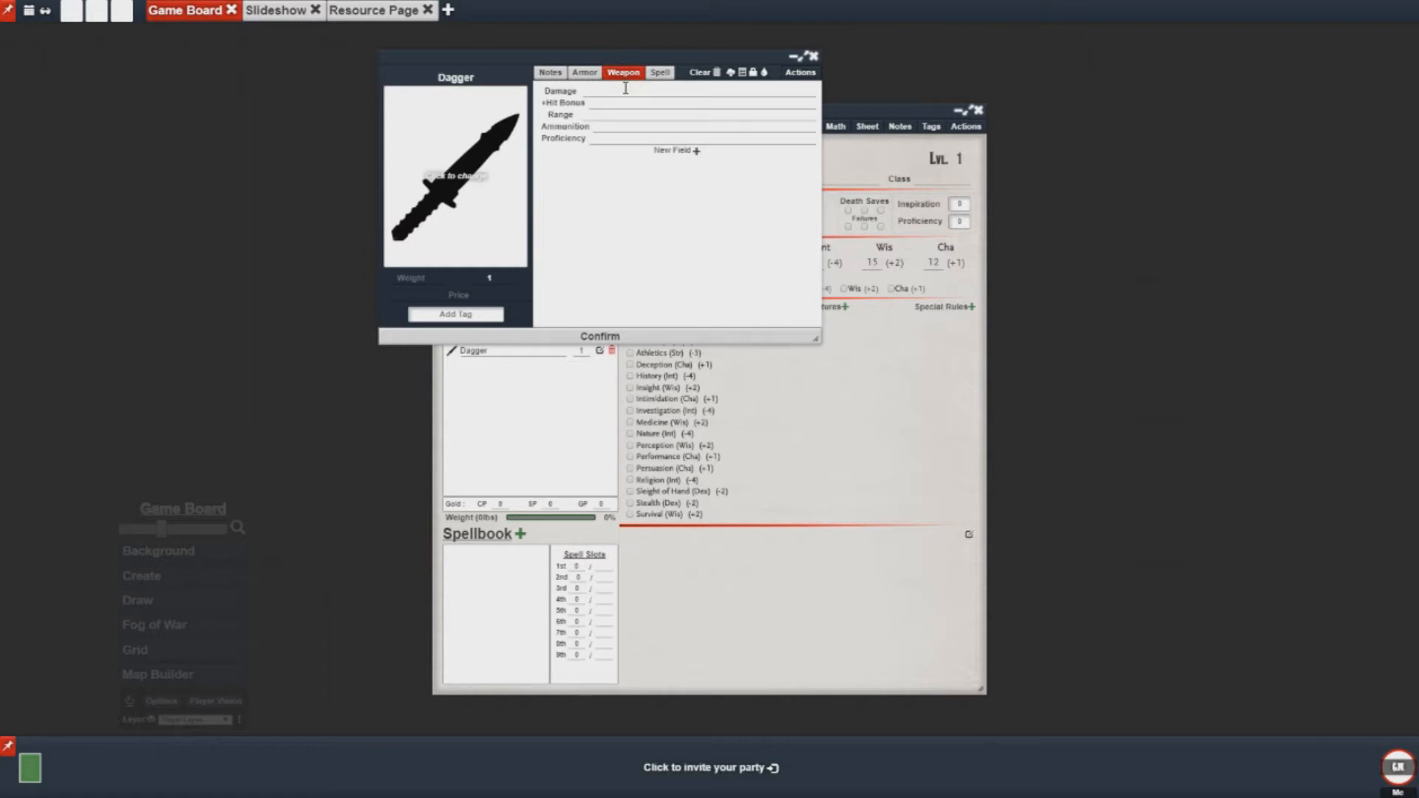
{"action": "type", "text": "1d8"}
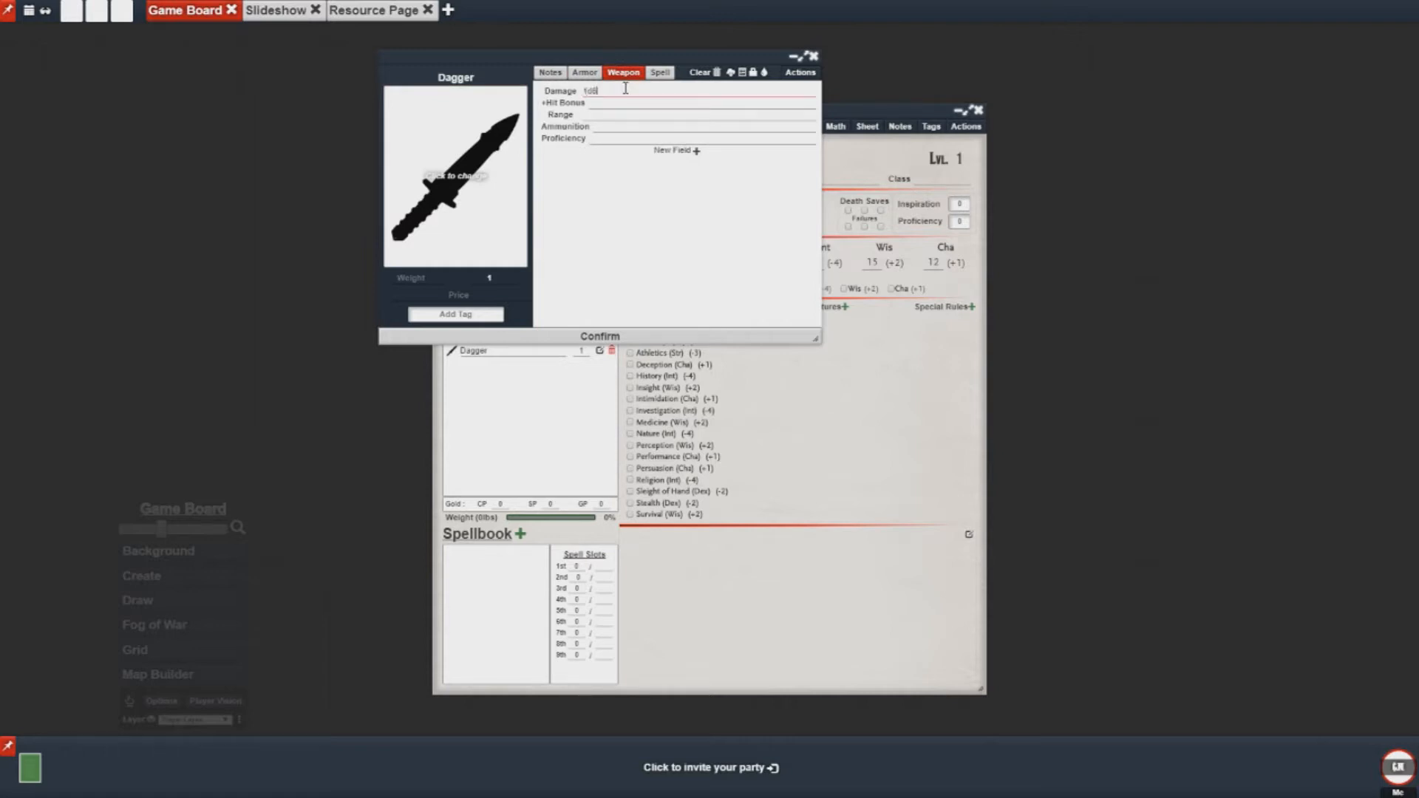
{"action": "type", "text": "+3"}
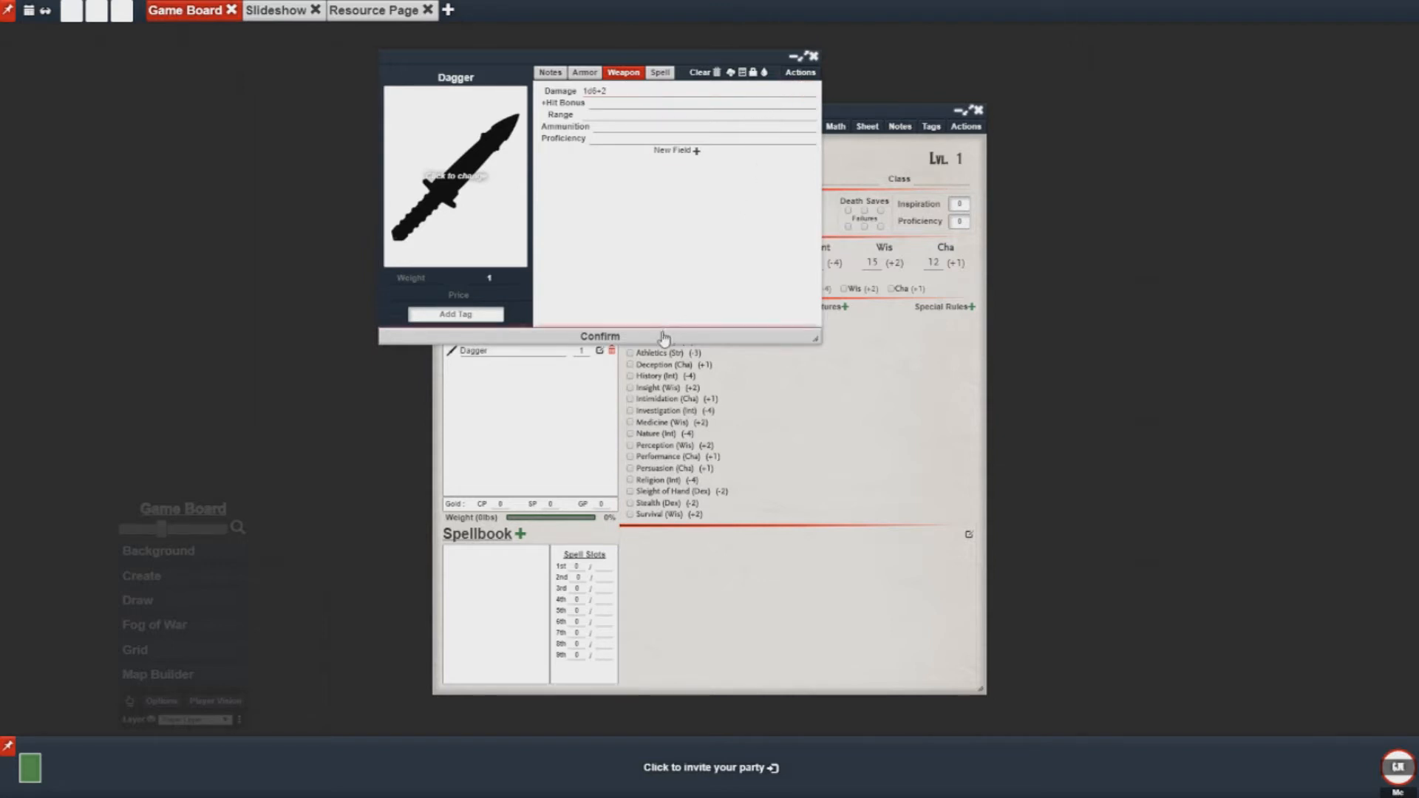
{"action": "left_click", "coordinate": [599, 335]}
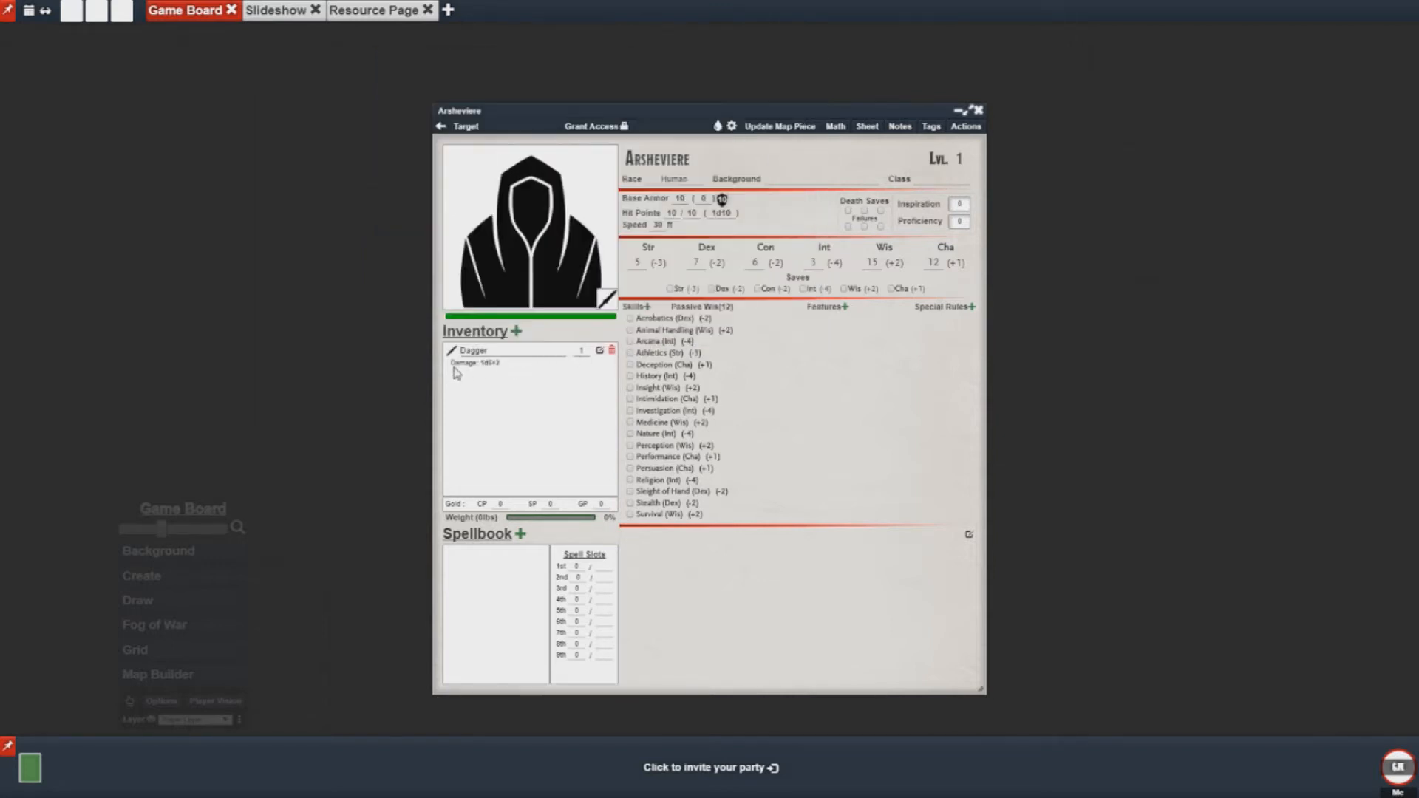
{"action": "left_click", "coordinate": [472, 350]}
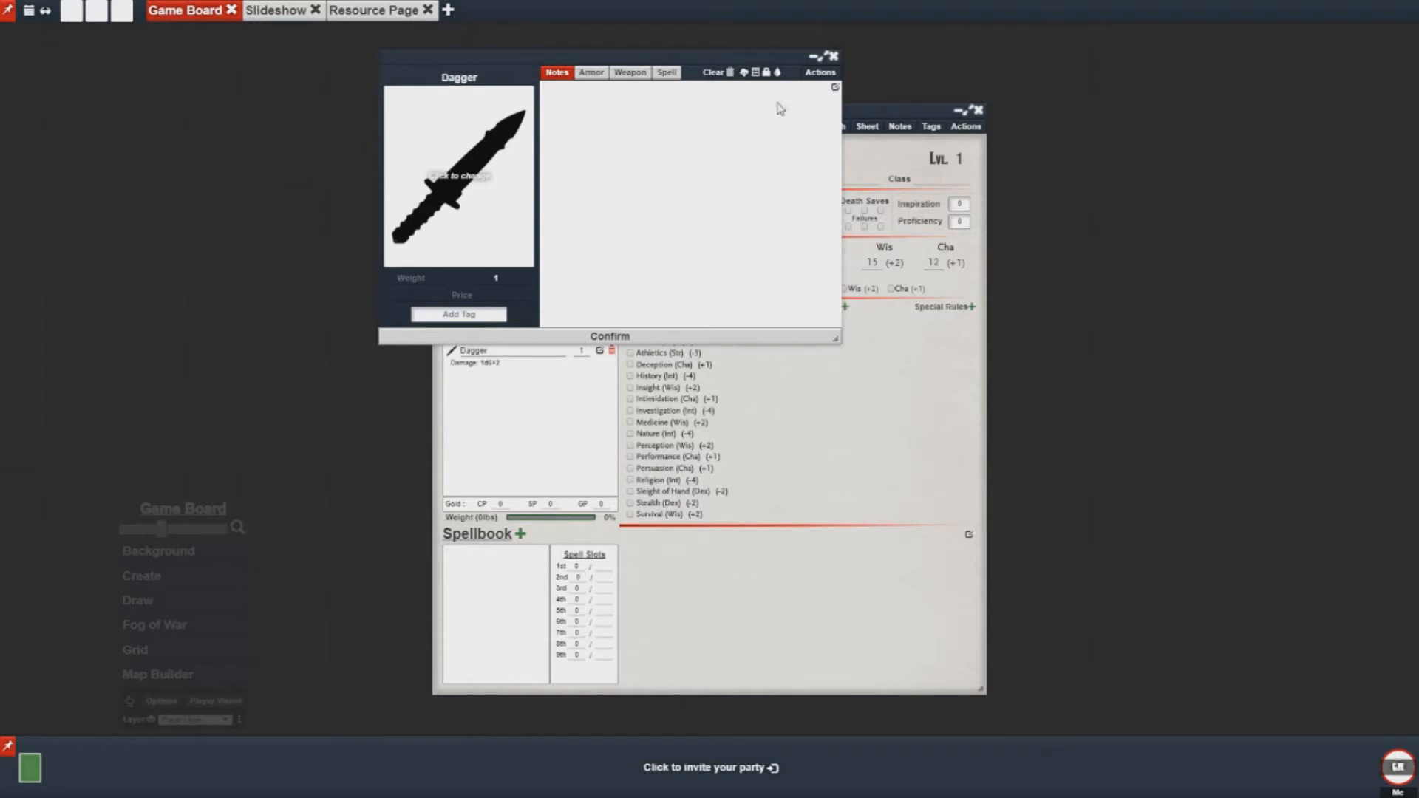
{"action": "left_click", "coordinate": [818, 73]}
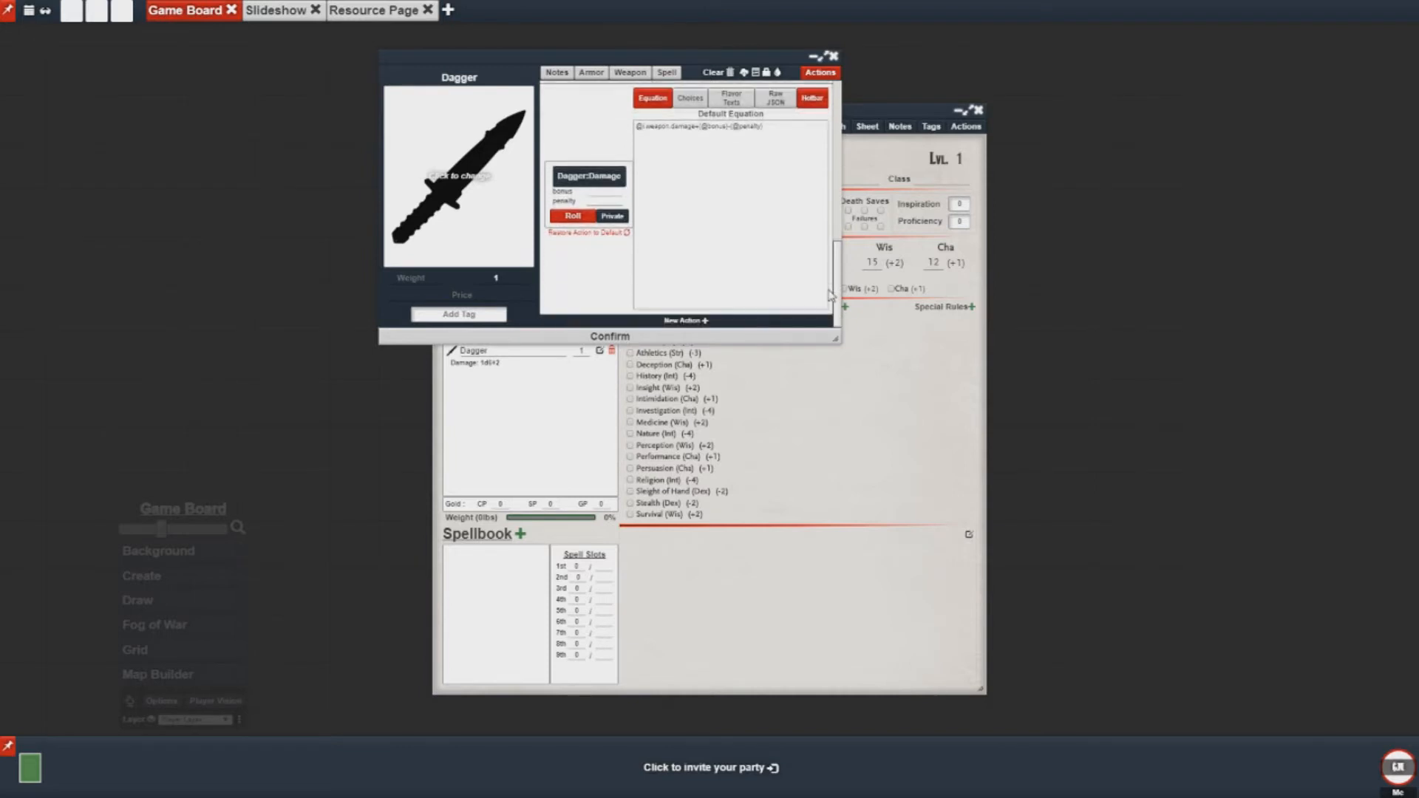
{"action": "mouse_move", "coordinate": [833, 290]}
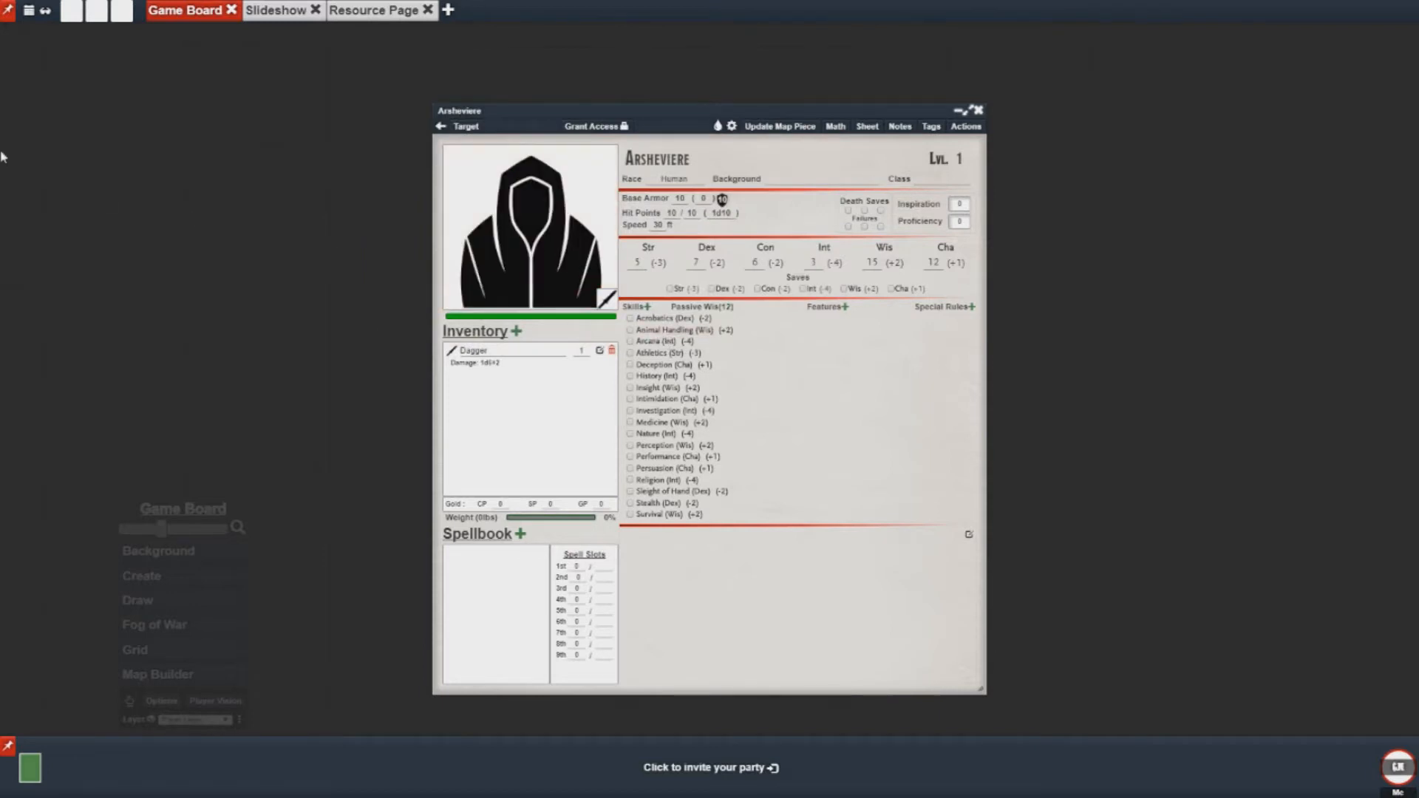
Step: Select Arsheviere's token and roll Dagger damage, posting a total of 4 to chat
{"action": "left_click", "coordinate": [11, 190]}
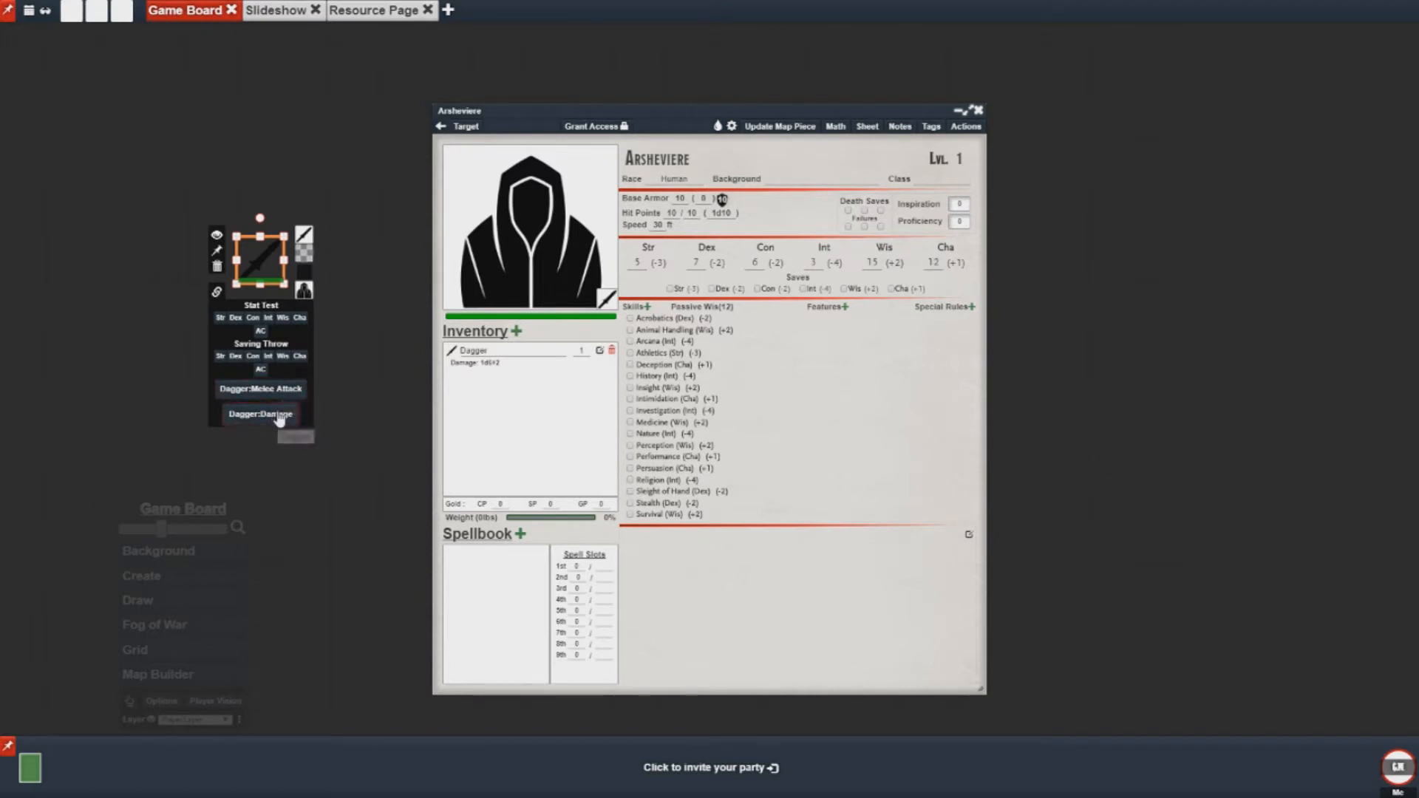
{"action": "left_click", "coordinate": [261, 414]}
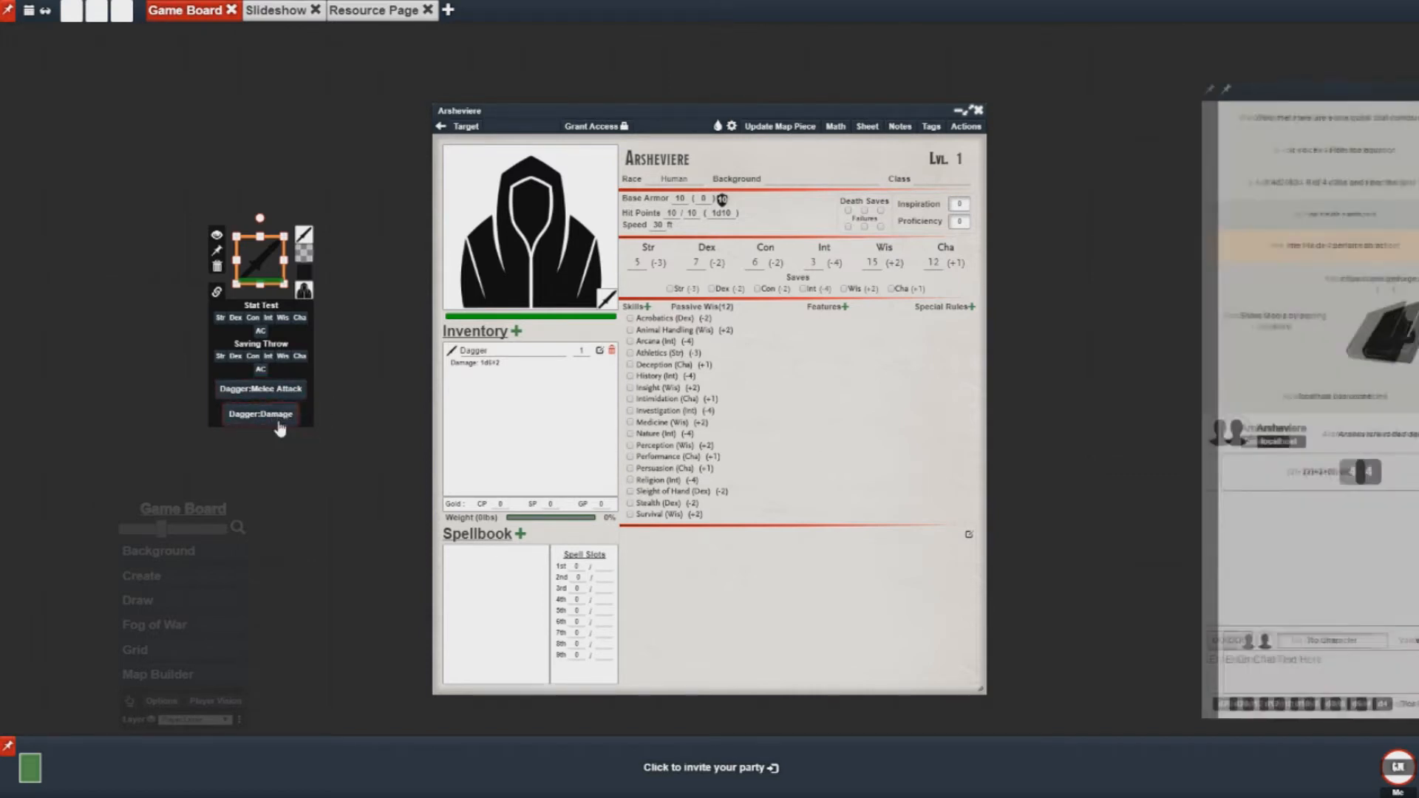
{"action": "left_click", "coordinate": [260, 414]}
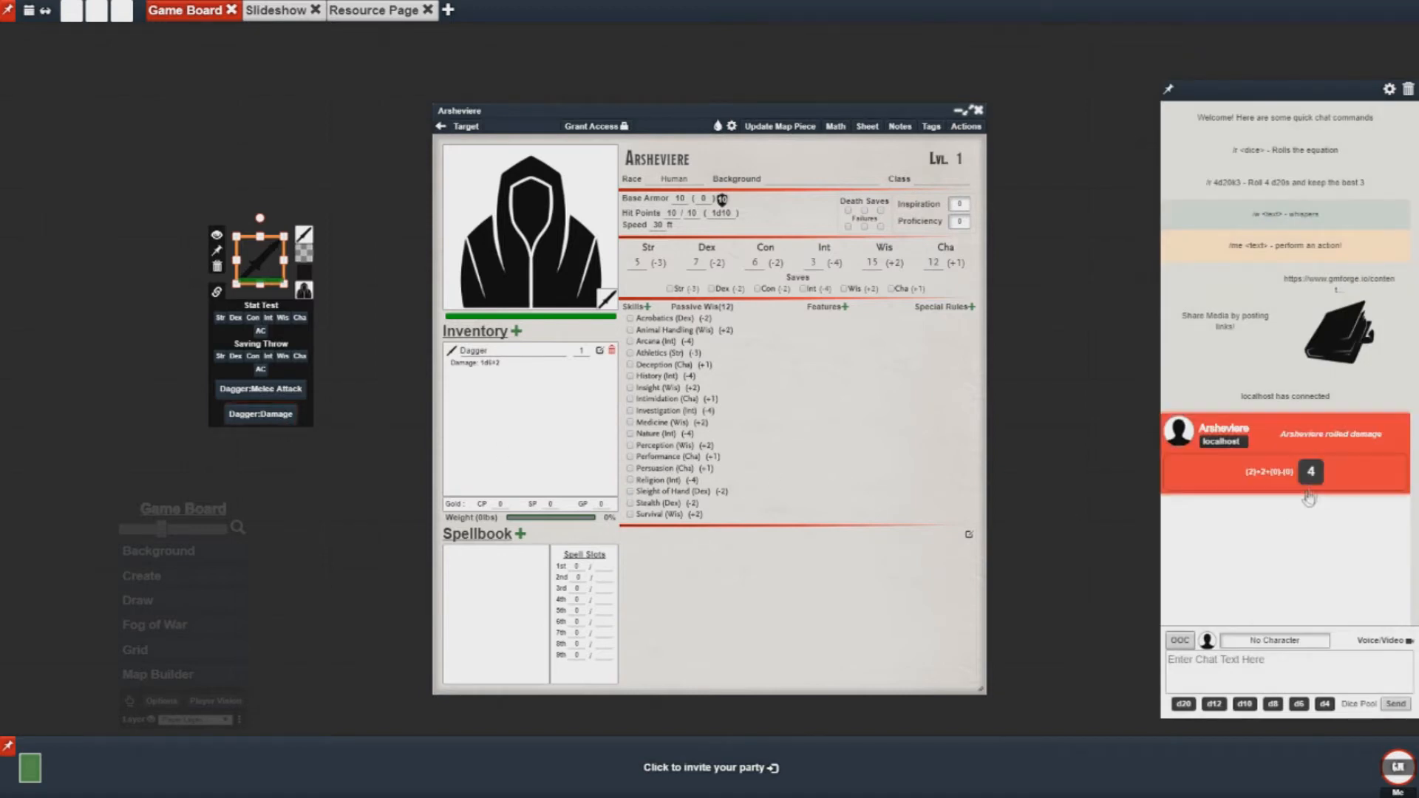
{"action": "mouse_move", "coordinate": [1267, 471]}
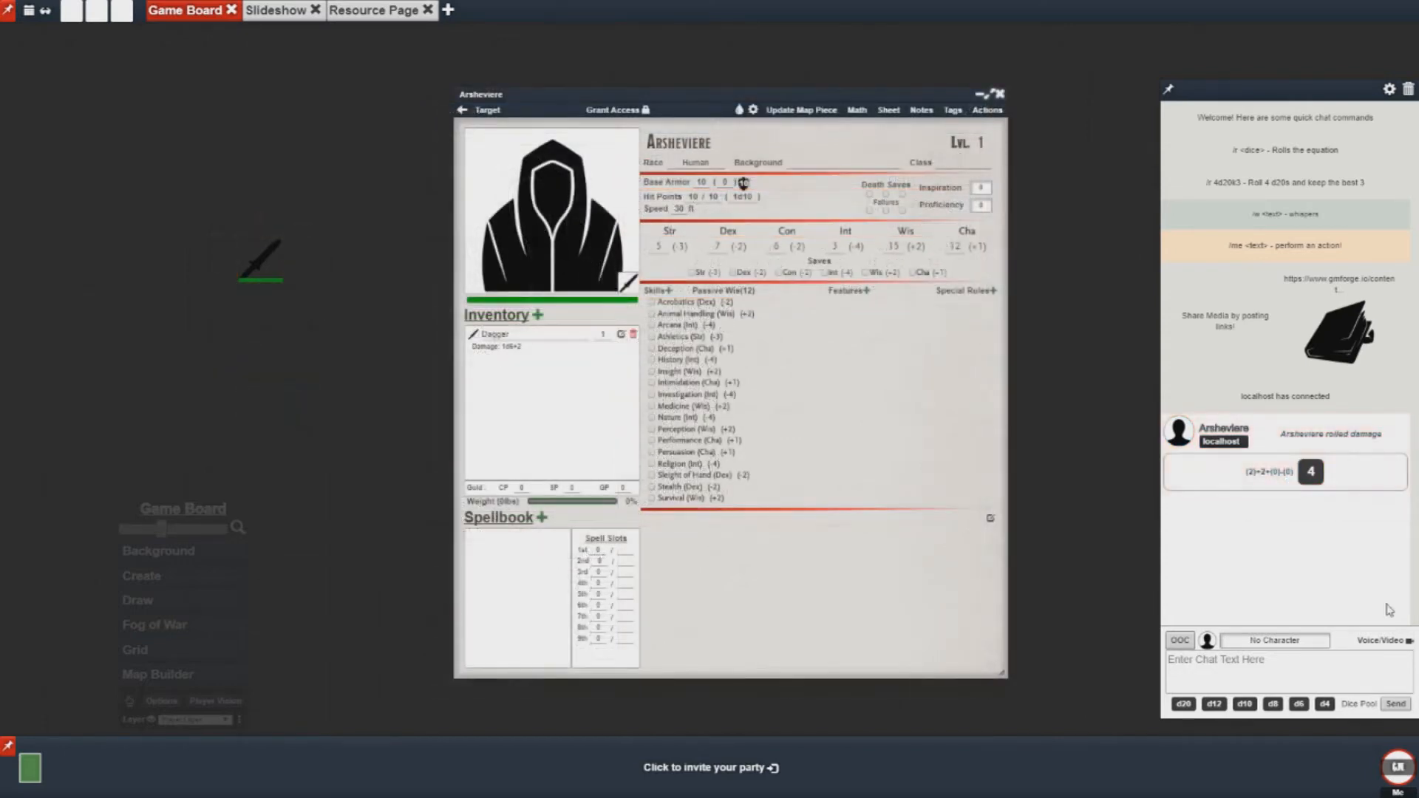
Step: Close Arsheviere's sheet and set the sandstone temple sample map as the board background
{"action": "left_click", "coordinate": [1002, 94]}
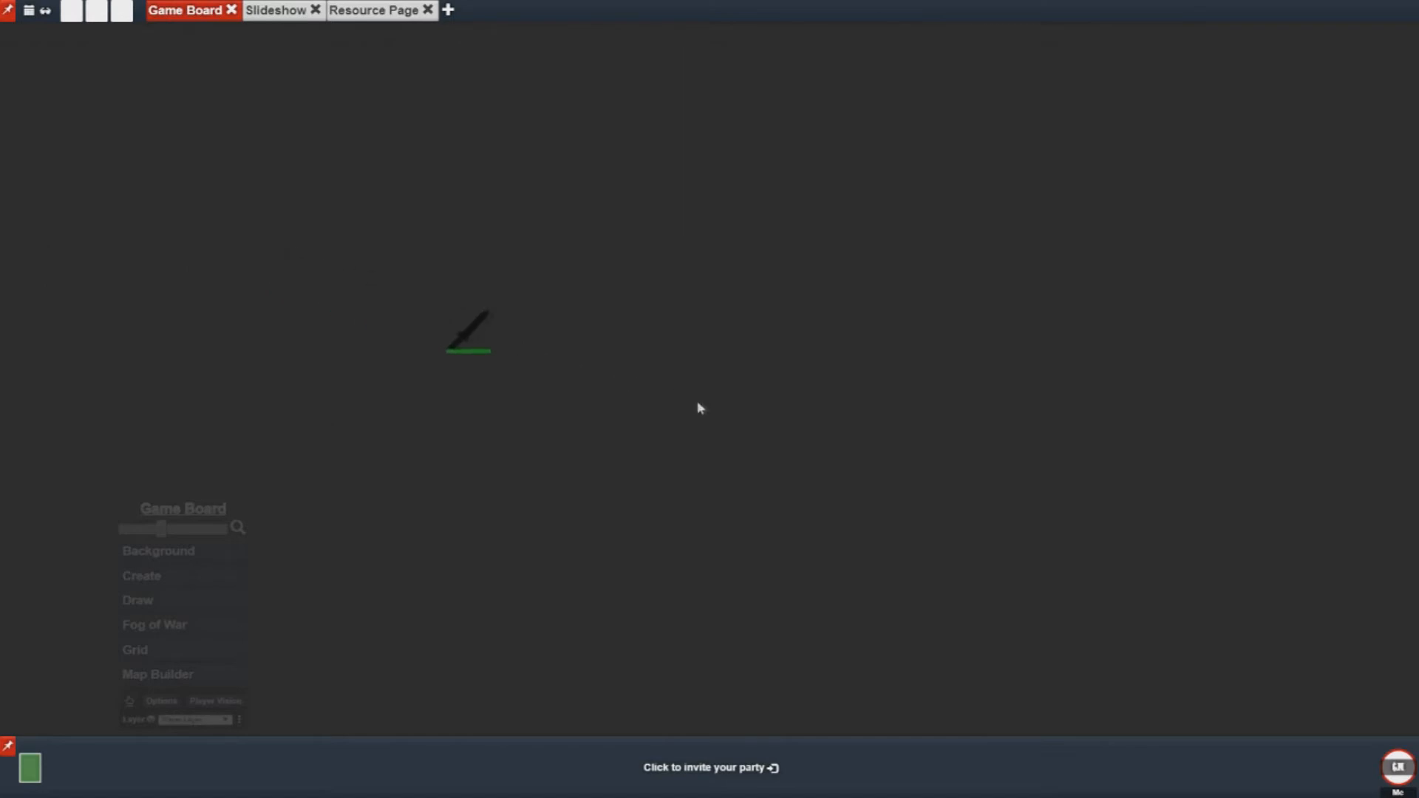
{"action": "mouse_move", "coordinate": [653, 413]}
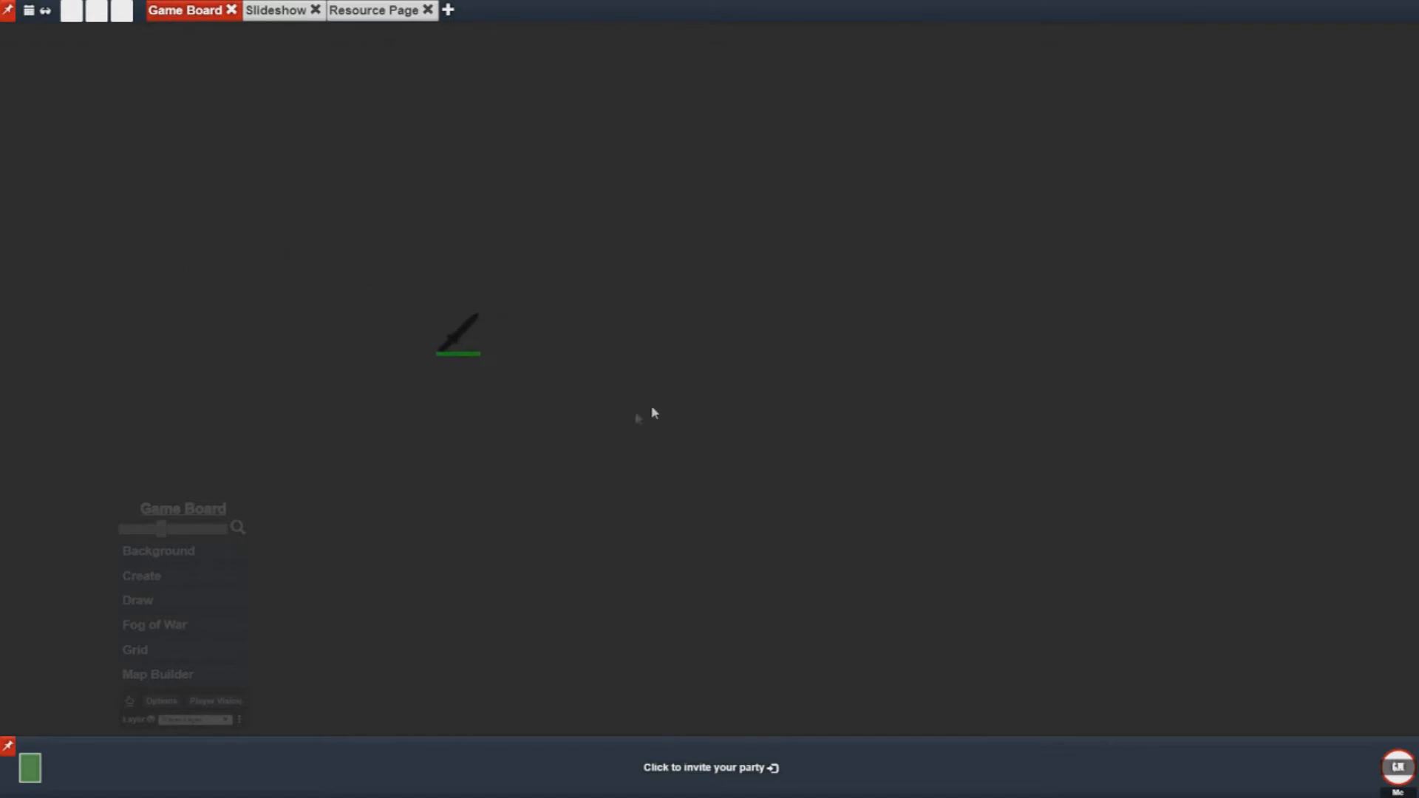
{"action": "left_click", "coordinate": [158, 550]}
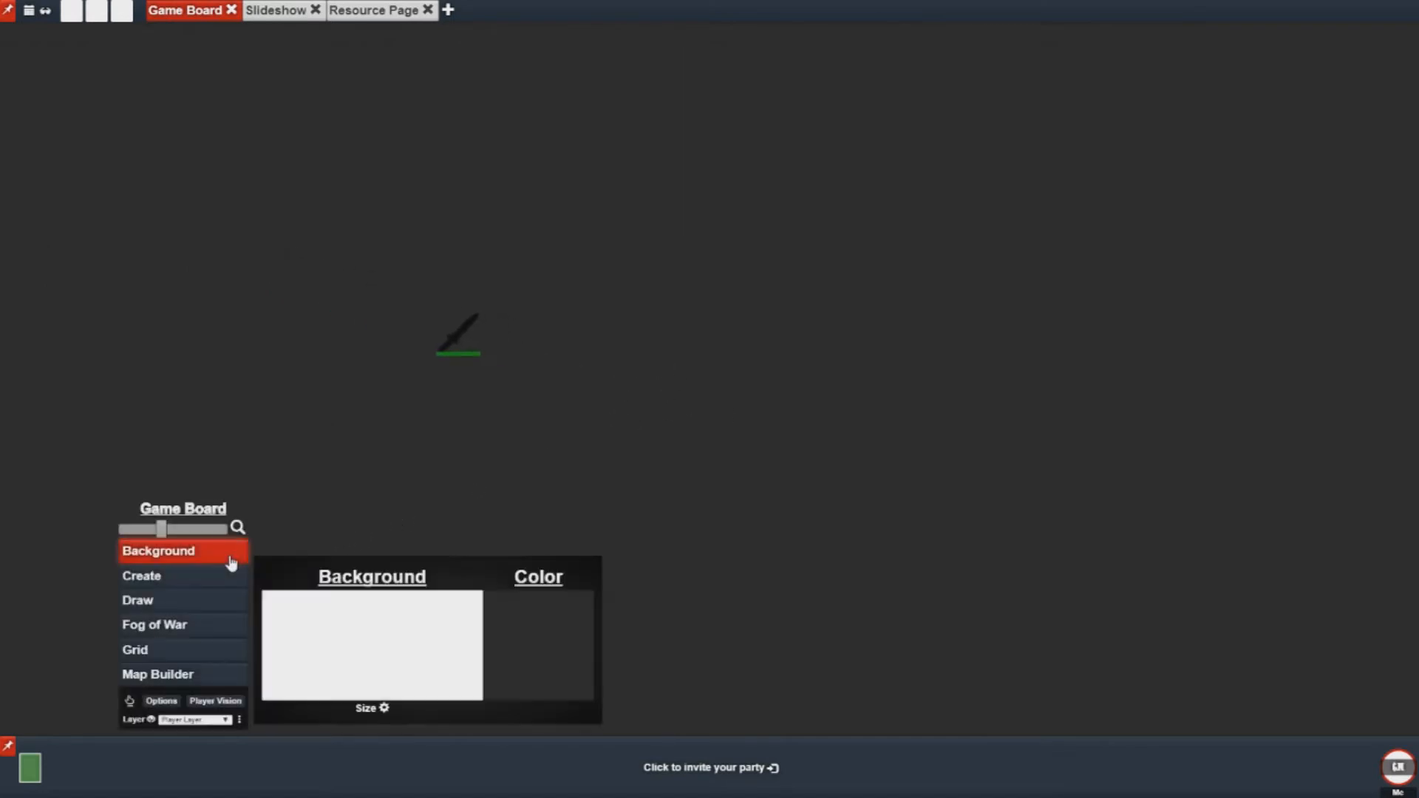
{"action": "left_click", "coordinate": [370, 645]}
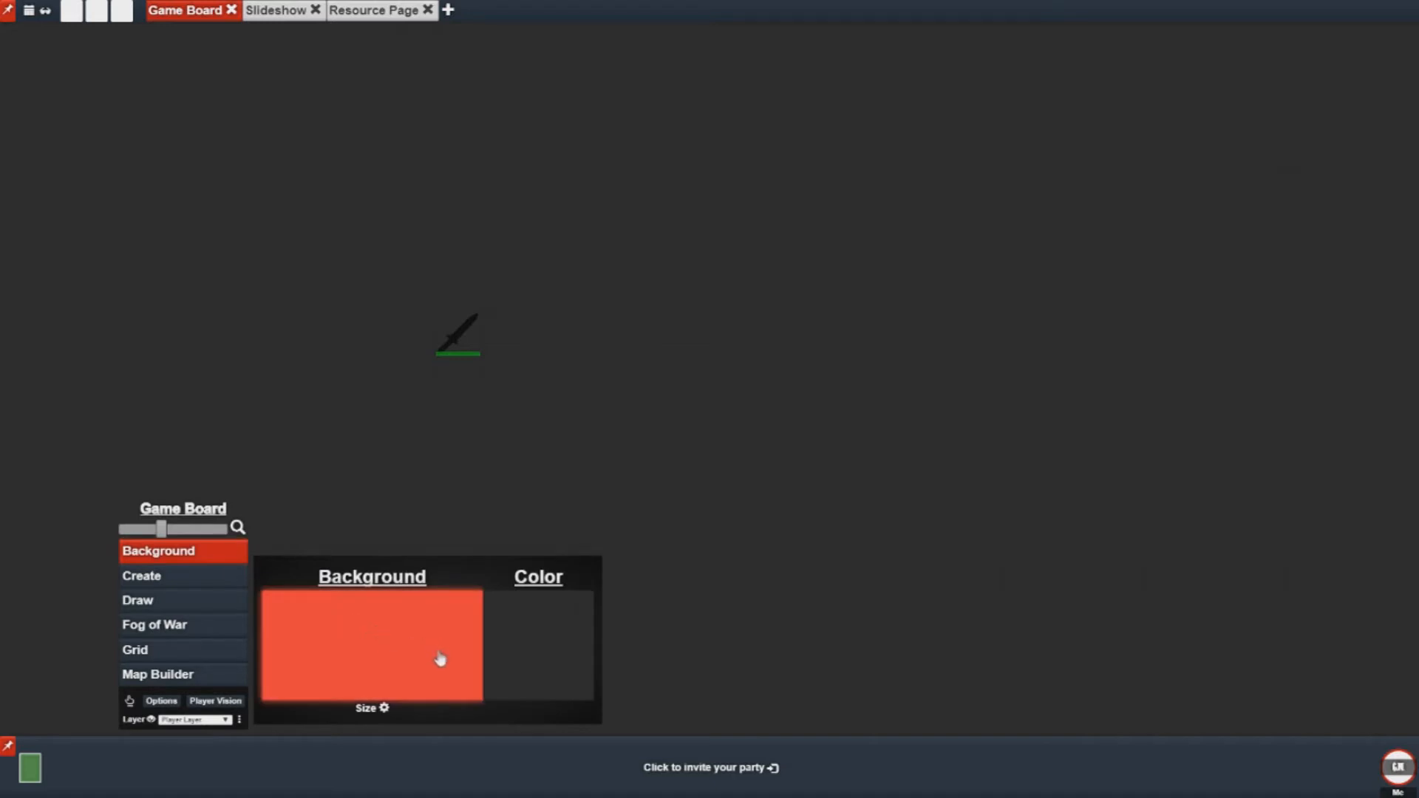
{"action": "left_click", "coordinate": [371, 656]}
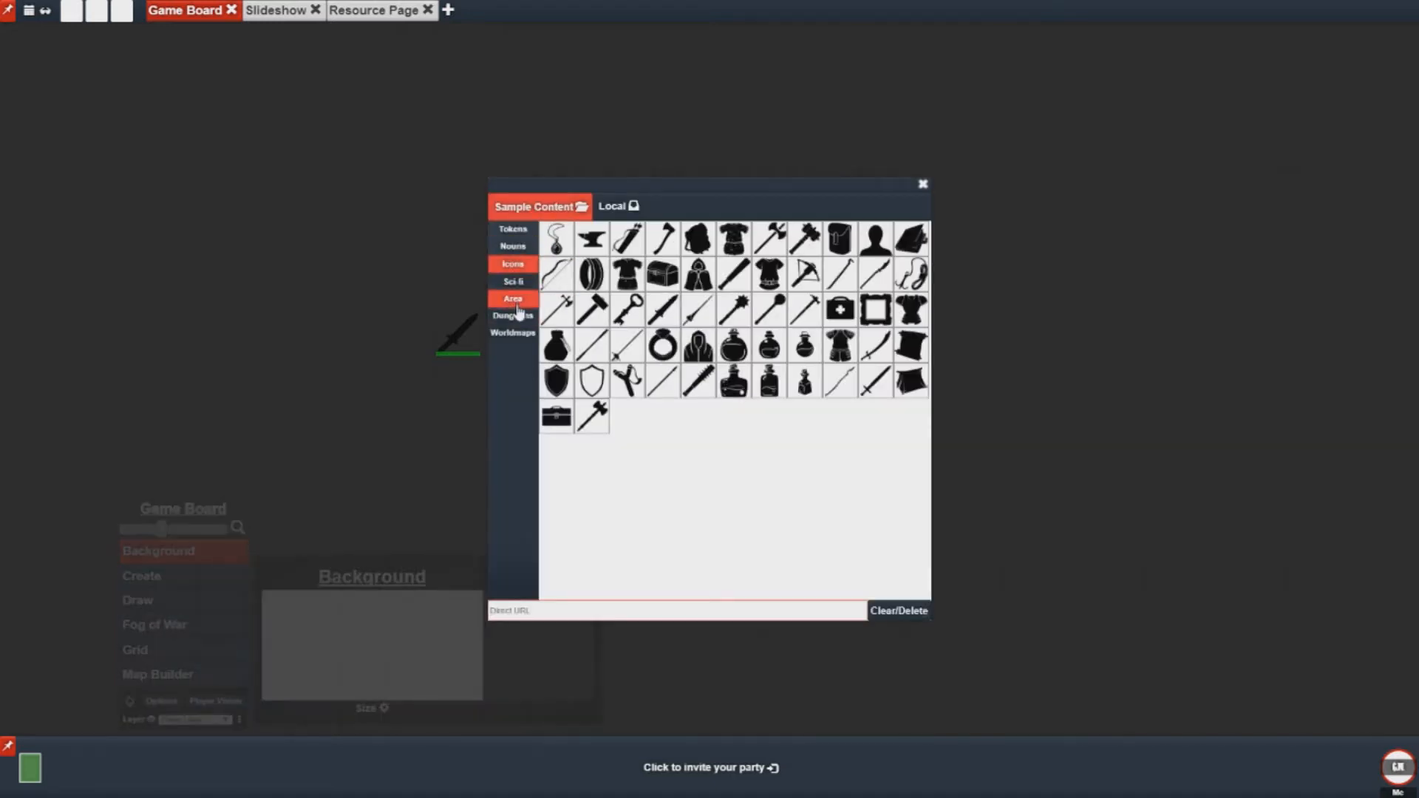
{"action": "left_click", "coordinate": [512, 298]}
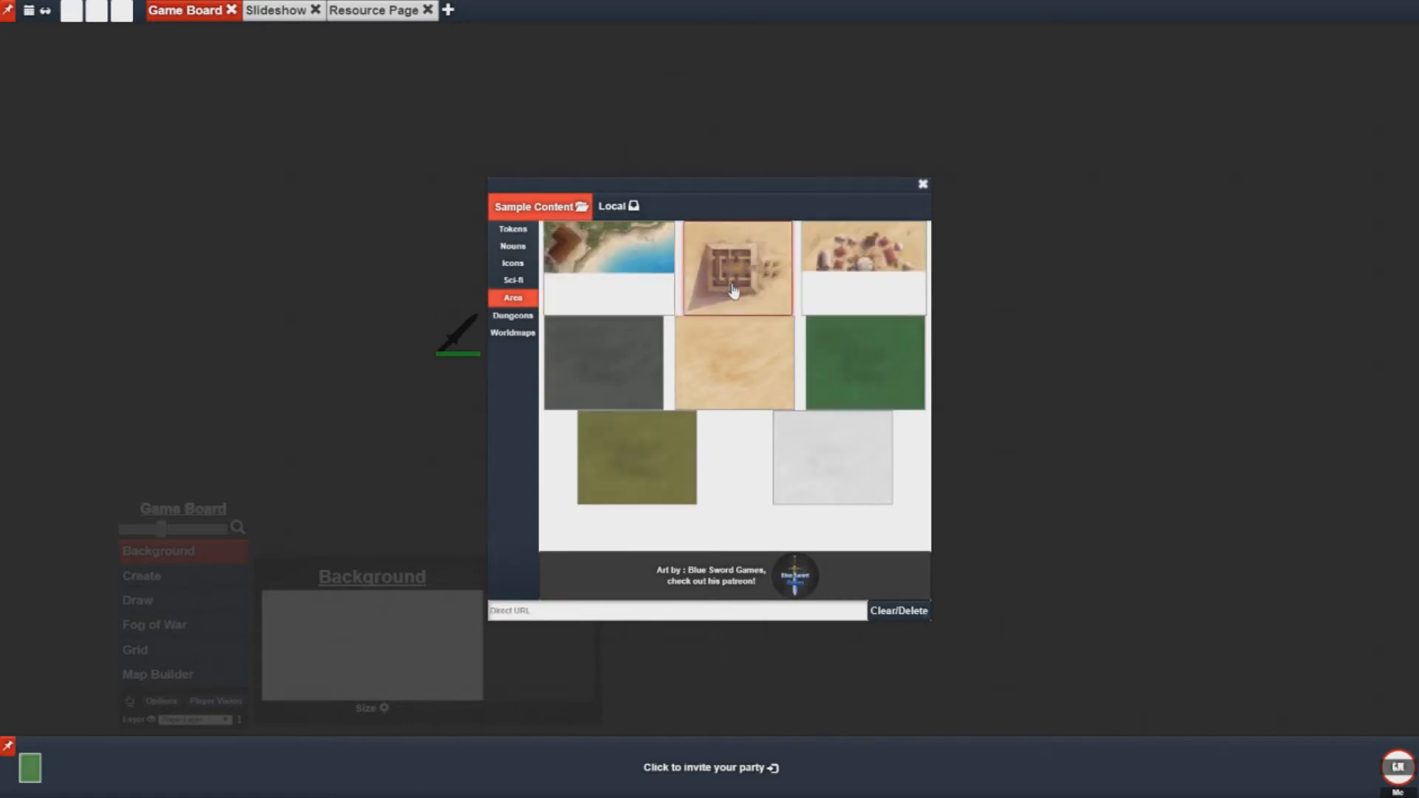
{"action": "left_click", "coordinate": [617, 206]}
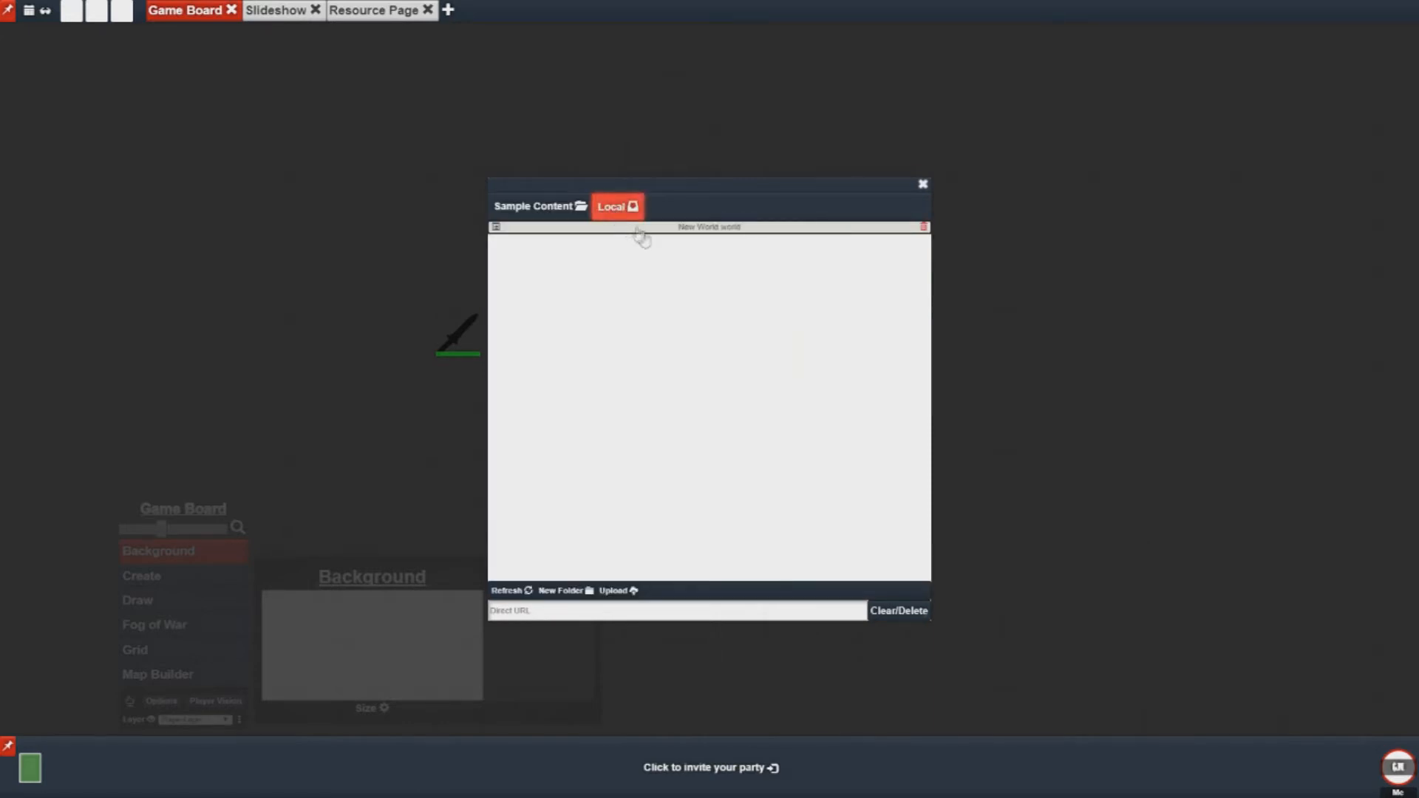
{"action": "mouse_move", "coordinate": [549, 239]}
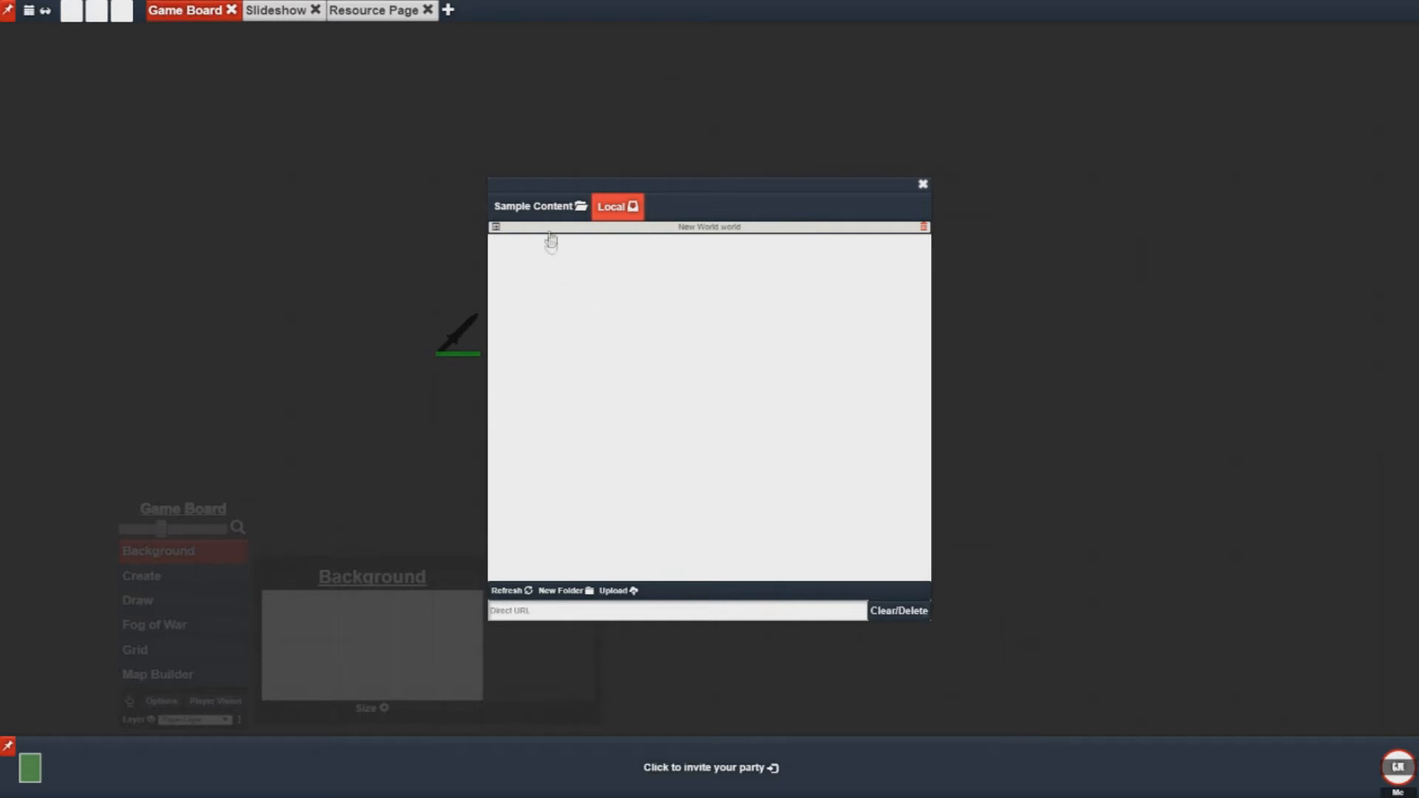
{"action": "left_click", "coordinate": [536, 205]}
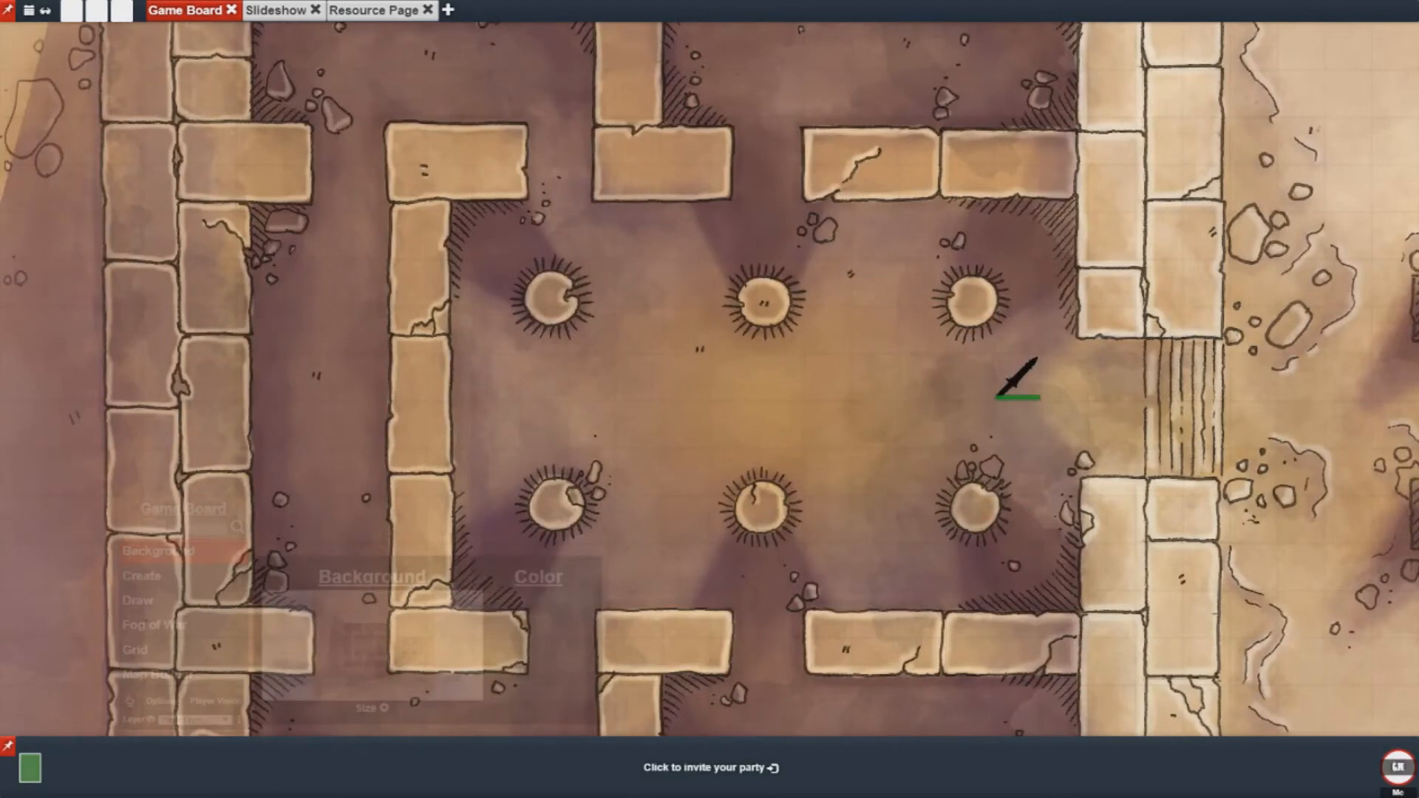
{"action": "mouse_move", "coordinate": [611, 410]}
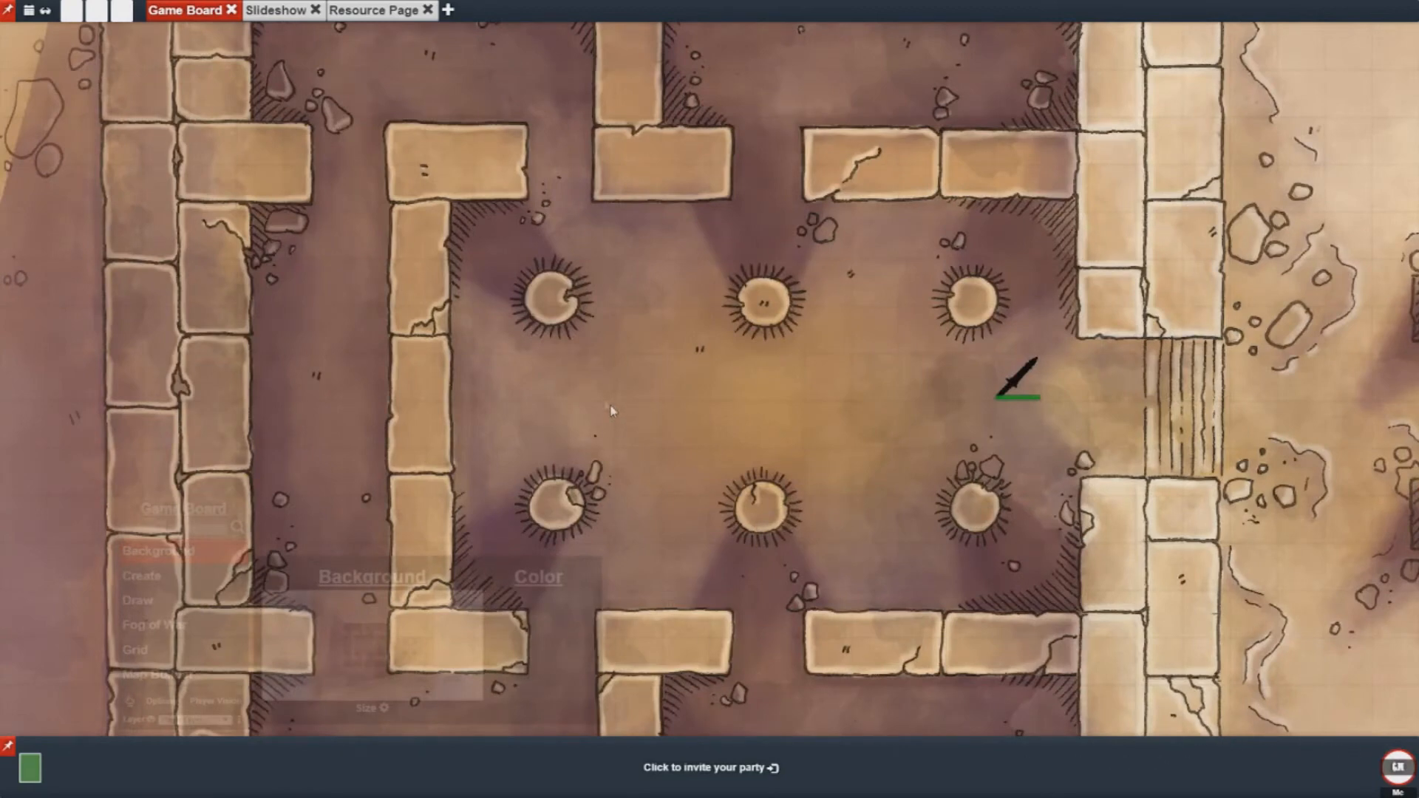
Step: Load the D&D 5th Edition SRD package and search its actors for Goblin
{"action": "left_click", "coordinate": [23, 202]}
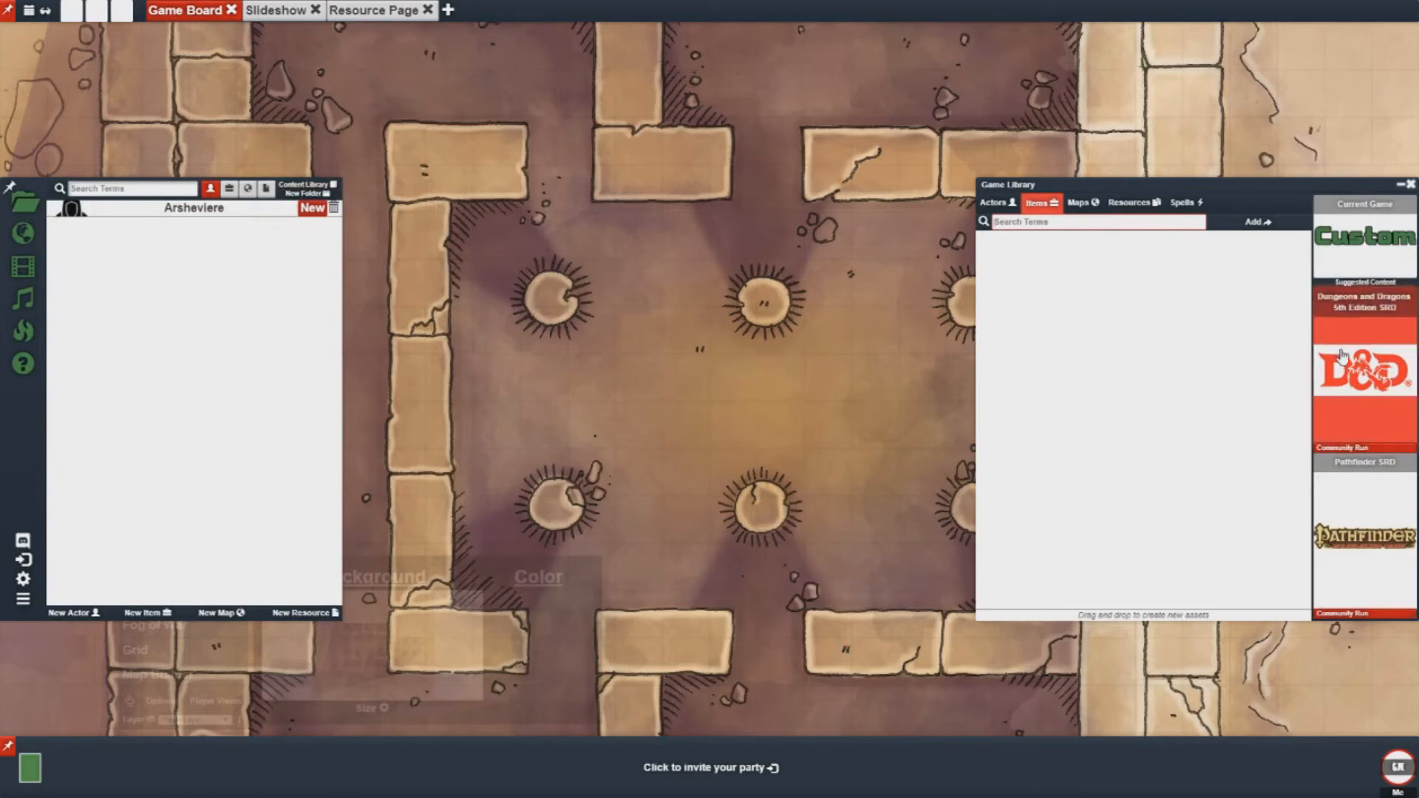
{"action": "mouse_move", "coordinate": [1343, 362]}
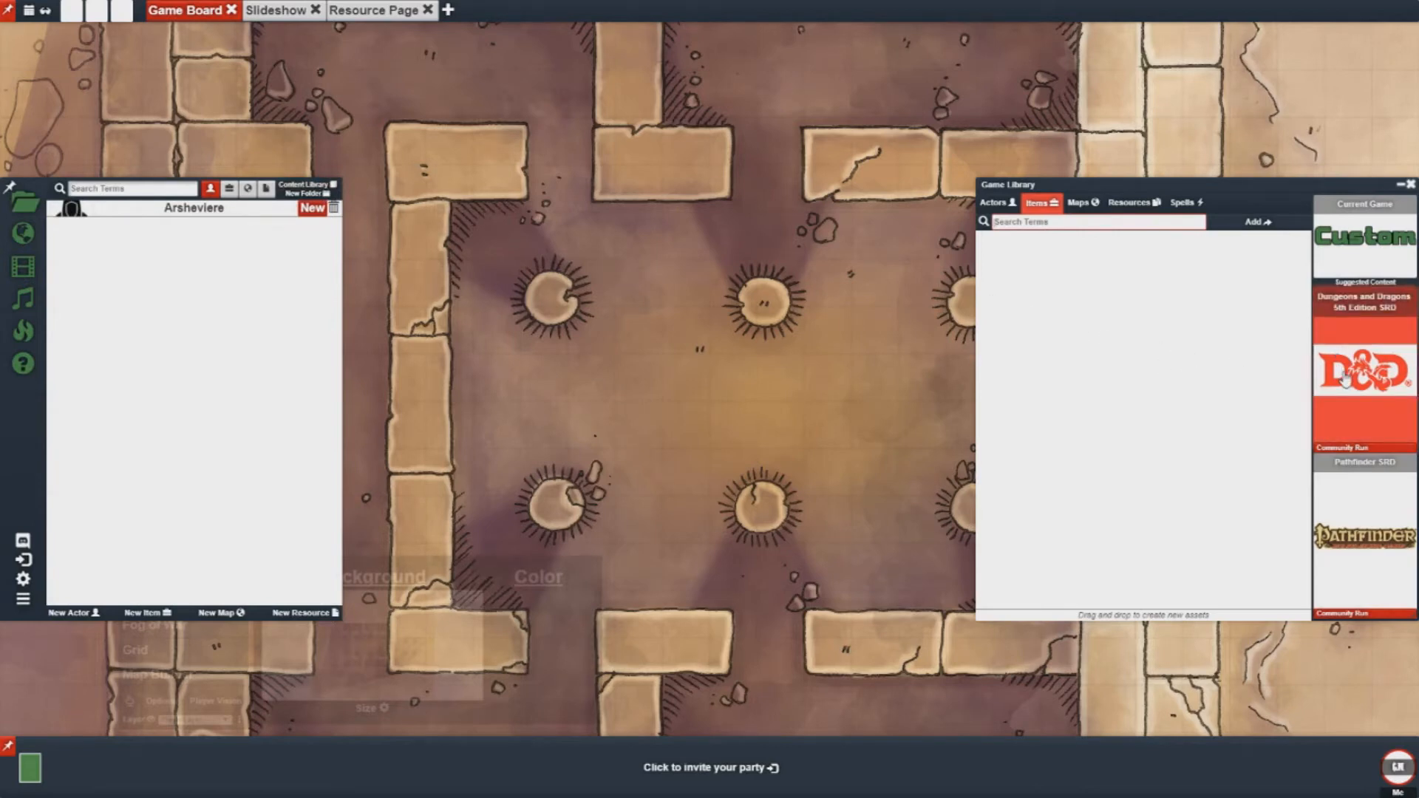
{"action": "left_click", "coordinate": [1363, 301]}
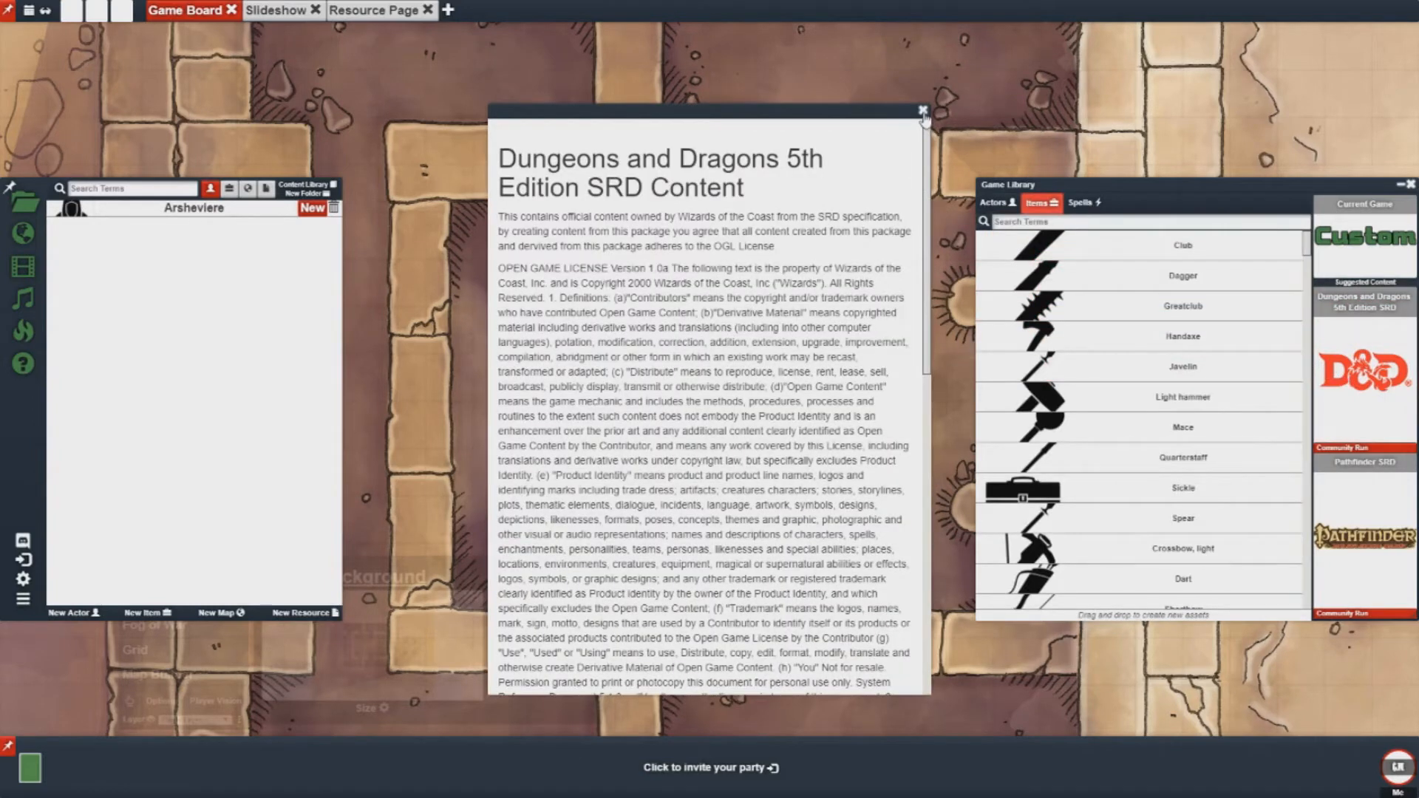
{"action": "left_click", "coordinate": [921, 109]}
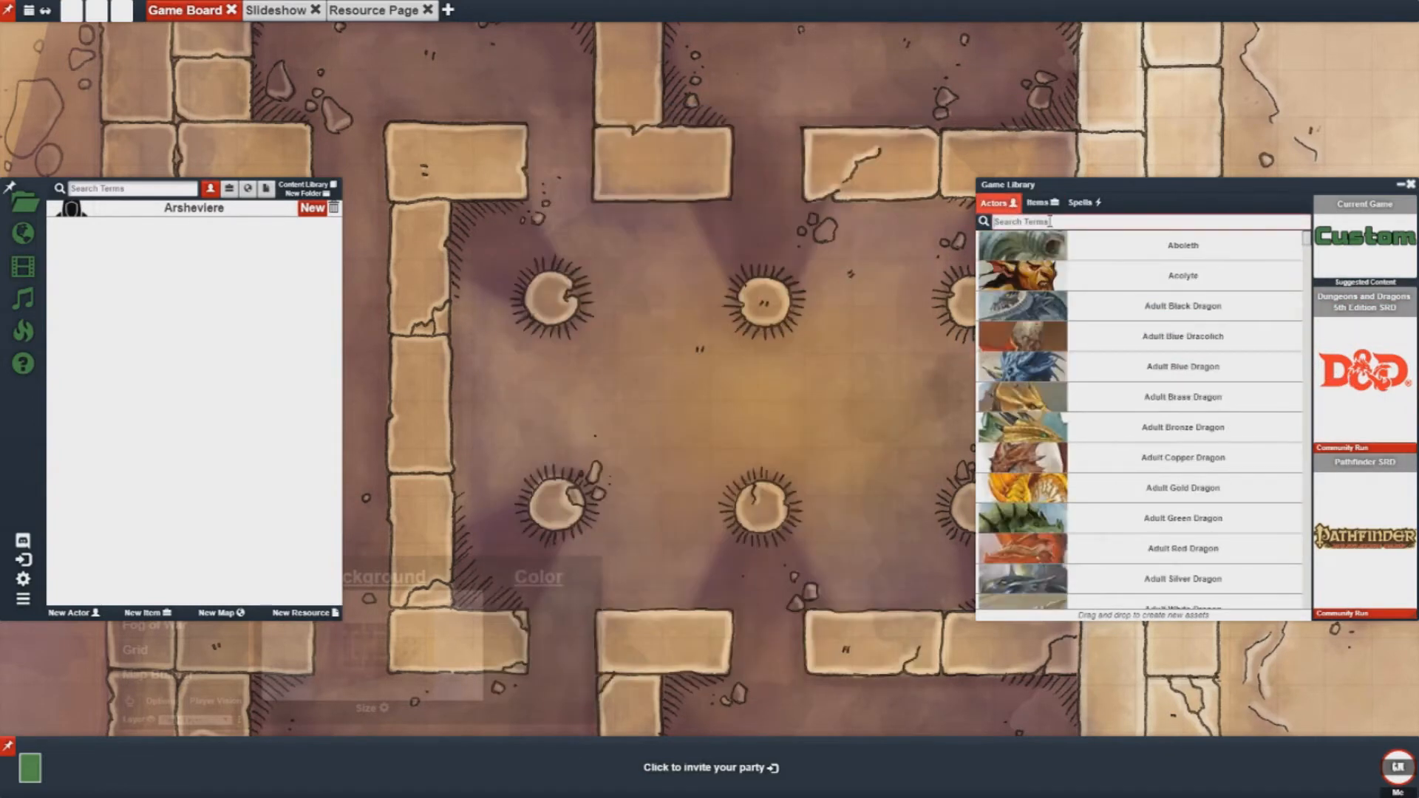
{"action": "type", "text": "Goblin"}
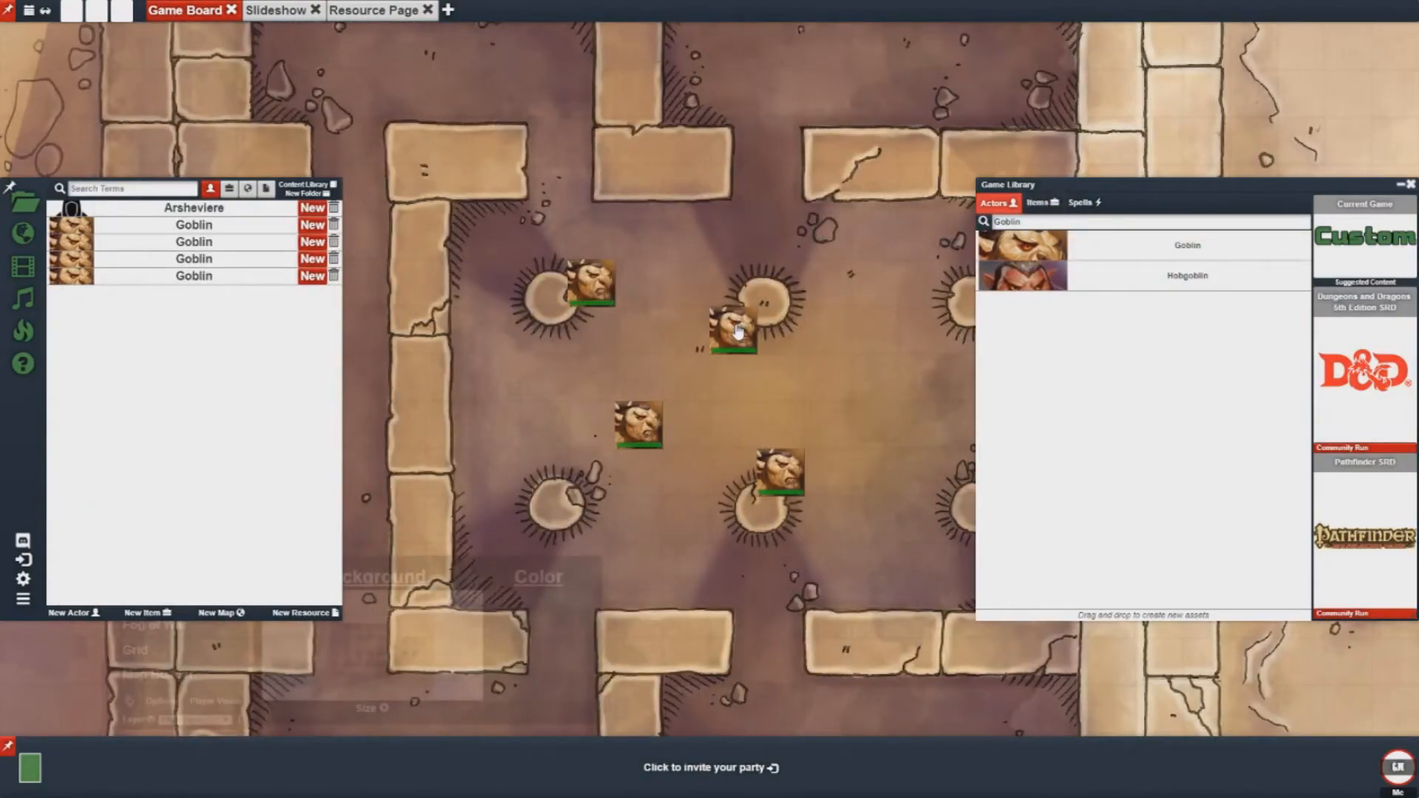
Step: Put a Shield from the Items list into a goblin's inventory and close its sheet
{"action": "left_click", "coordinate": [733, 327]}
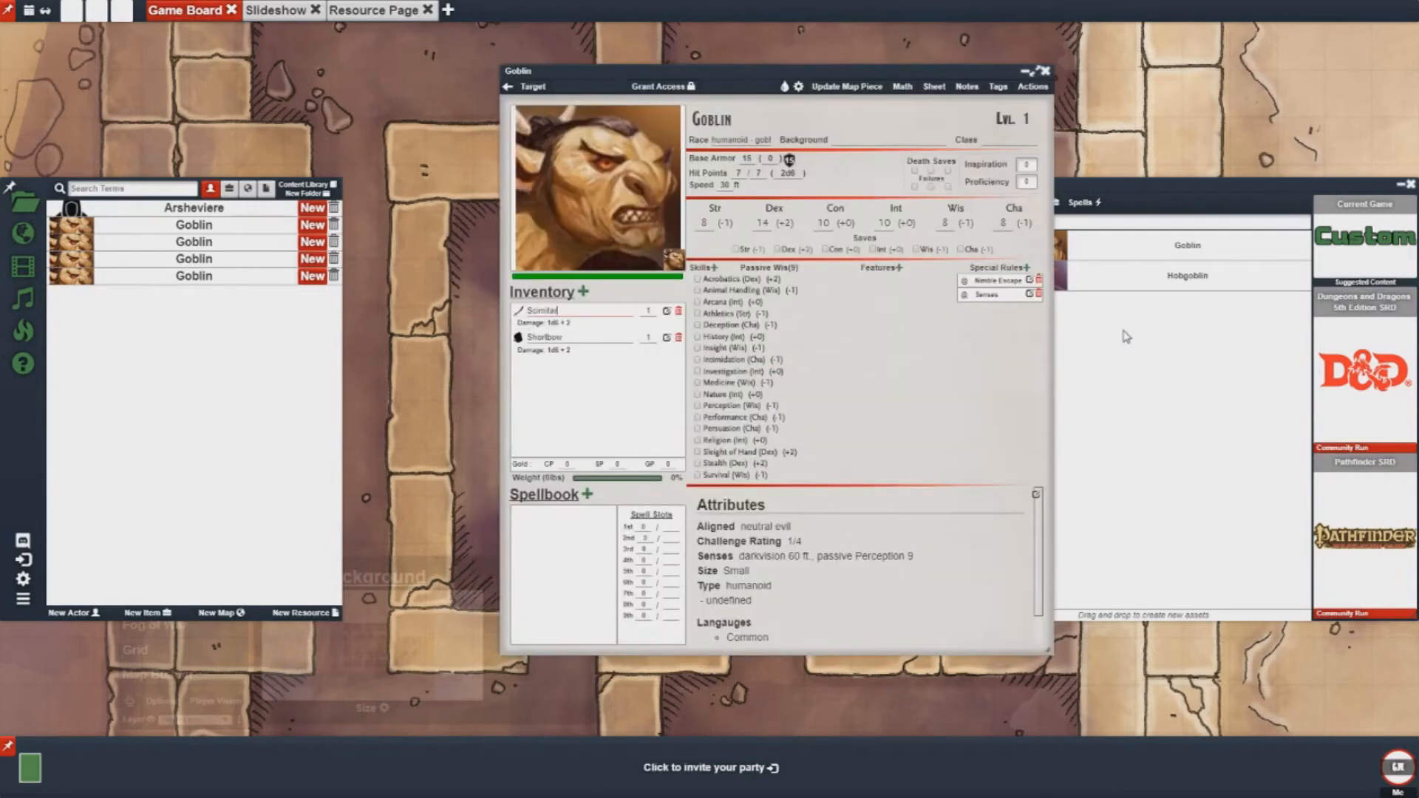
{"action": "left_click", "coordinate": [1036, 203]}
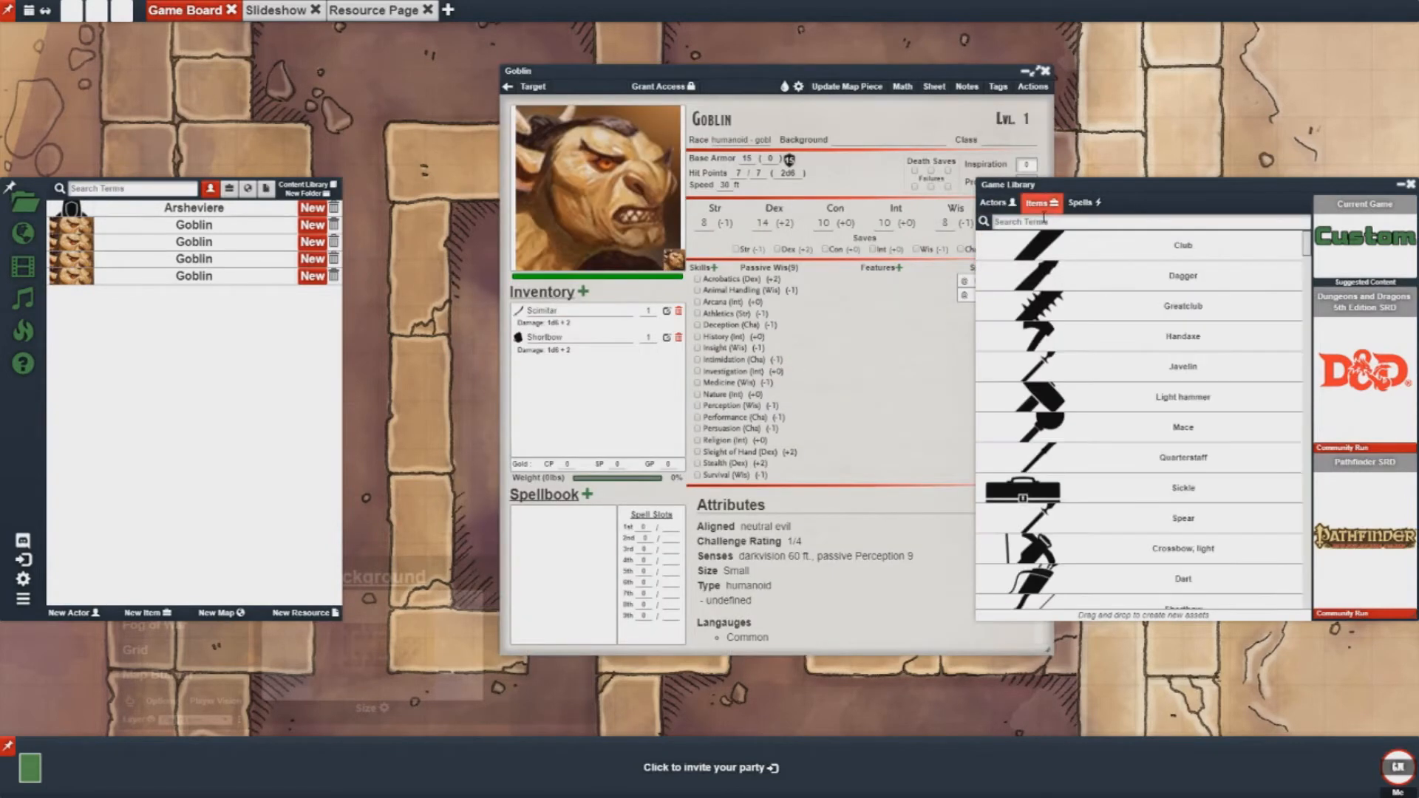
{"action": "mouse_move", "coordinate": [1182, 427]}
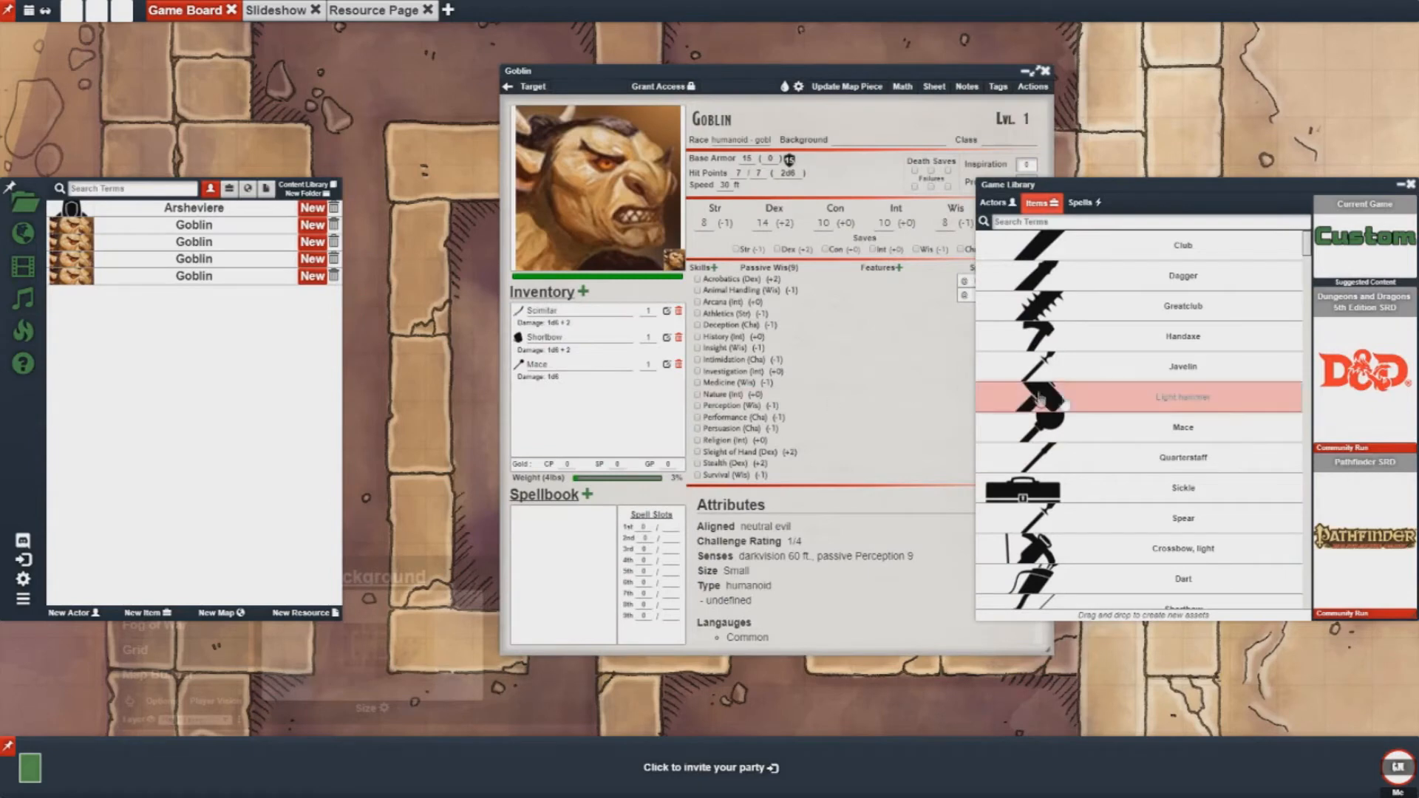
{"action": "scroll", "scroll_direction": "down", "scroll_amount": 3}
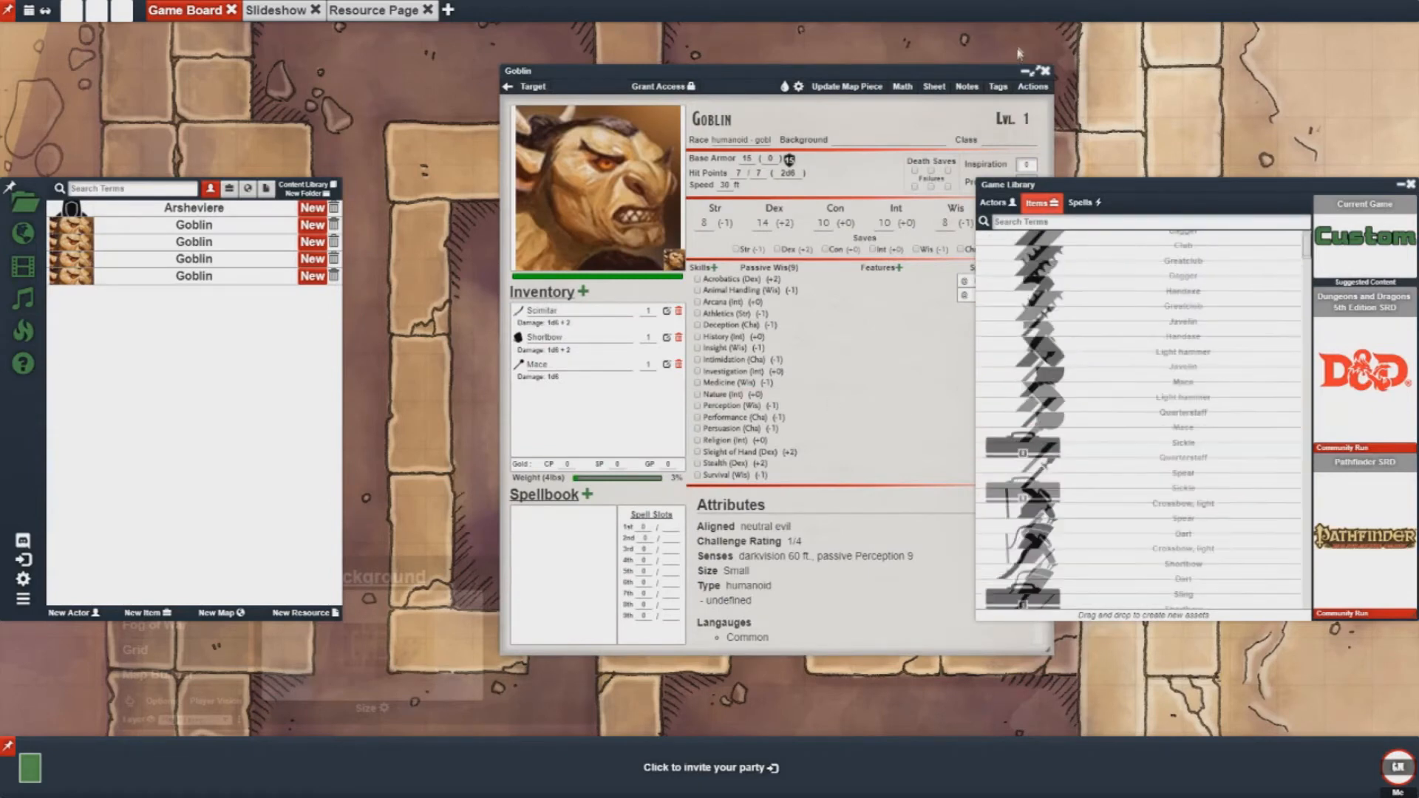
{"action": "left_click", "coordinate": [1042, 71]}
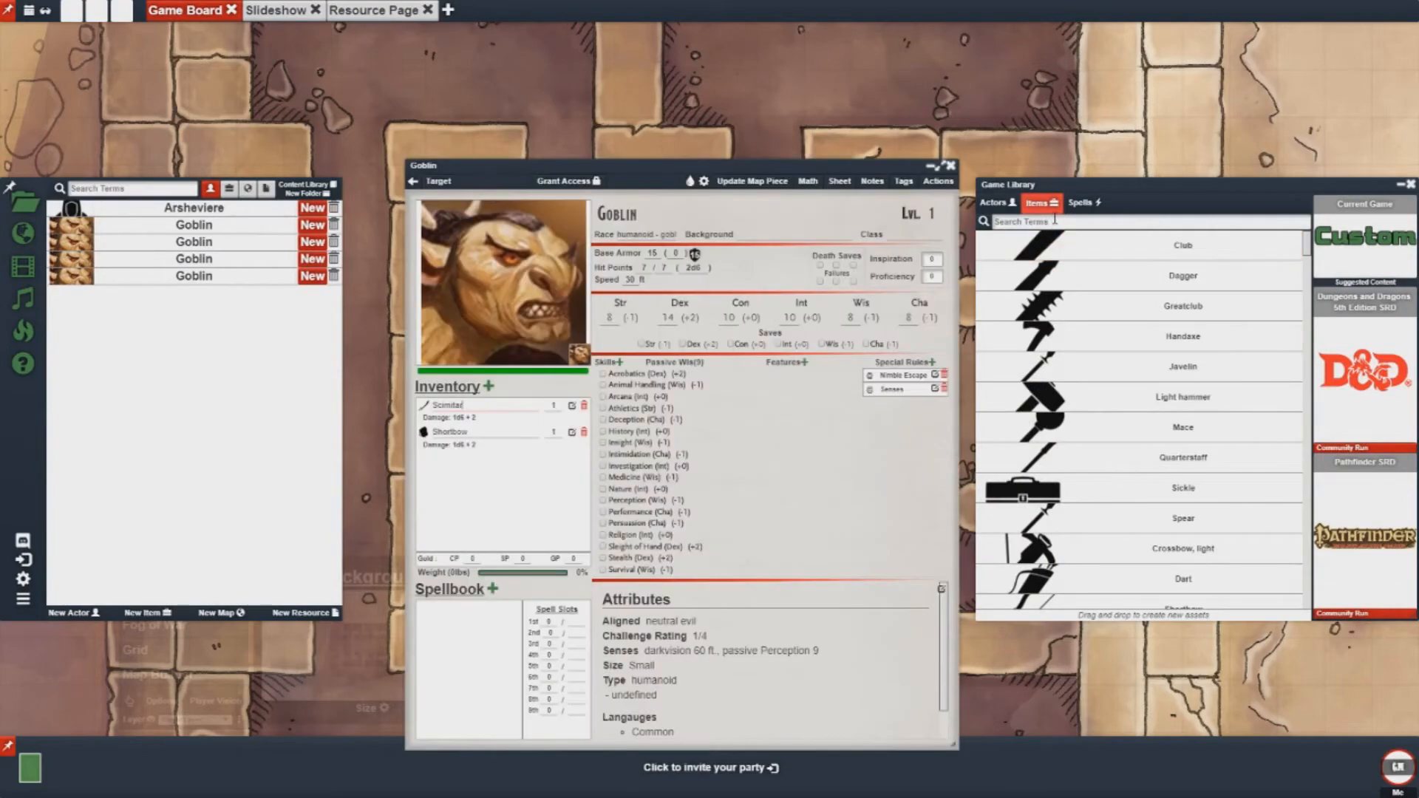
{"action": "type", "text": "shield"}
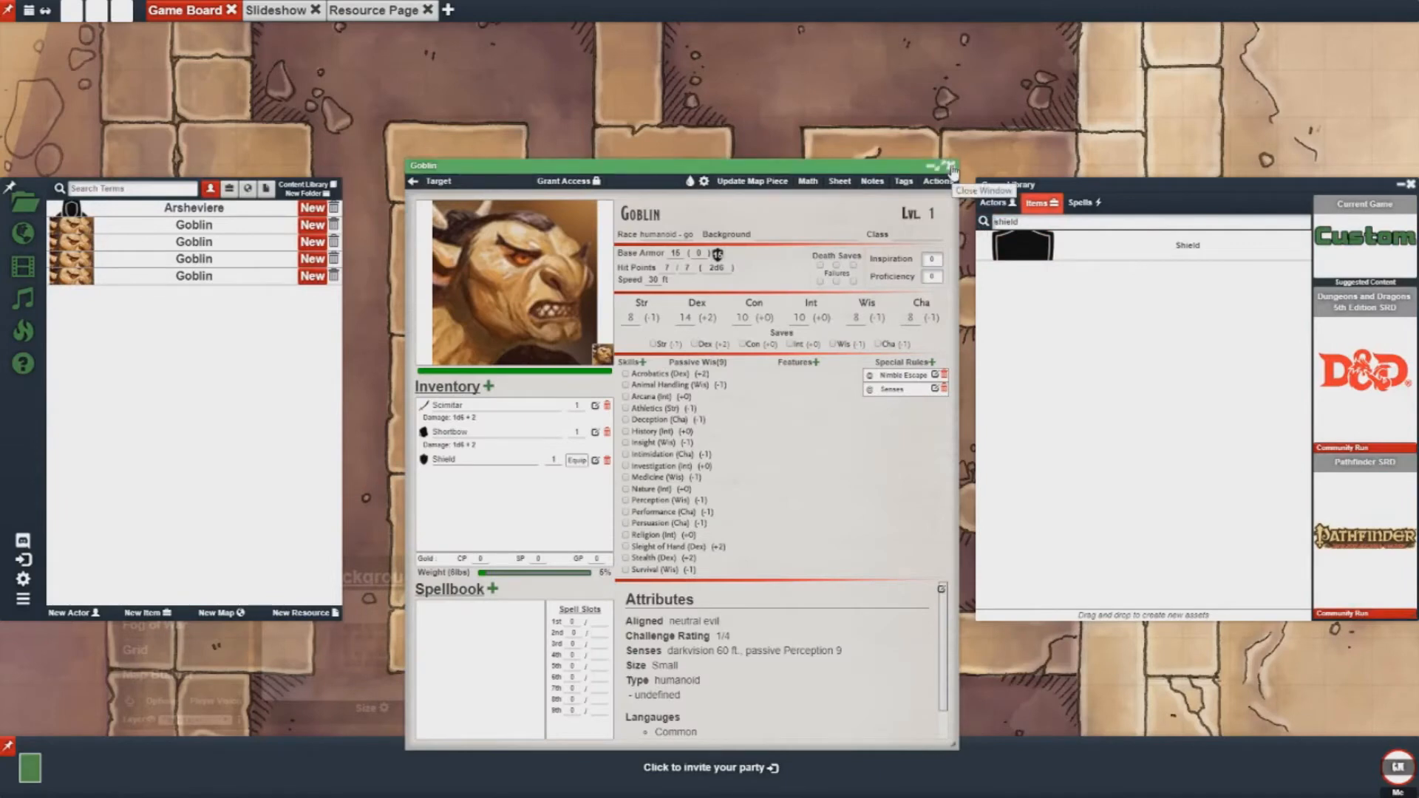
{"action": "left_click", "coordinate": [950, 168]}
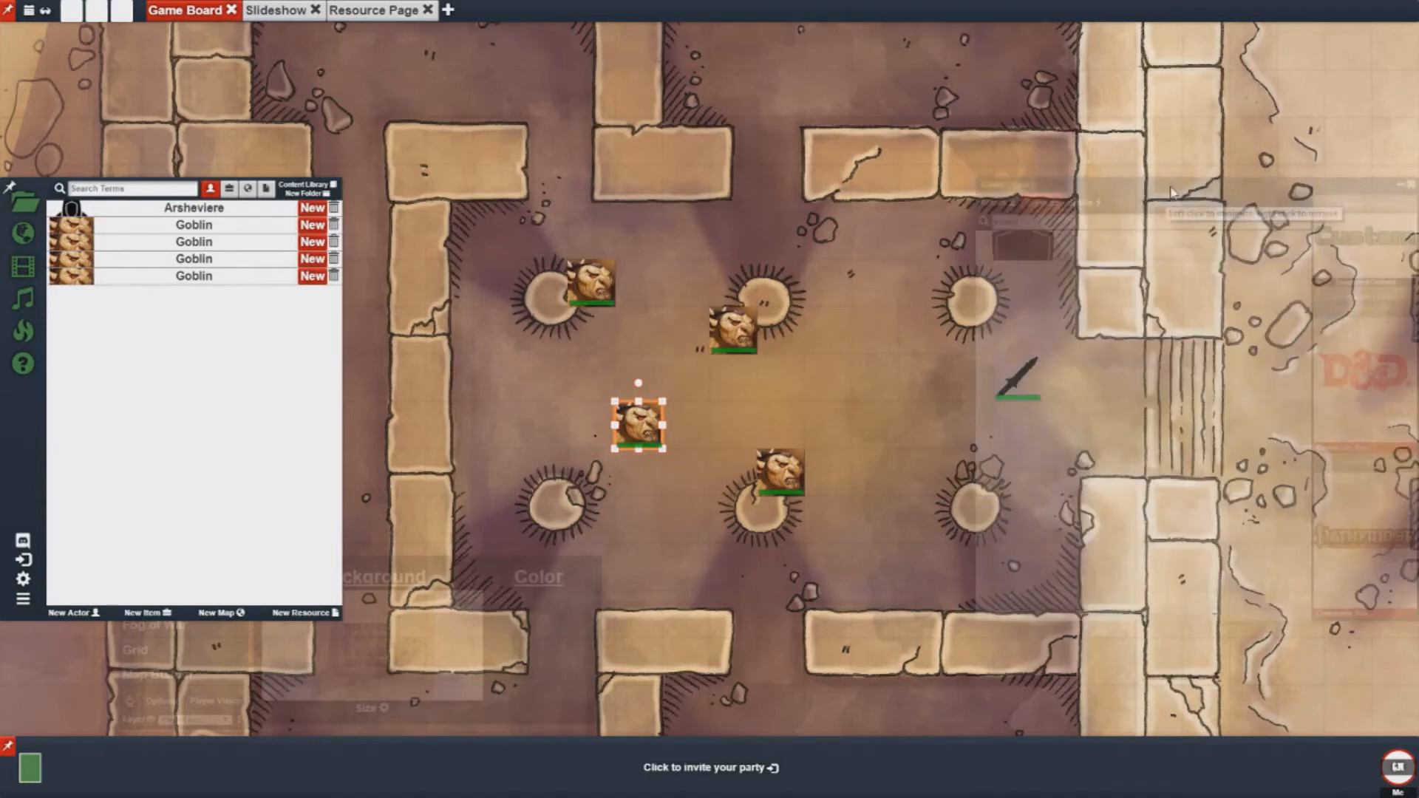
{"action": "left_click", "coordinate": [758, 401]}
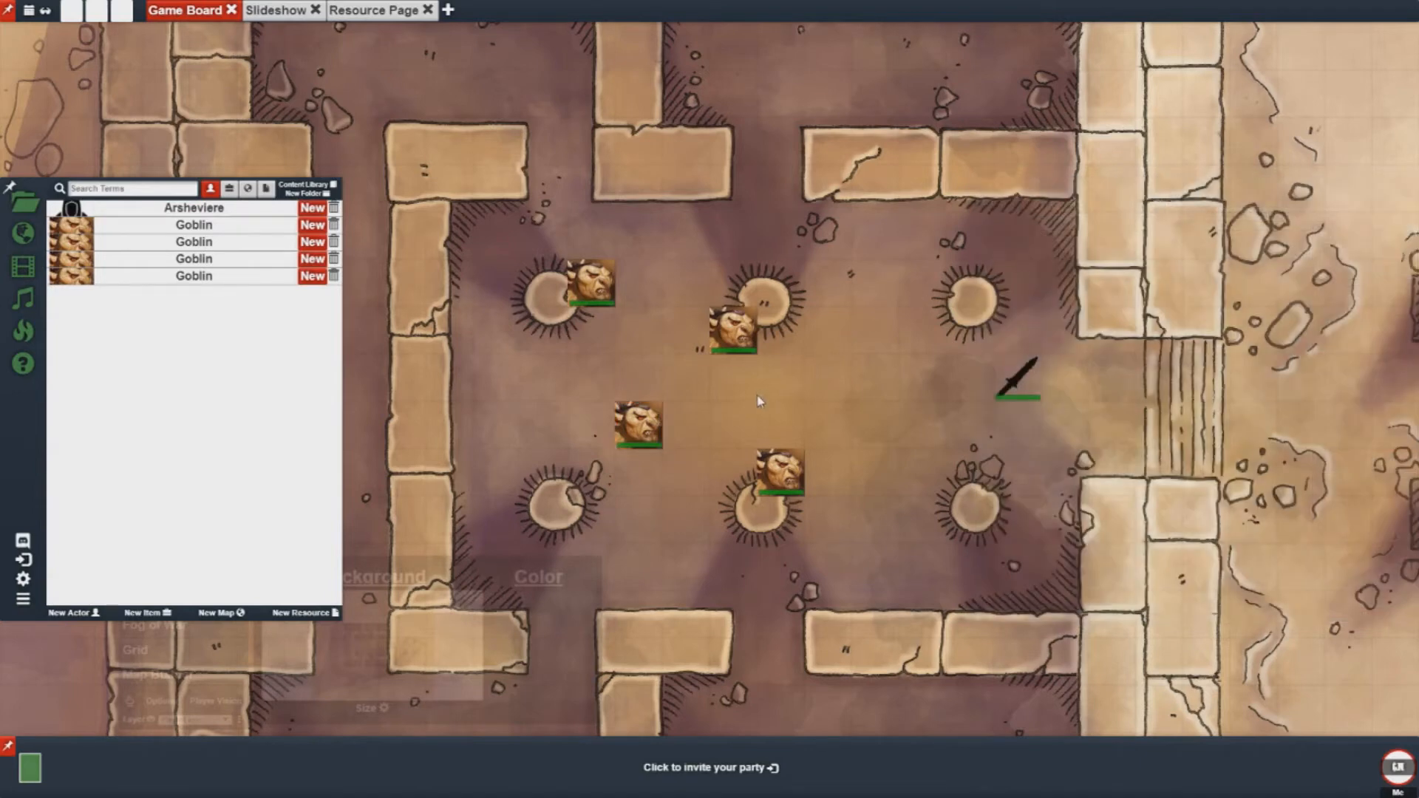
{"action": "mouse_move", "coordinate": [682, 434]}
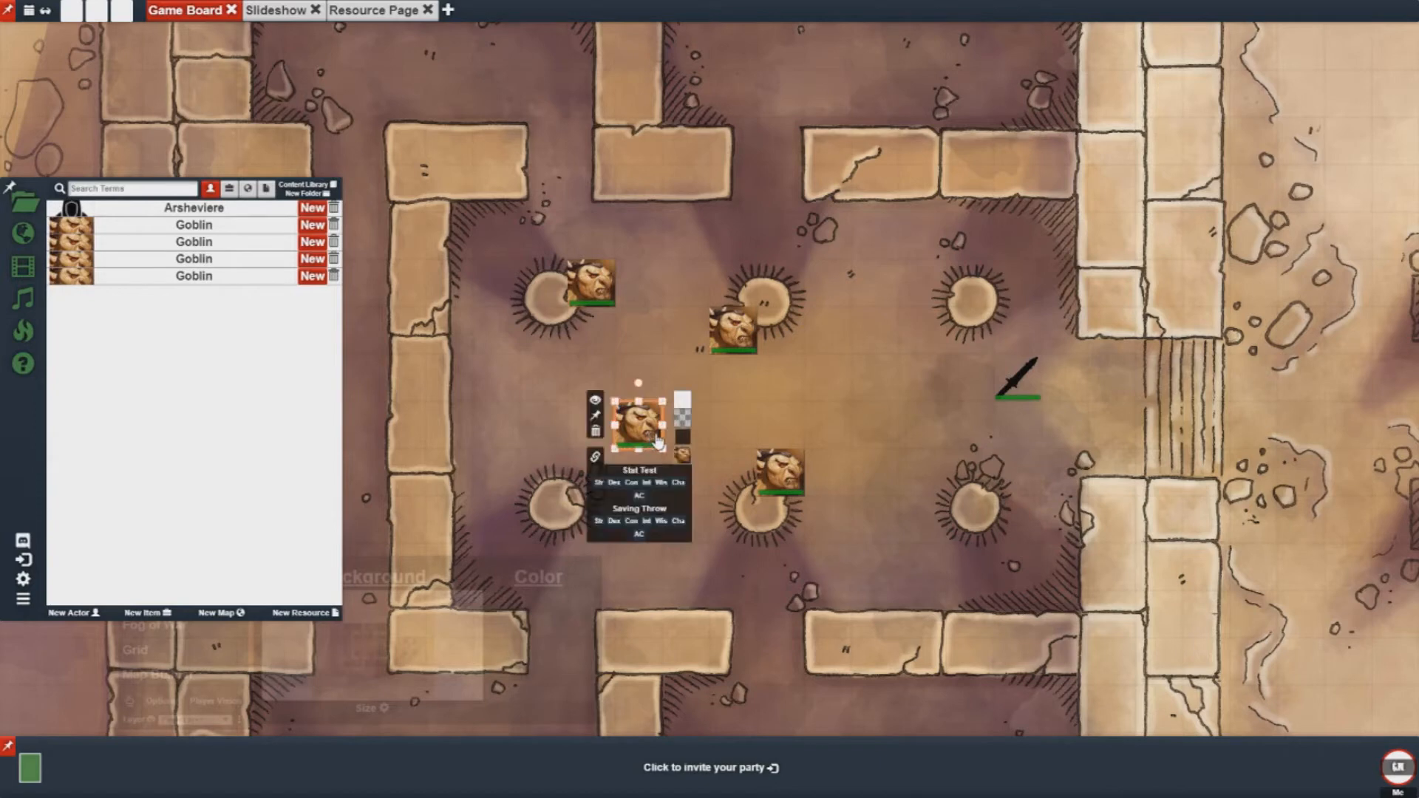
{"action": "left_click", "coordinate": [682, 411]}
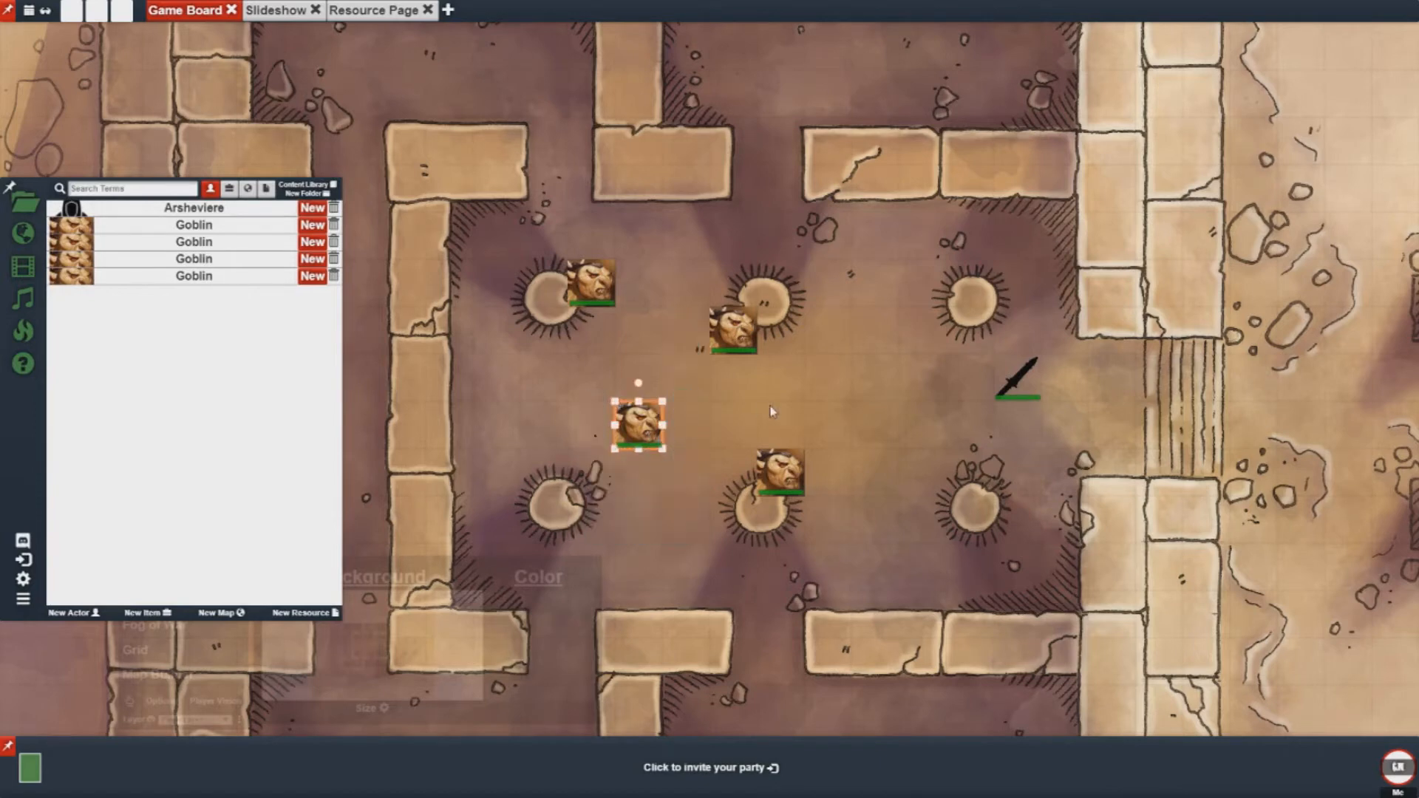
{"action": "left_click", "coordinate": [796, 383]}
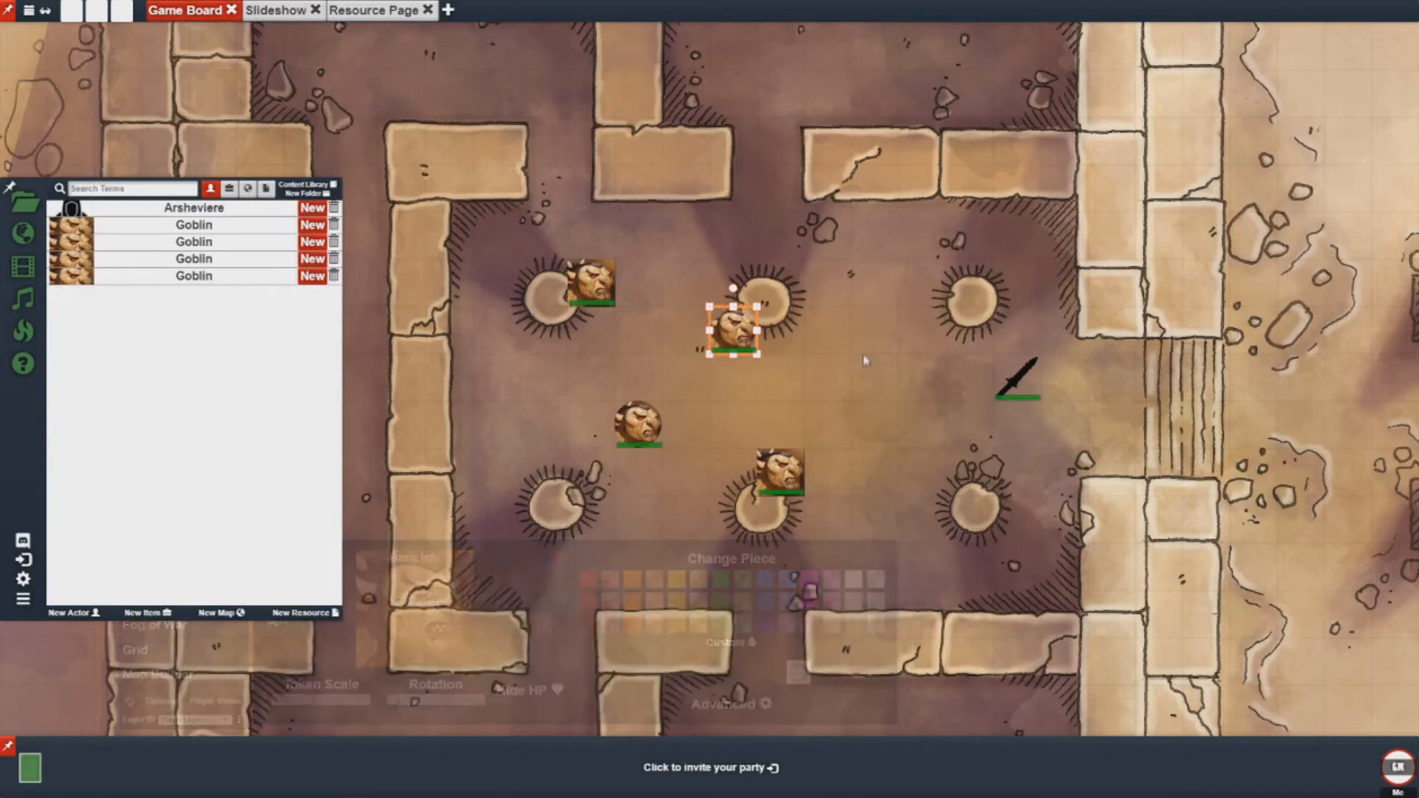
{"action": "left_click", "coordinate": [776, 468]}
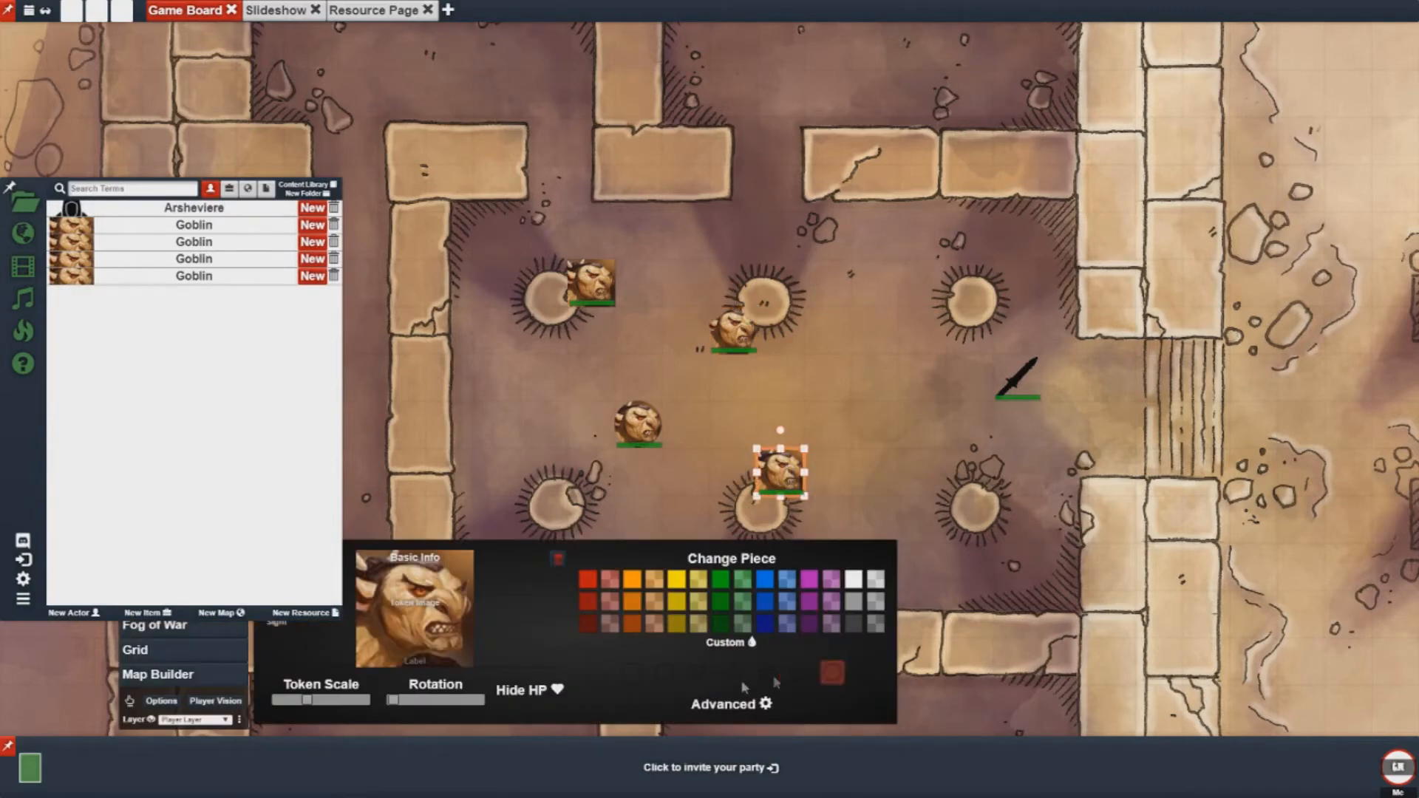
{"action": "left_click", "coordinate": [859, 378]}
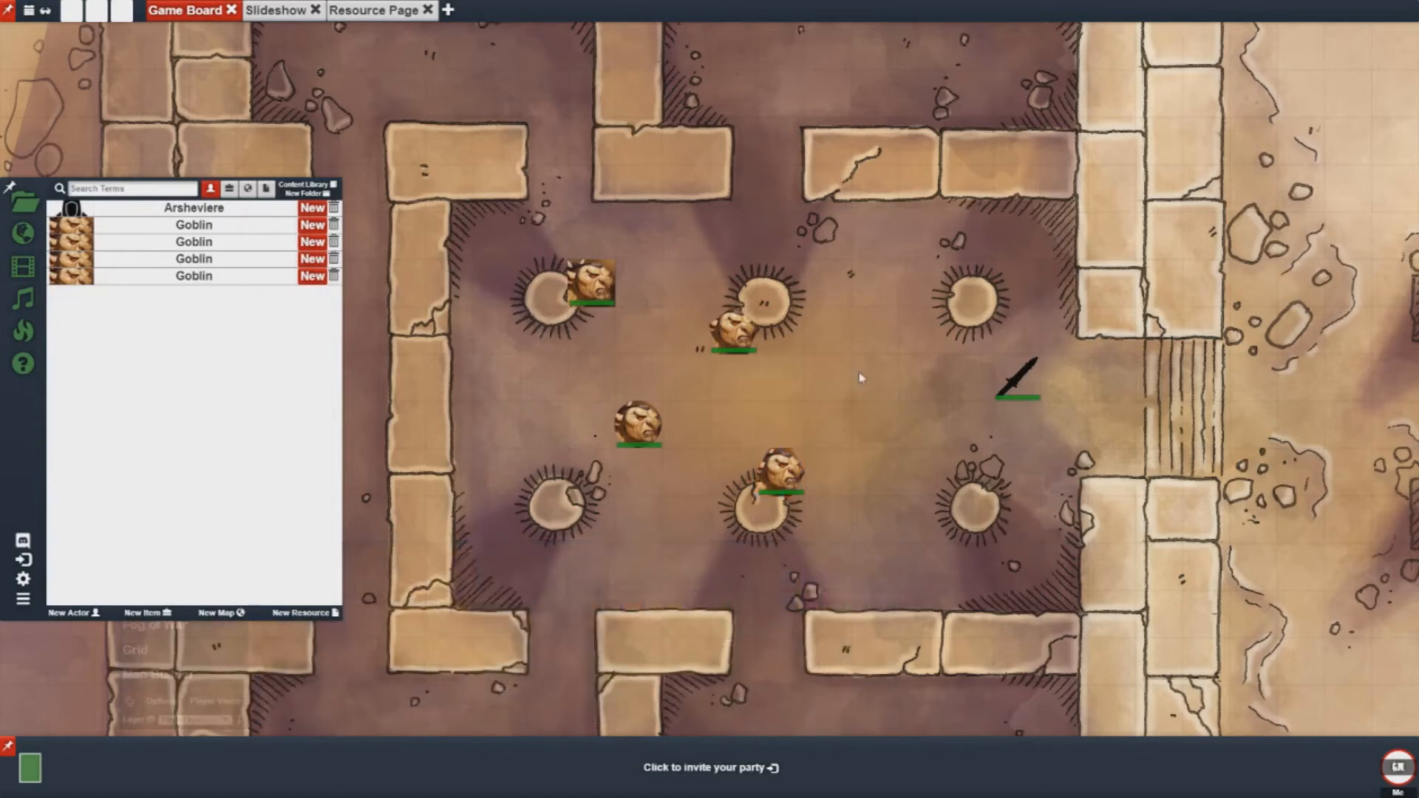
{"action": "mouse_move", "coordinate": [688, 495]}
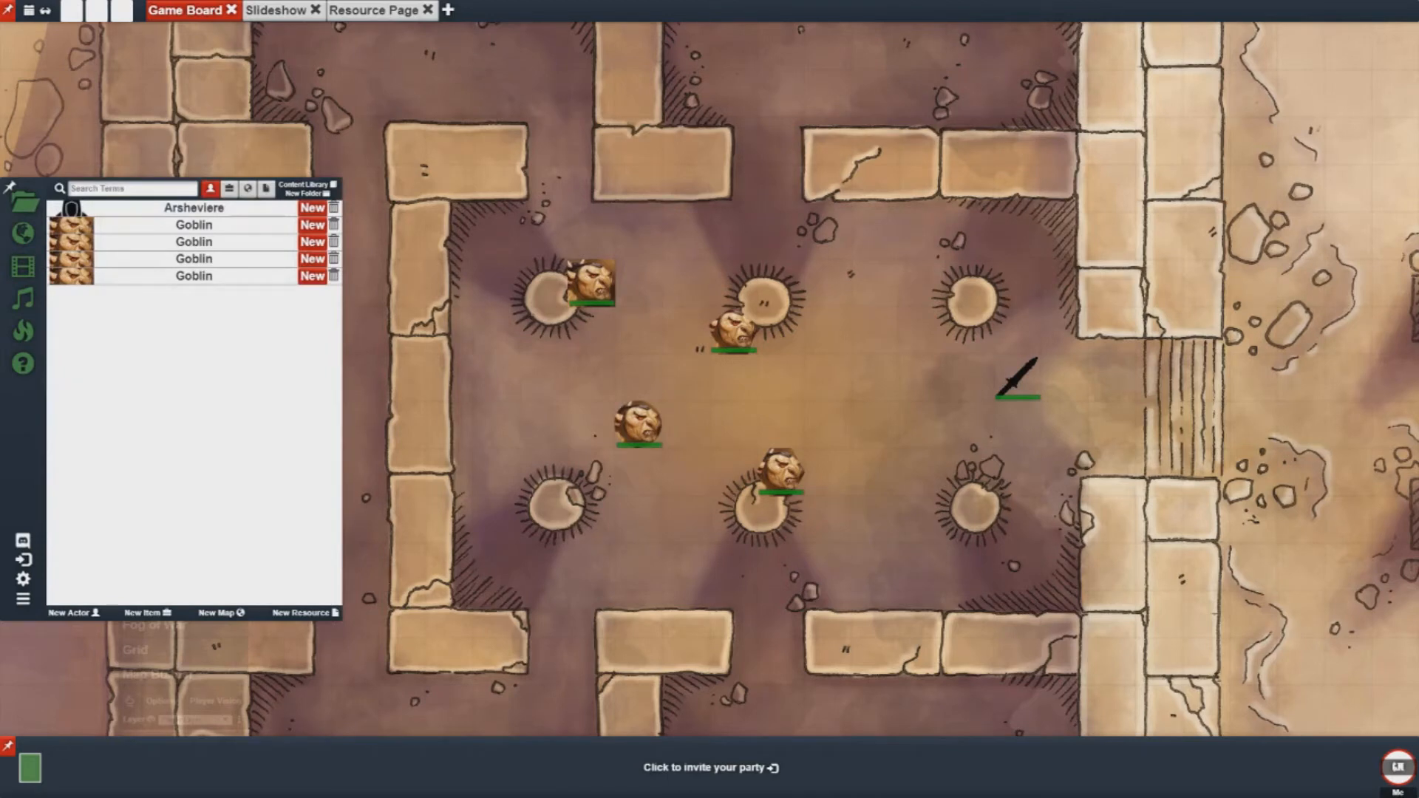
{"action": "mouse_move", "coordinate": [962, 447]}
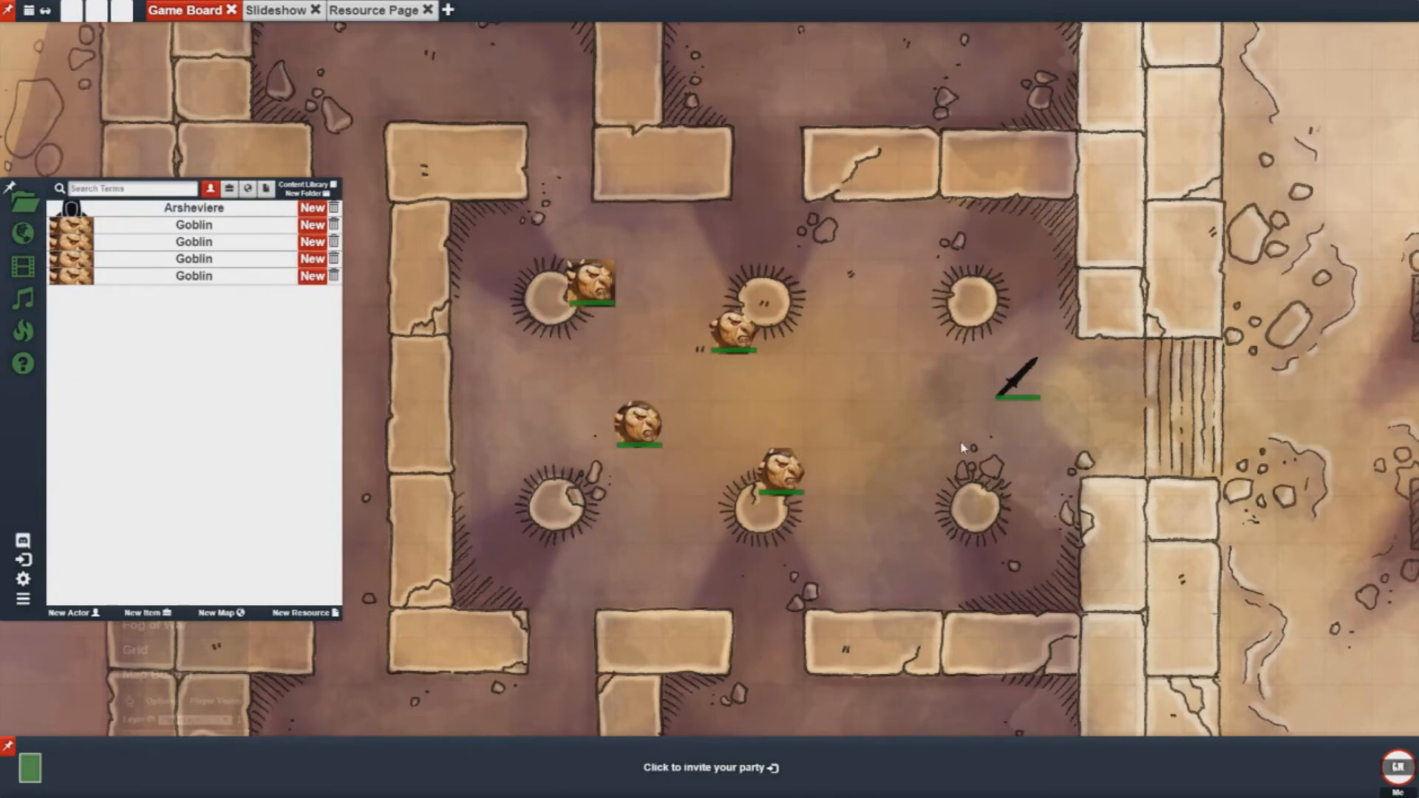
{"action": "mouse_move", "coordinate": [1023, 396]}
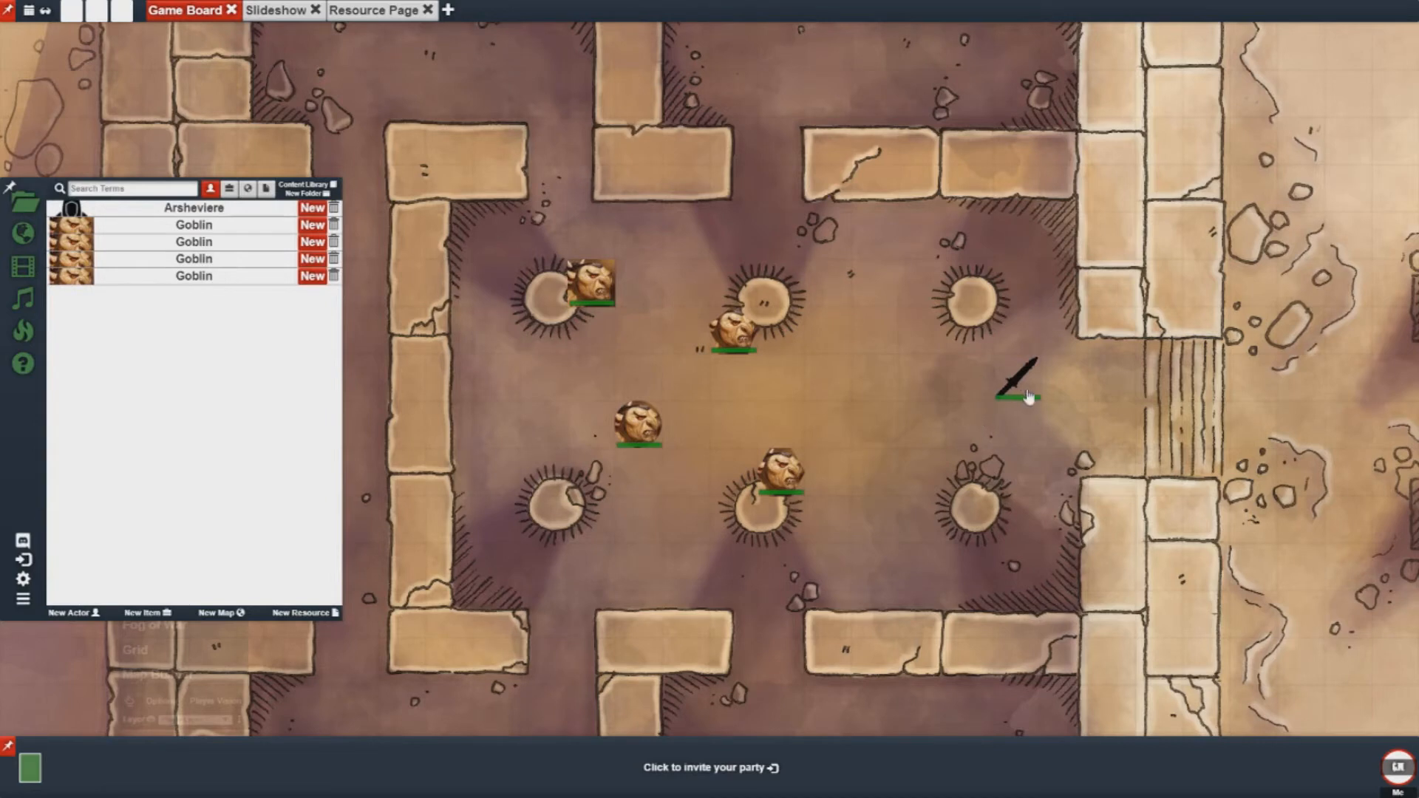
Step: Swap the dagger token image for a sample portrait and finish editing its appearance
{"action": "left_click", "coordinate": [1019, 391]}
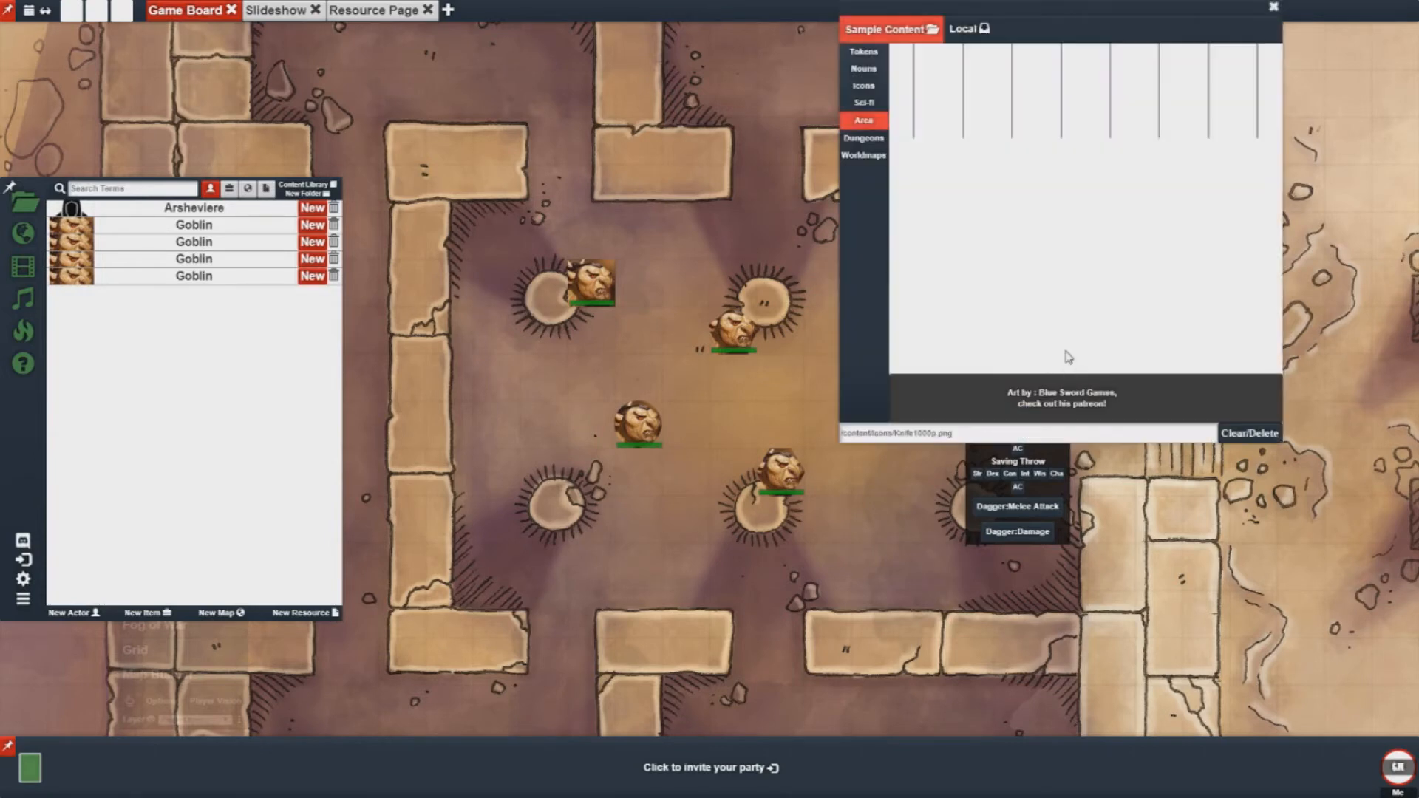
{"action": "left_click", "coordinate": [863, 120]}
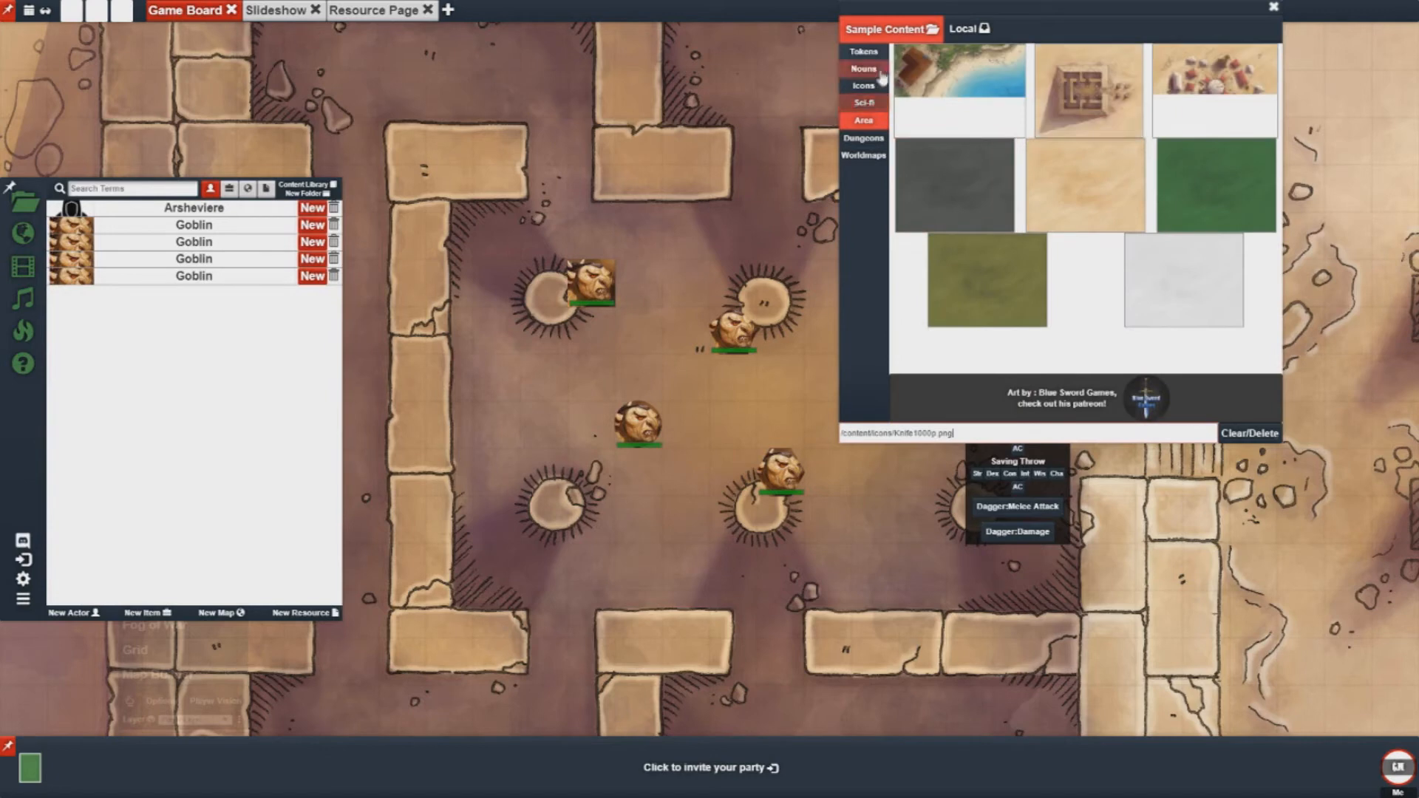
{"action": "left_click", "coordinate": [862, 52]}
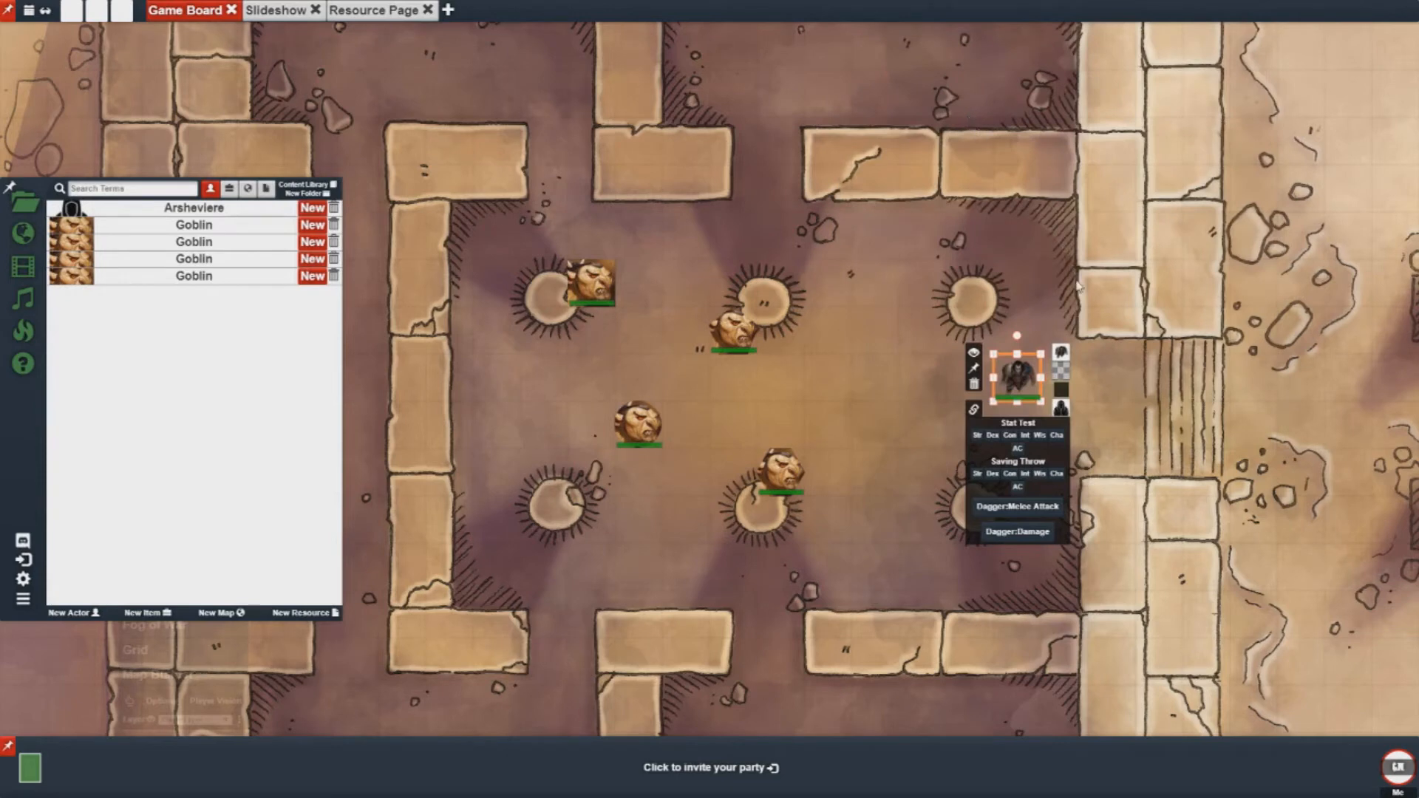
{"action": "mouse_move", "coordinate": [1060, 406]}
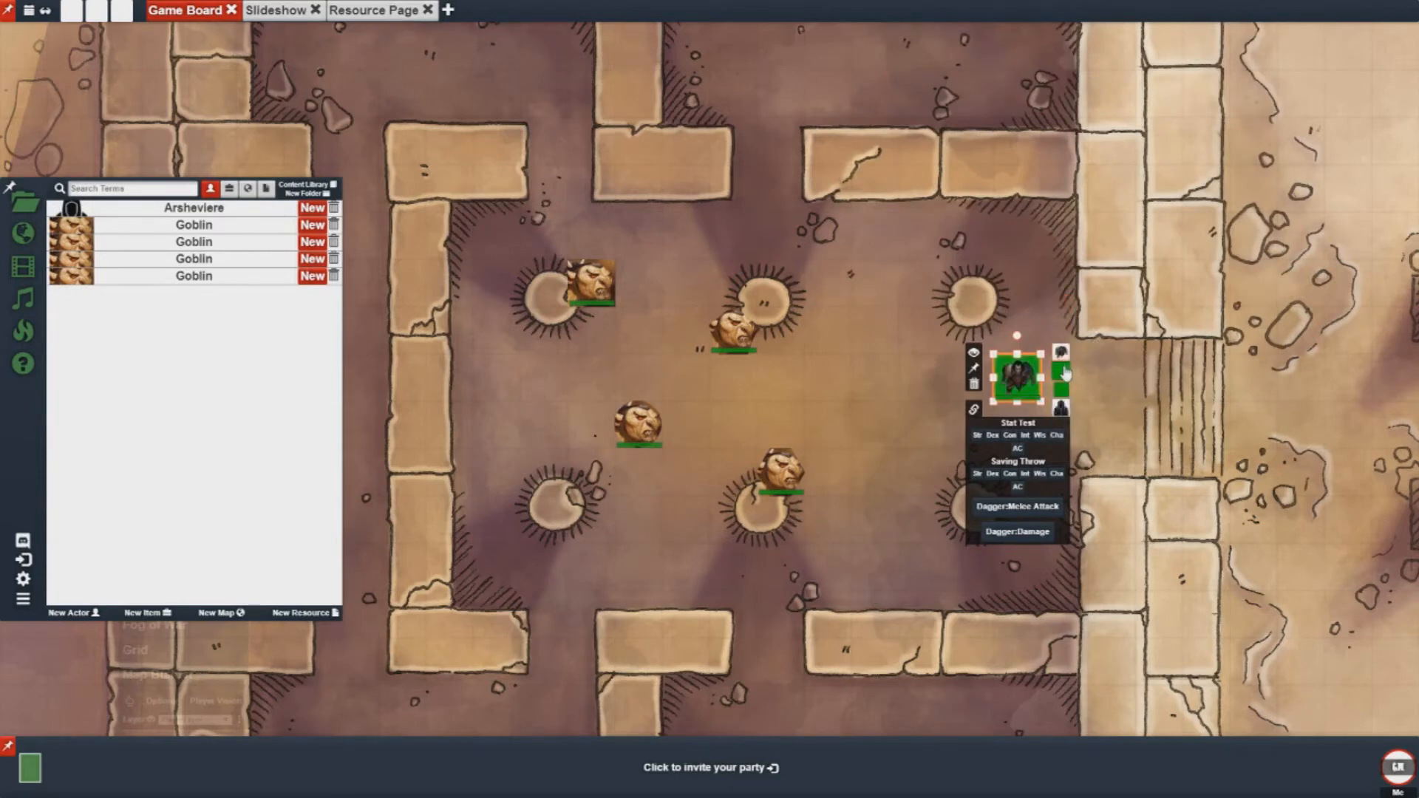
{"action": "left_click", "coordinate": [1060, 377]}
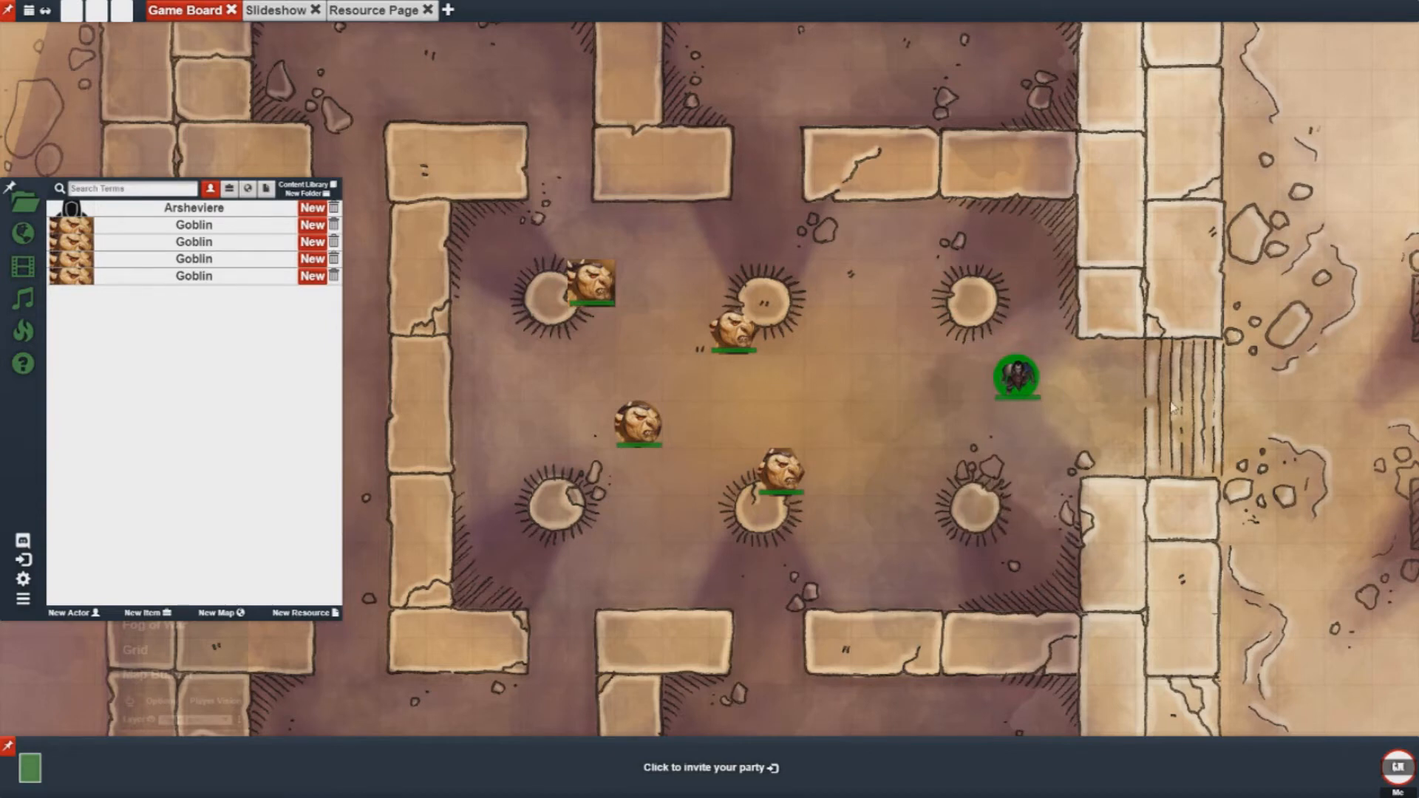
{"action": "mouse_move", "coordinate": [1017, 387]}
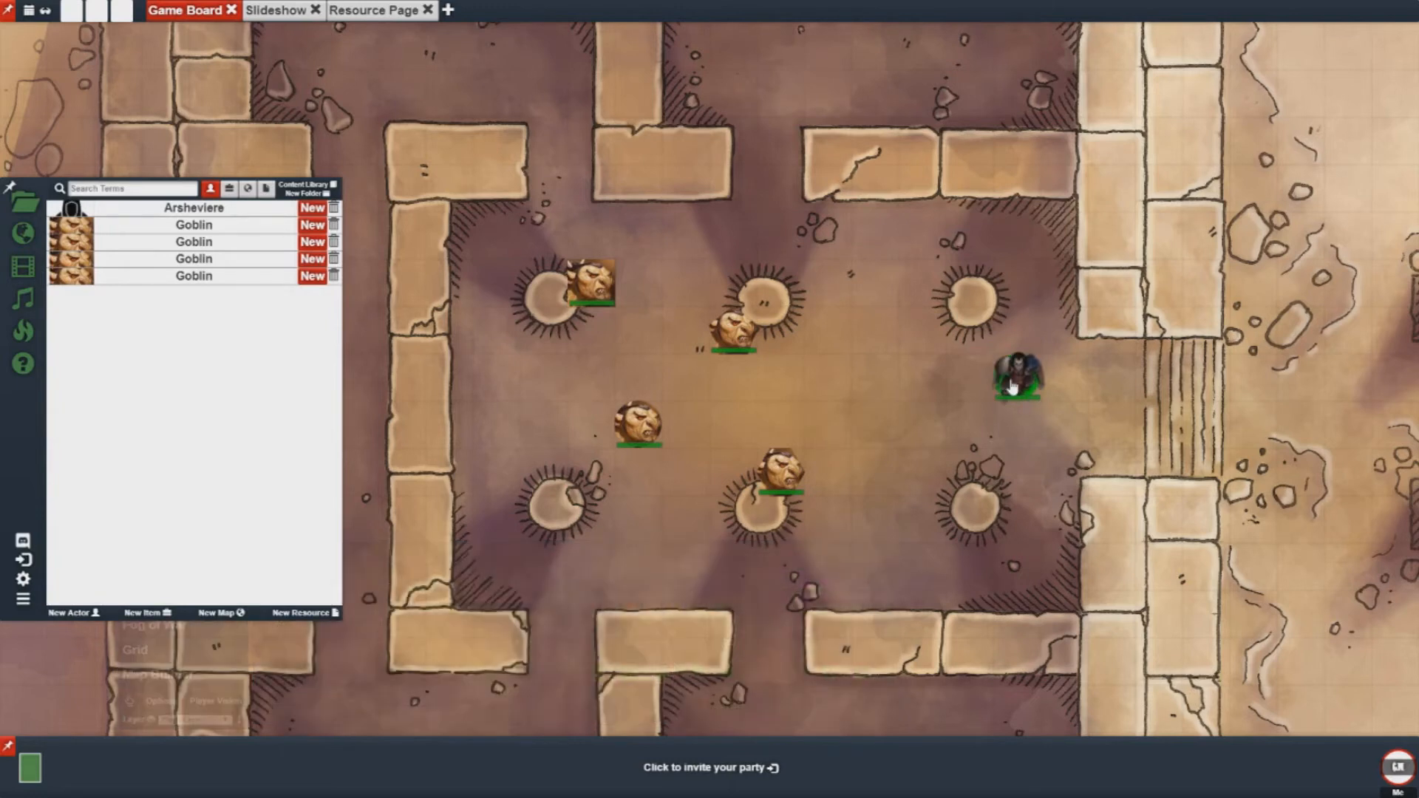
{"action": "mouse_move", "coordinate": [962, 418]}
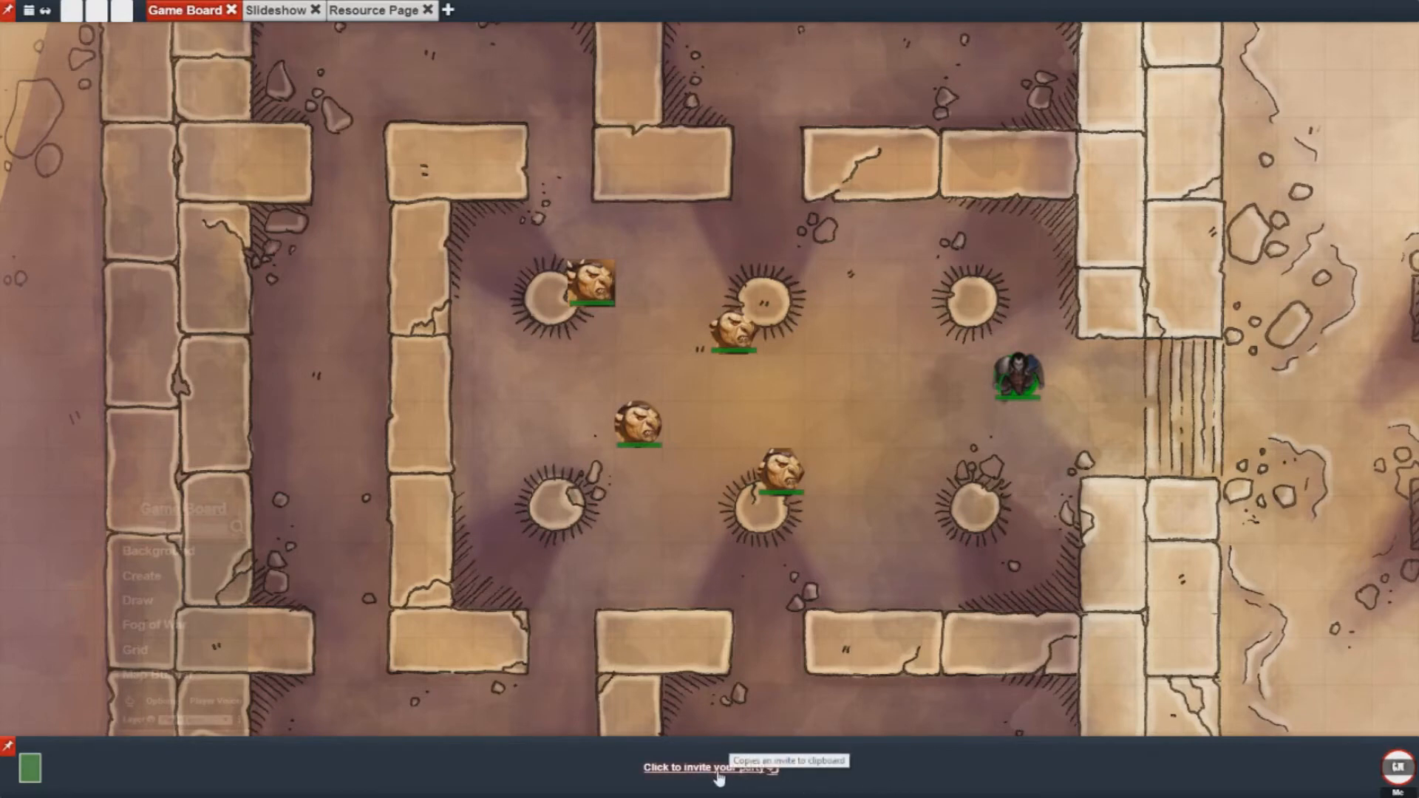
Step: Copy the party invite link and open the game's general options menu
{"action": "left_click", "coordinate": [710, 767]}
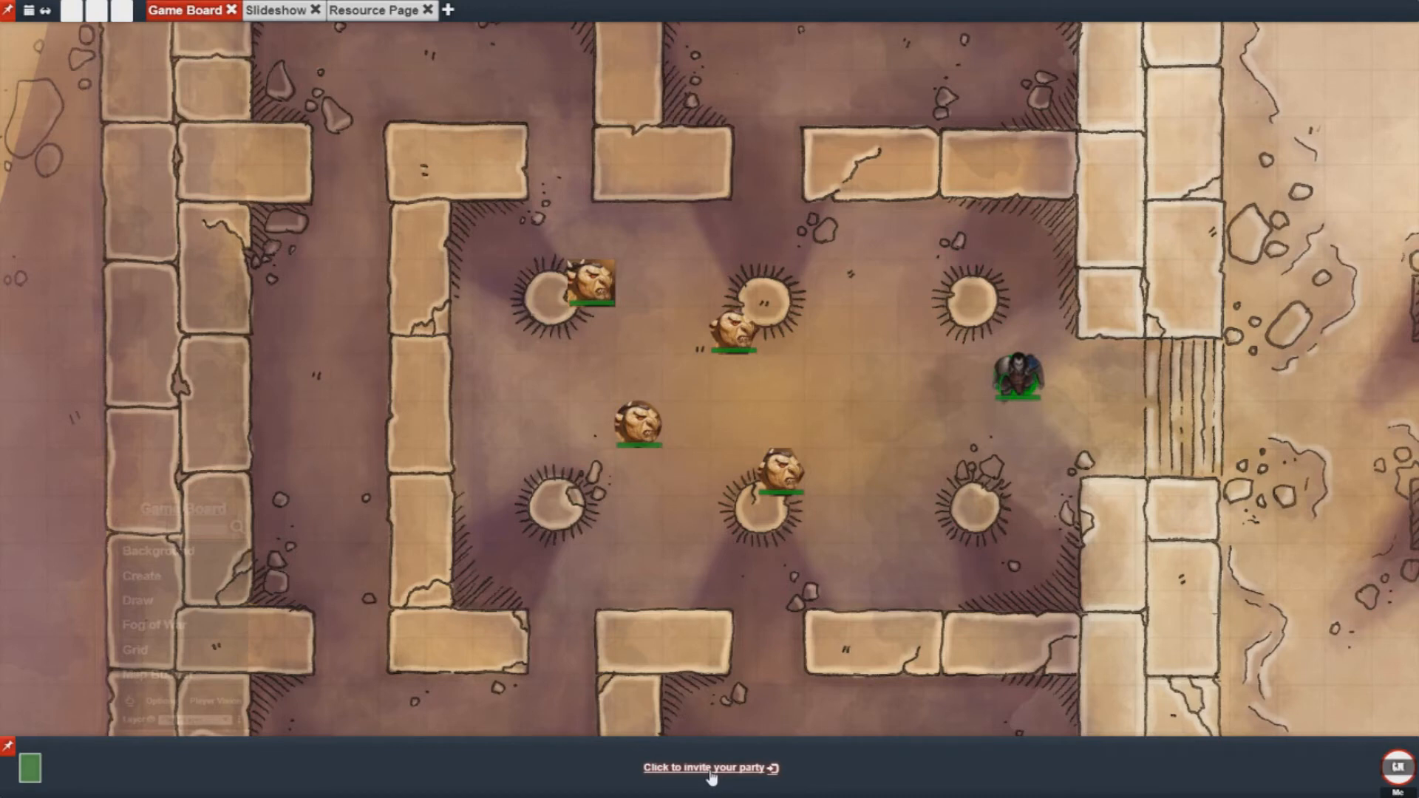
{"action": "mouse_move", "coordinate": [36, 549]}
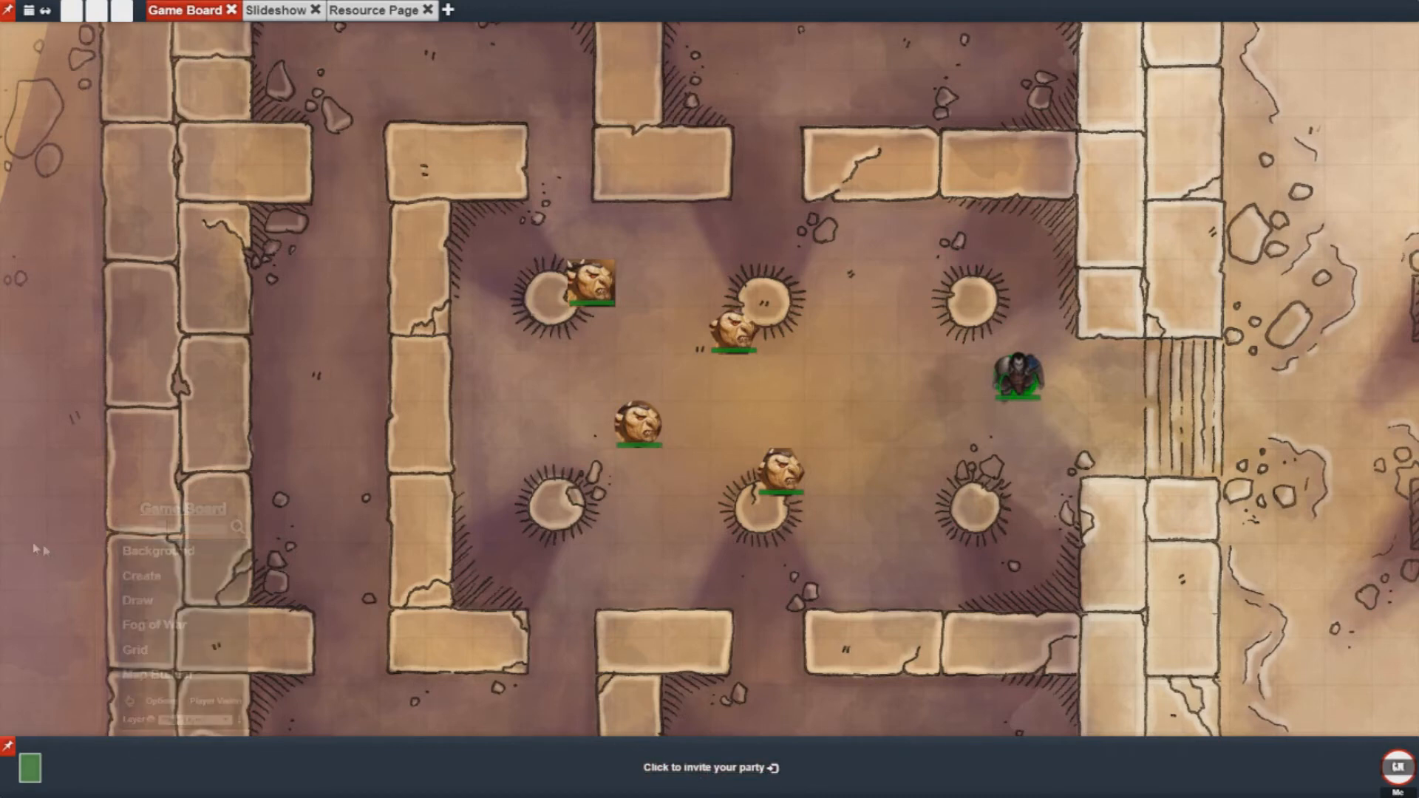
{"action": "left_click", "coordinate": [22, 204]}
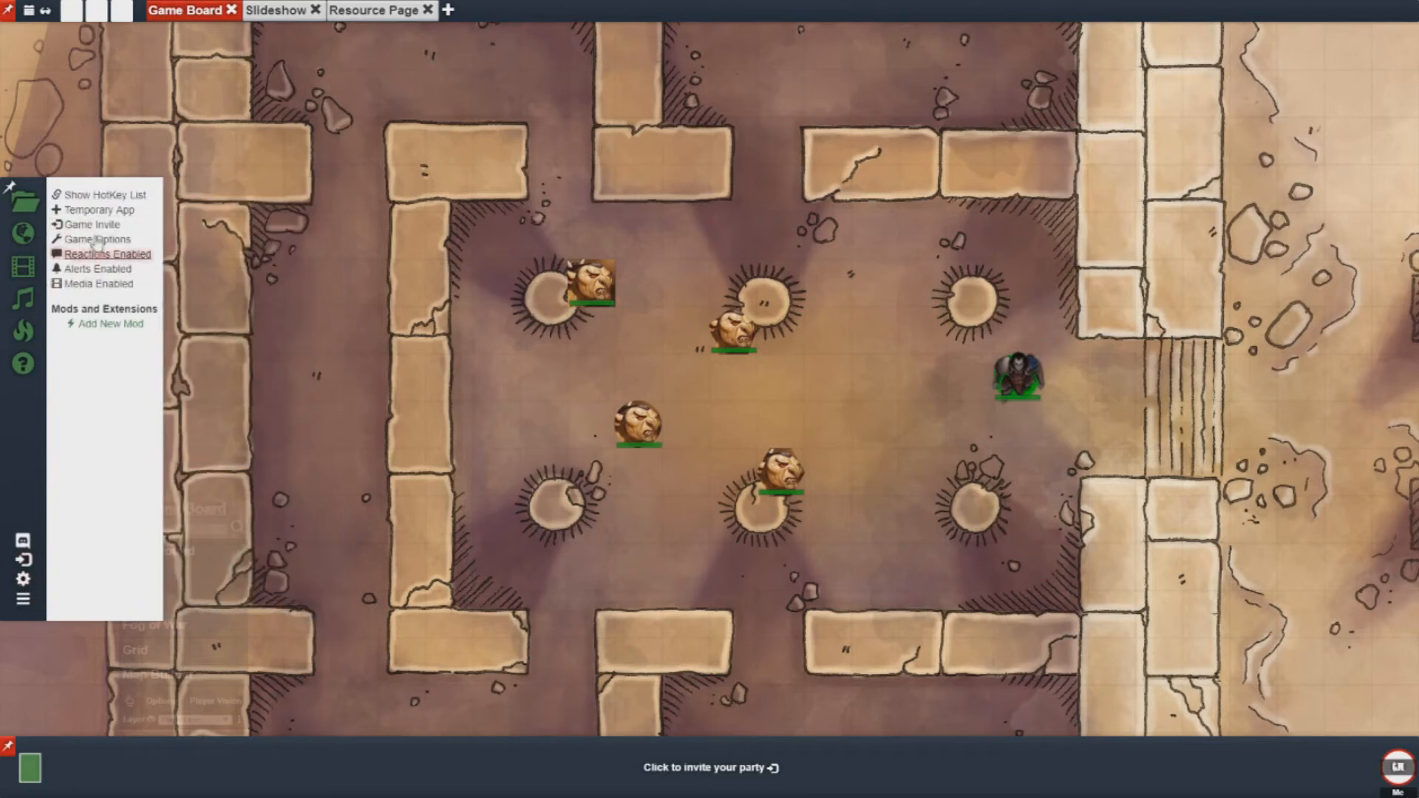
{"action": "mouse_move", "coordinate": [92, 223]}
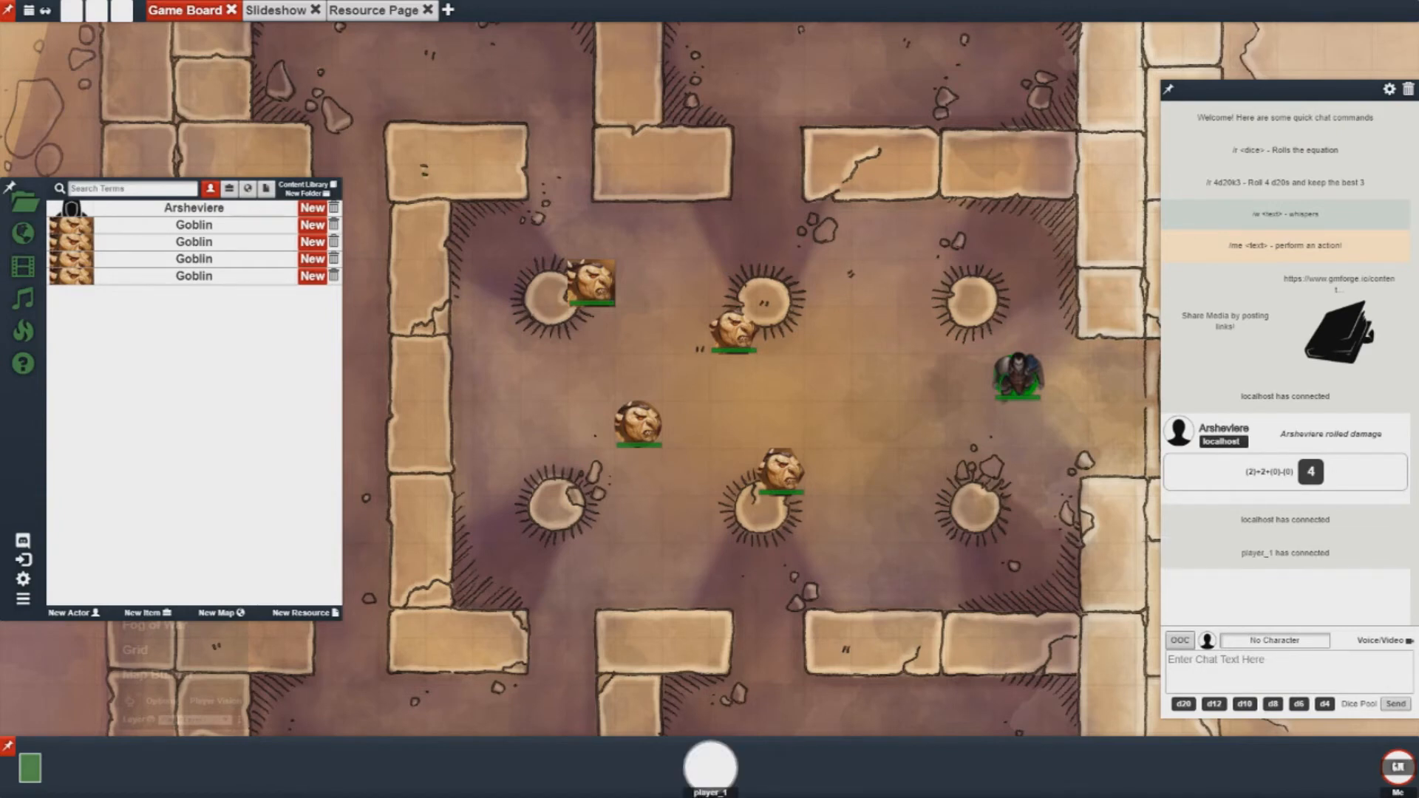
{"action": "mouse_move", "coordinate": [1288, 378]}
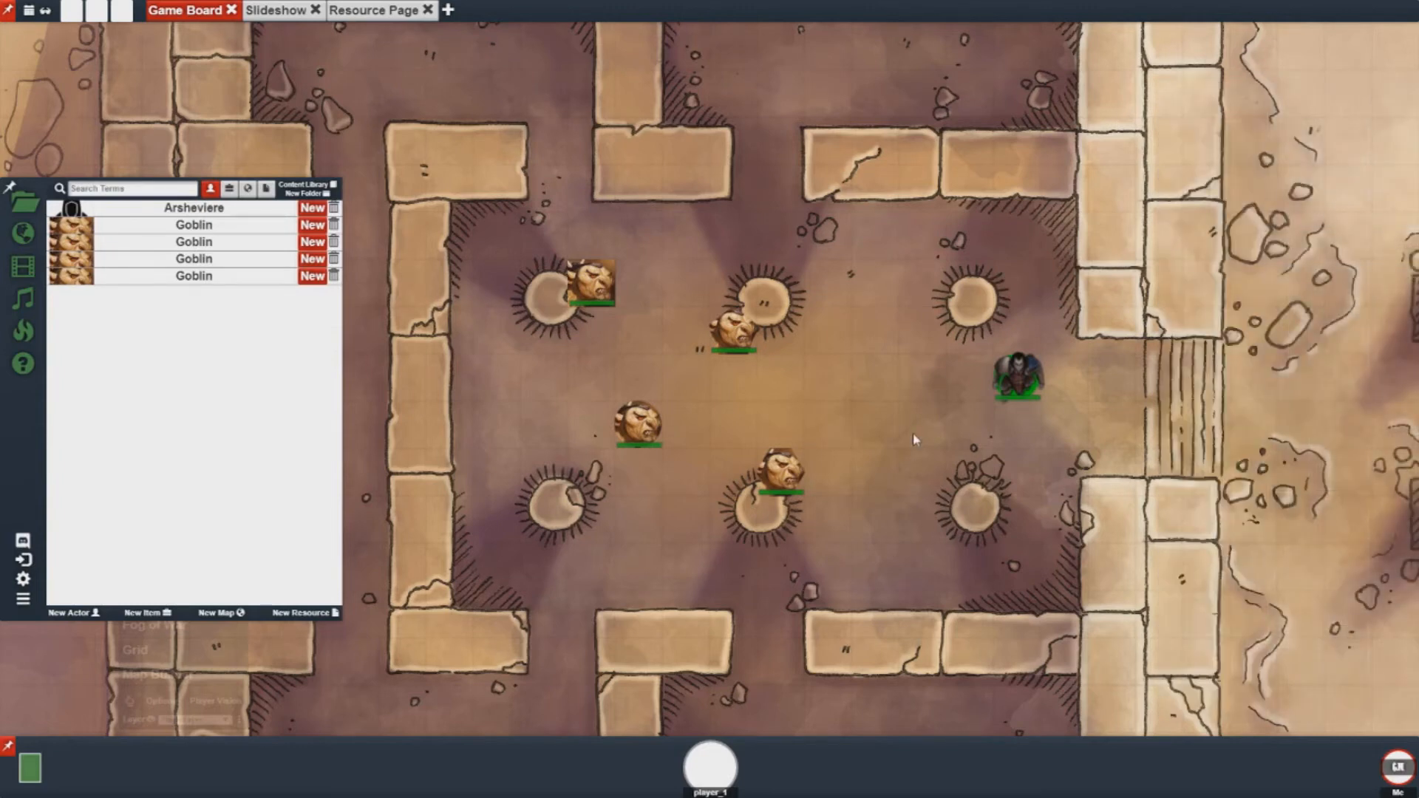
{"action": "mouse_move", "coordinate": [206, 333]}
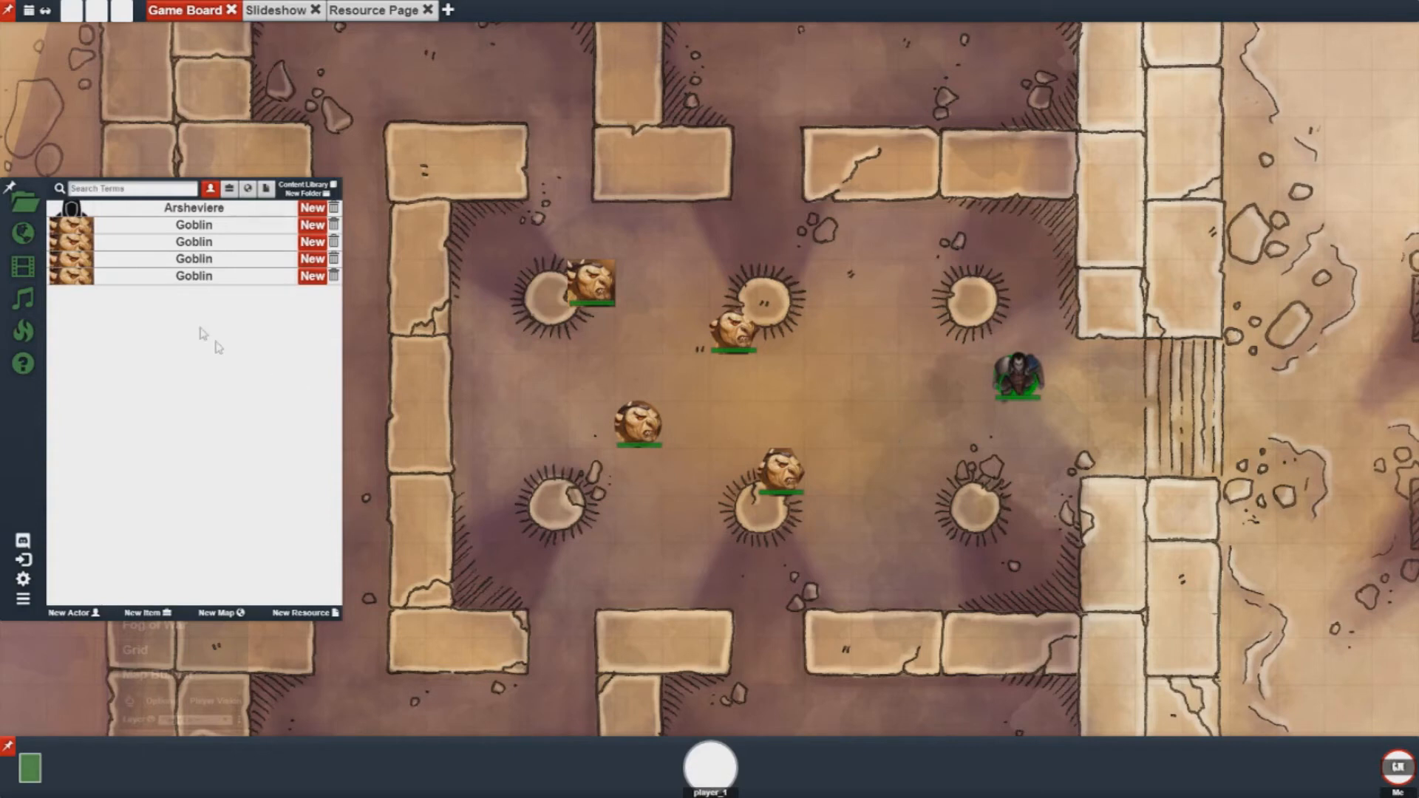
Step: Grant player_1 Rights access to Arsheviere through its Access dialog
{"action": "left_click", "coordinate": [193, 208]}
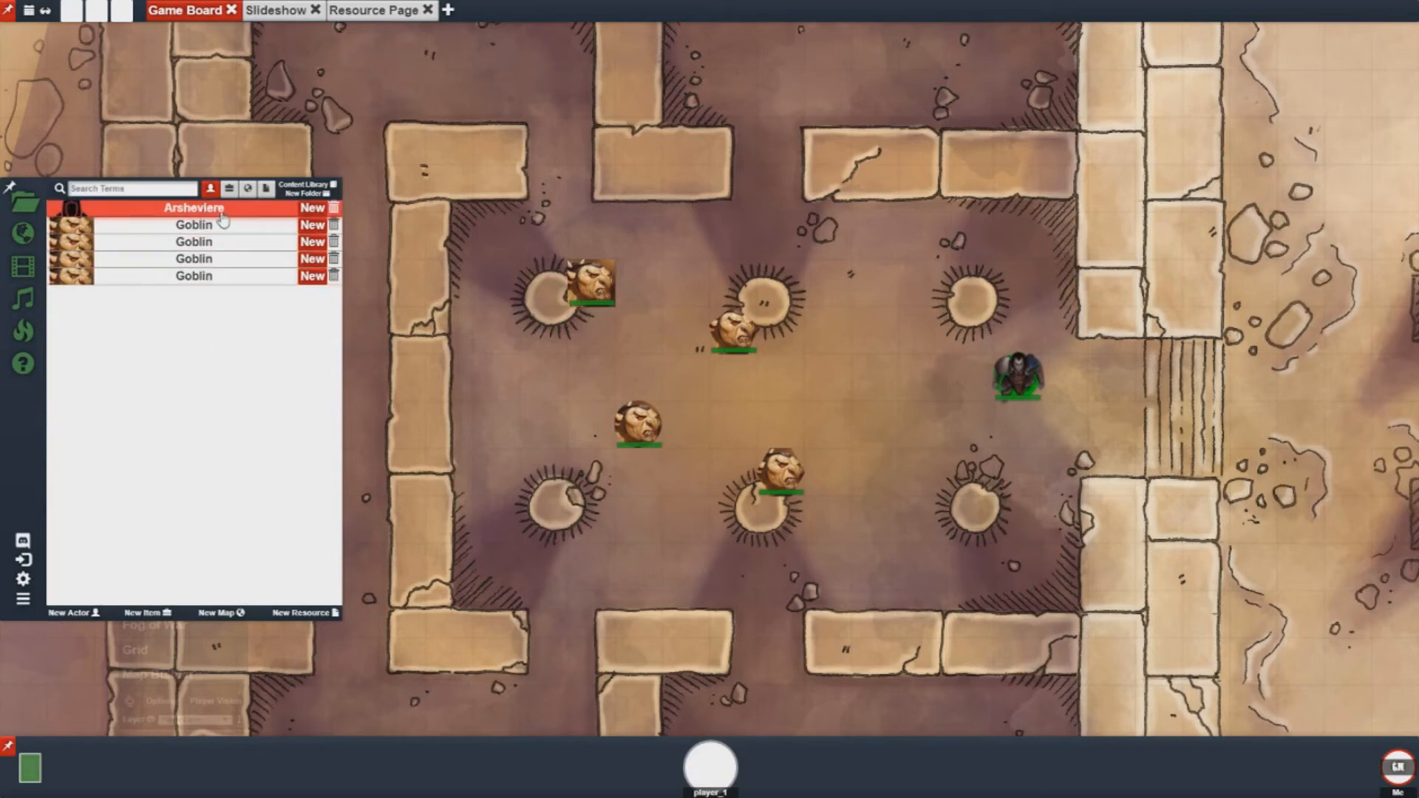
{"action": "mouse_move", "coordinate": [235, 215]}
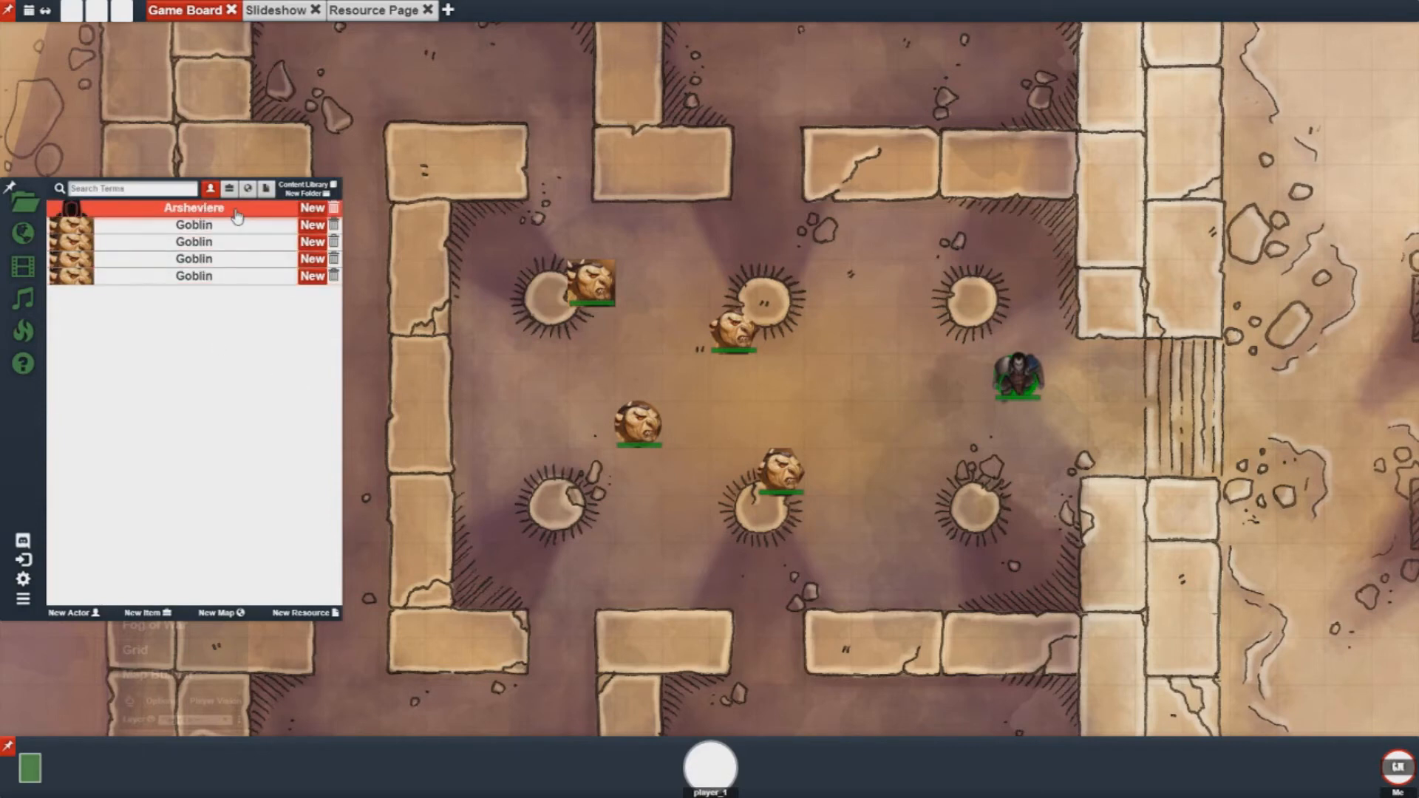
{"action": "right_click", "coordinate": [193, 207]}
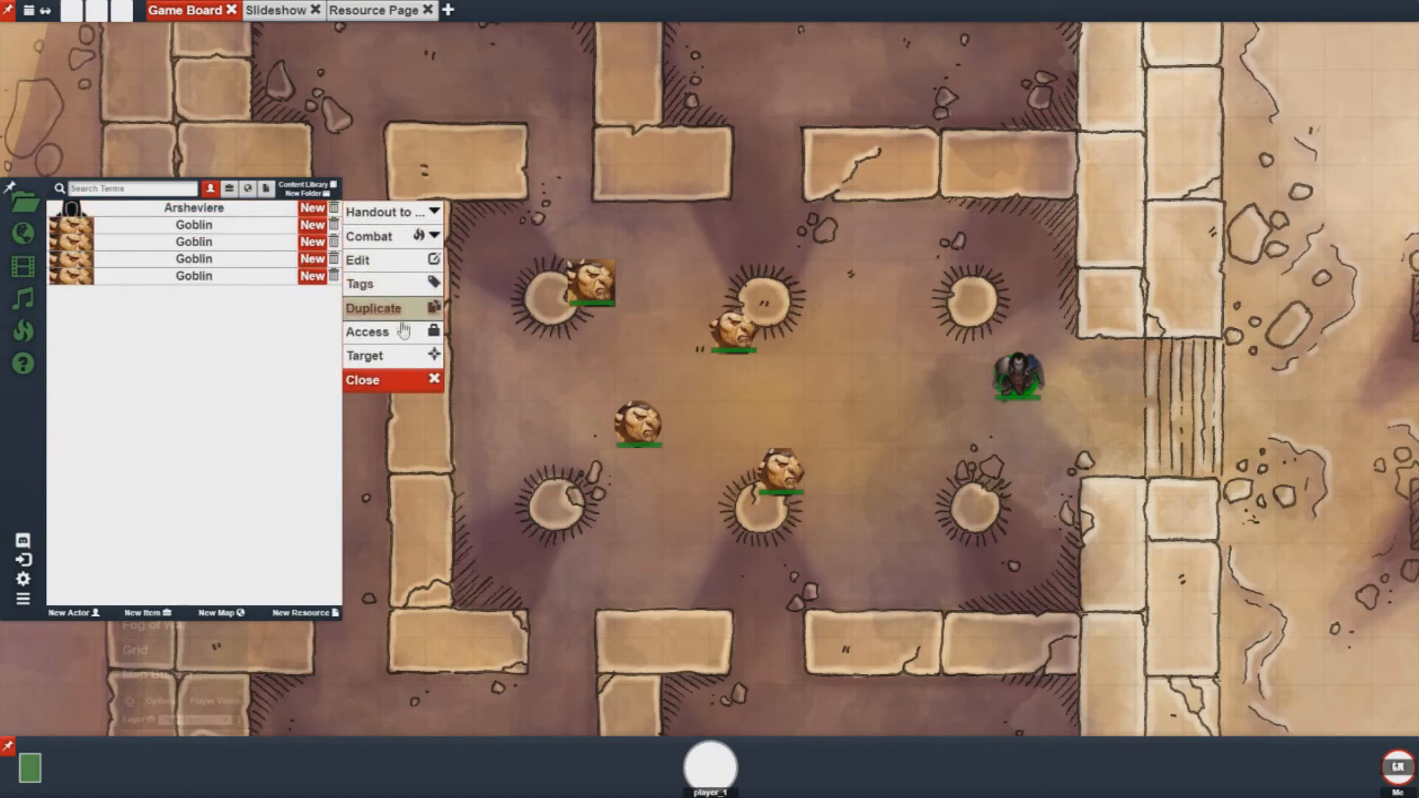
{"action": "left_click", "coordinate": [367, 331]}
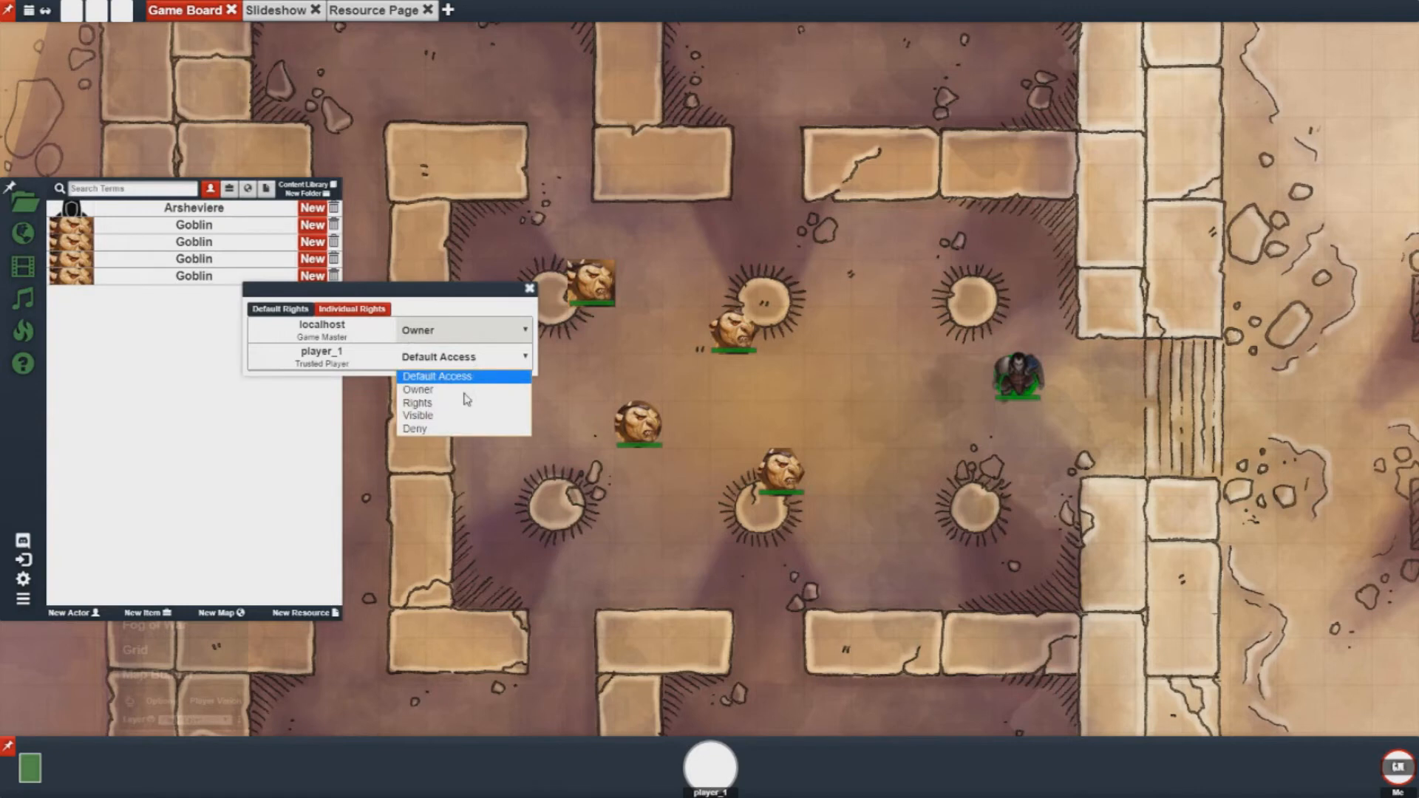
{"action": "left_click", "coordinate": [416, 402]}
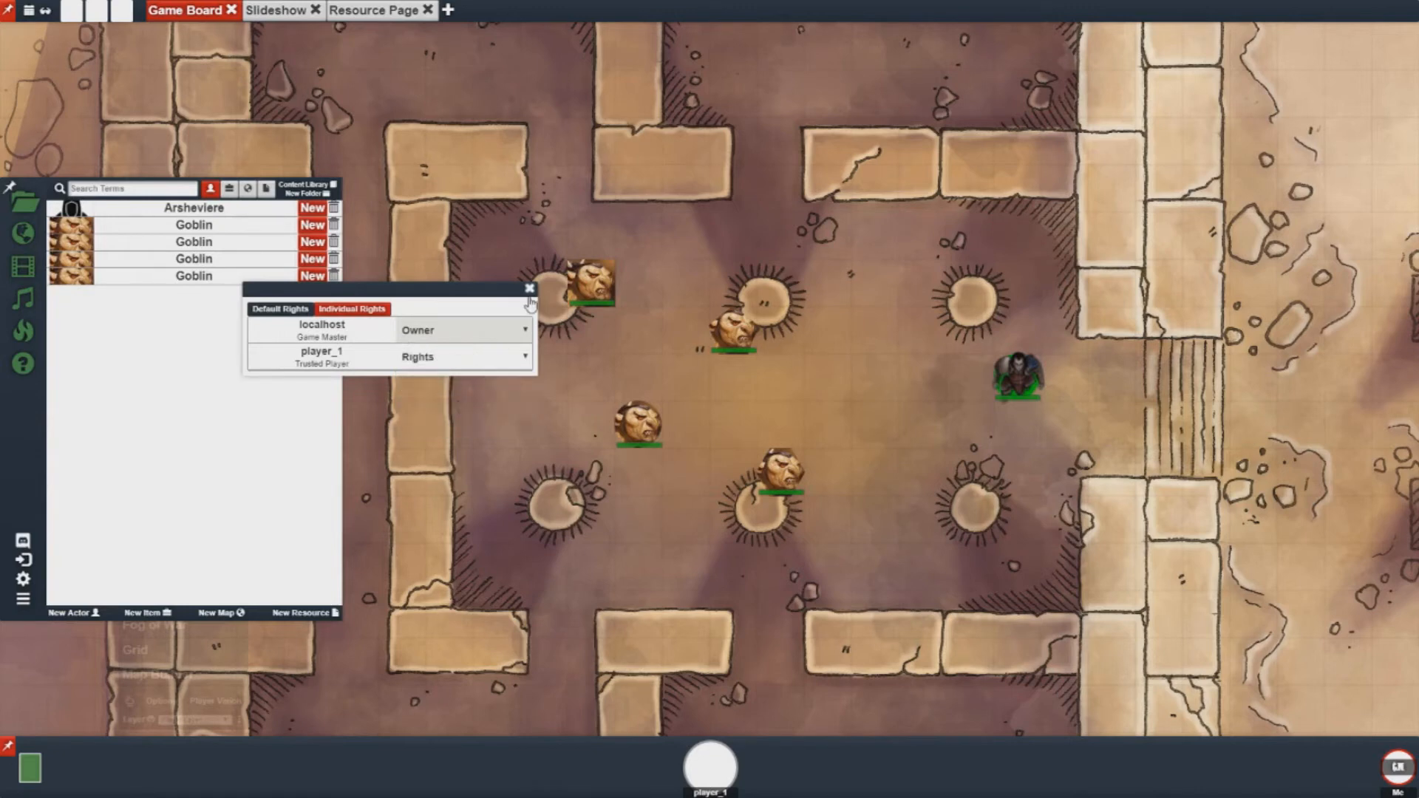
{"action": "mouse_move", "coordinate": [529, 290]}
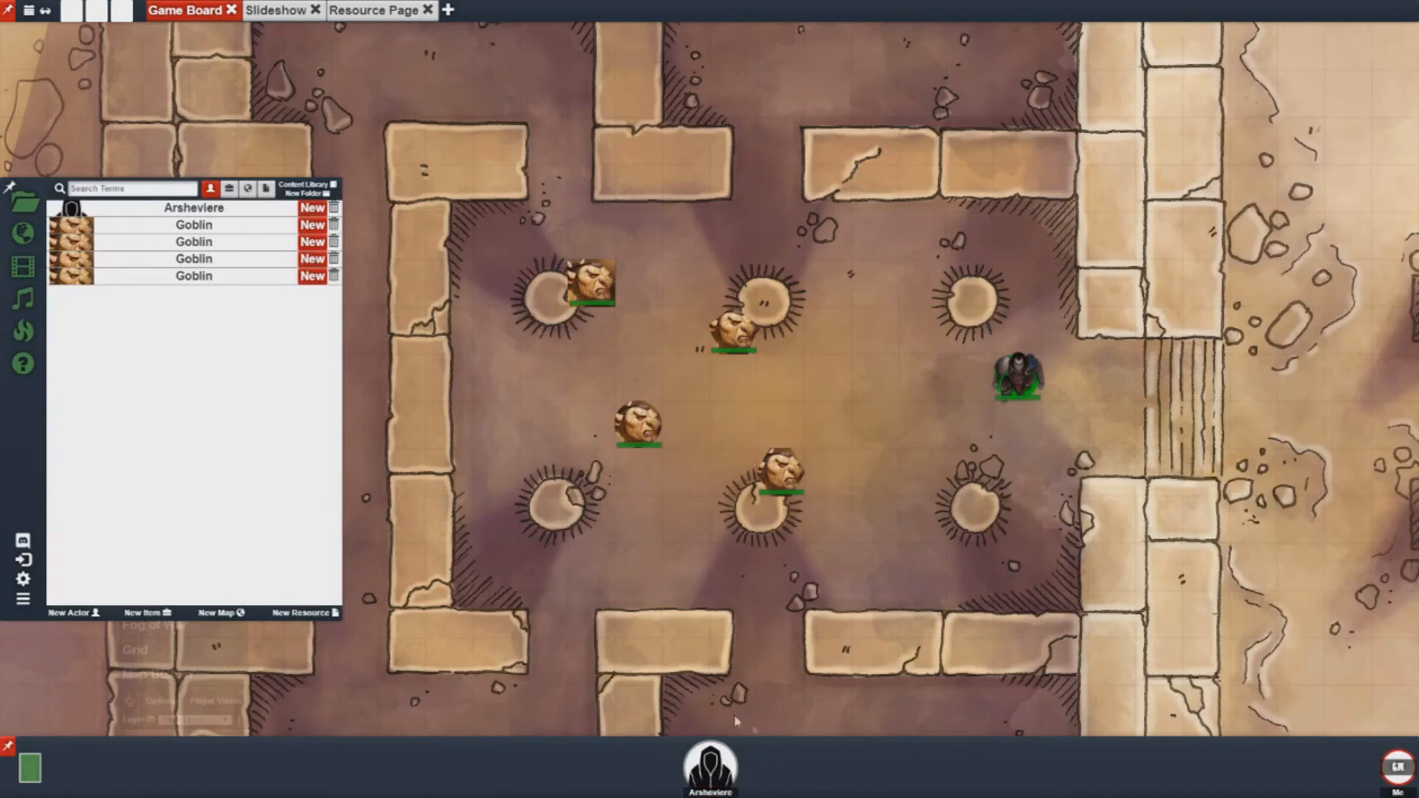
{"action": "mouse_move", "coordinate": [761, 789]}
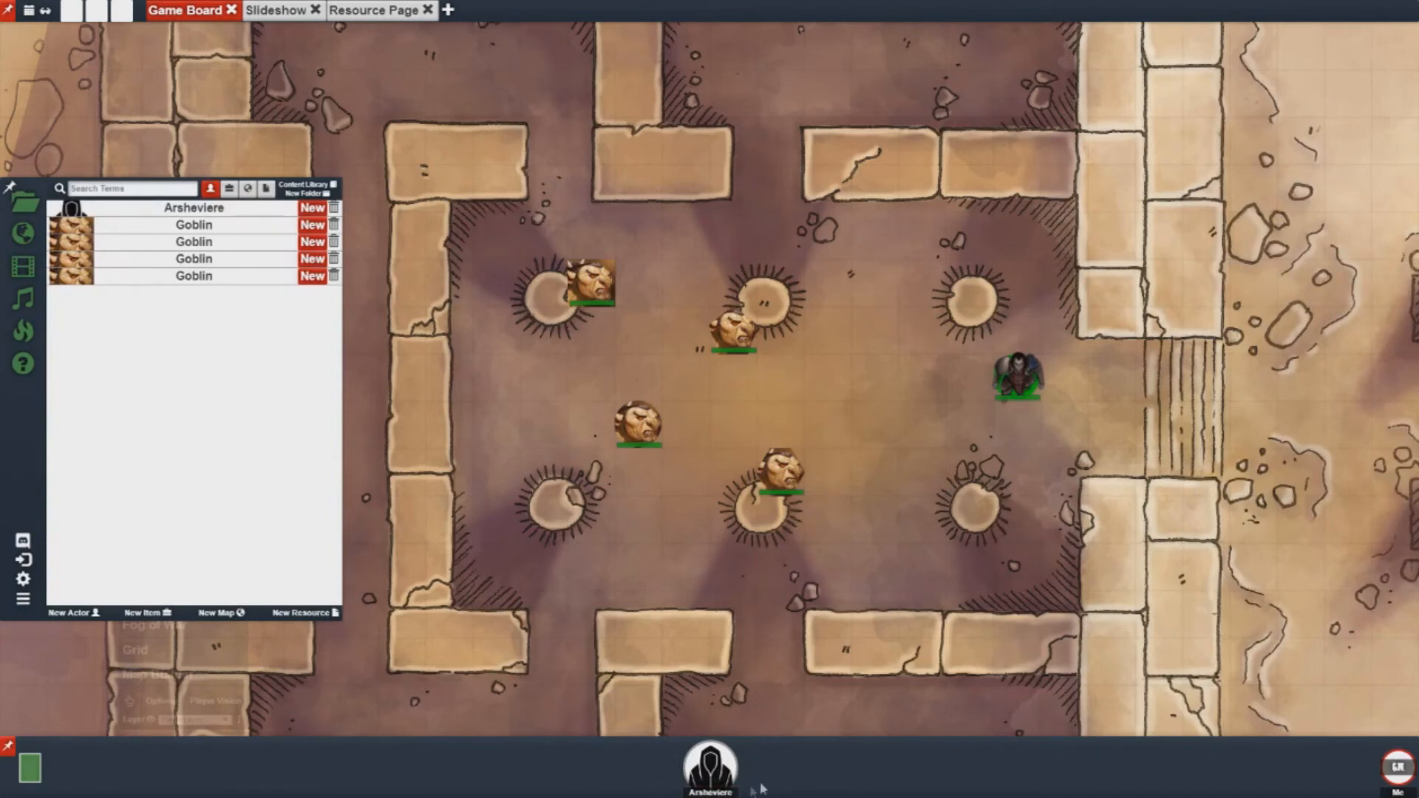
{"action": "mouse_move", "coordinate": [807, 584]}
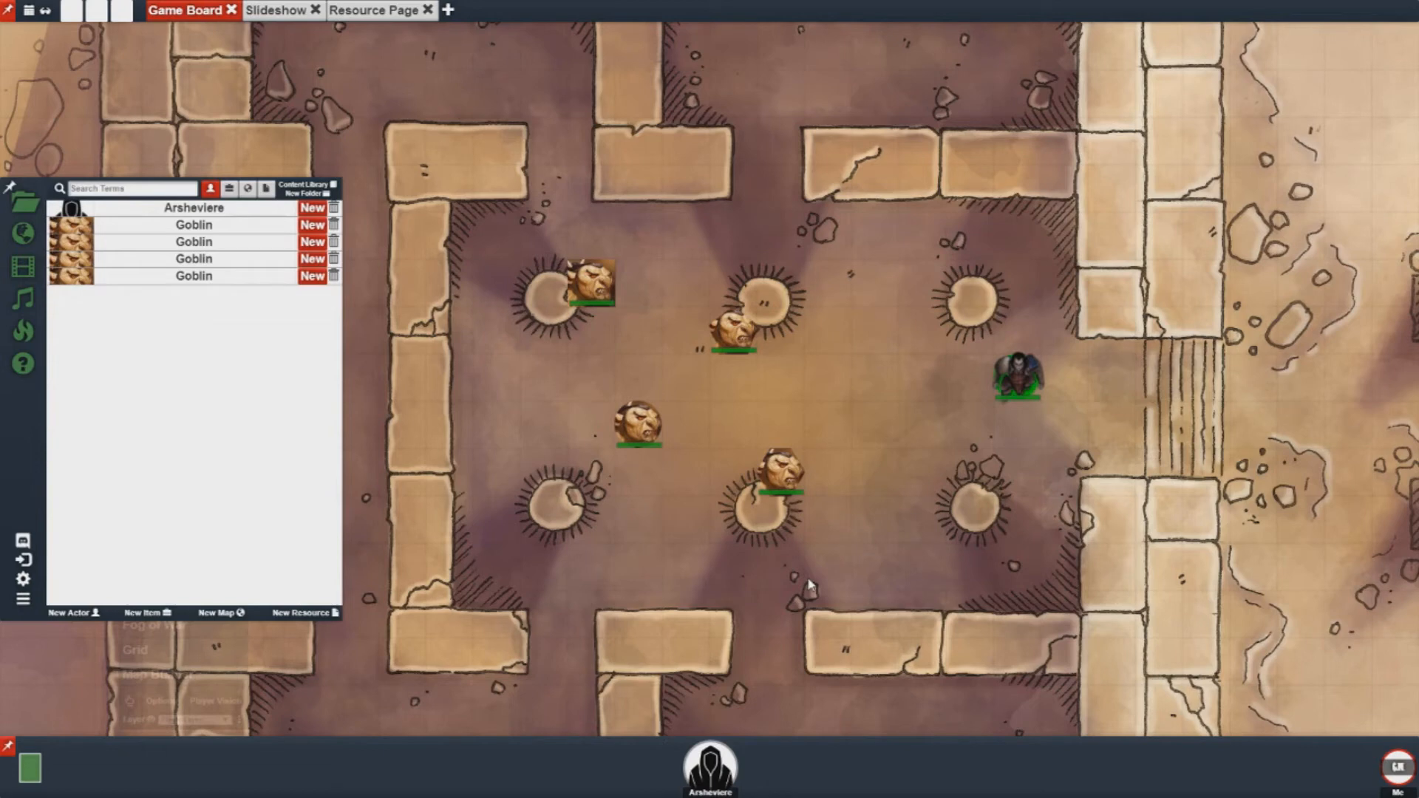
{"action": "mouse_move", "coordinate": [810, 586]}
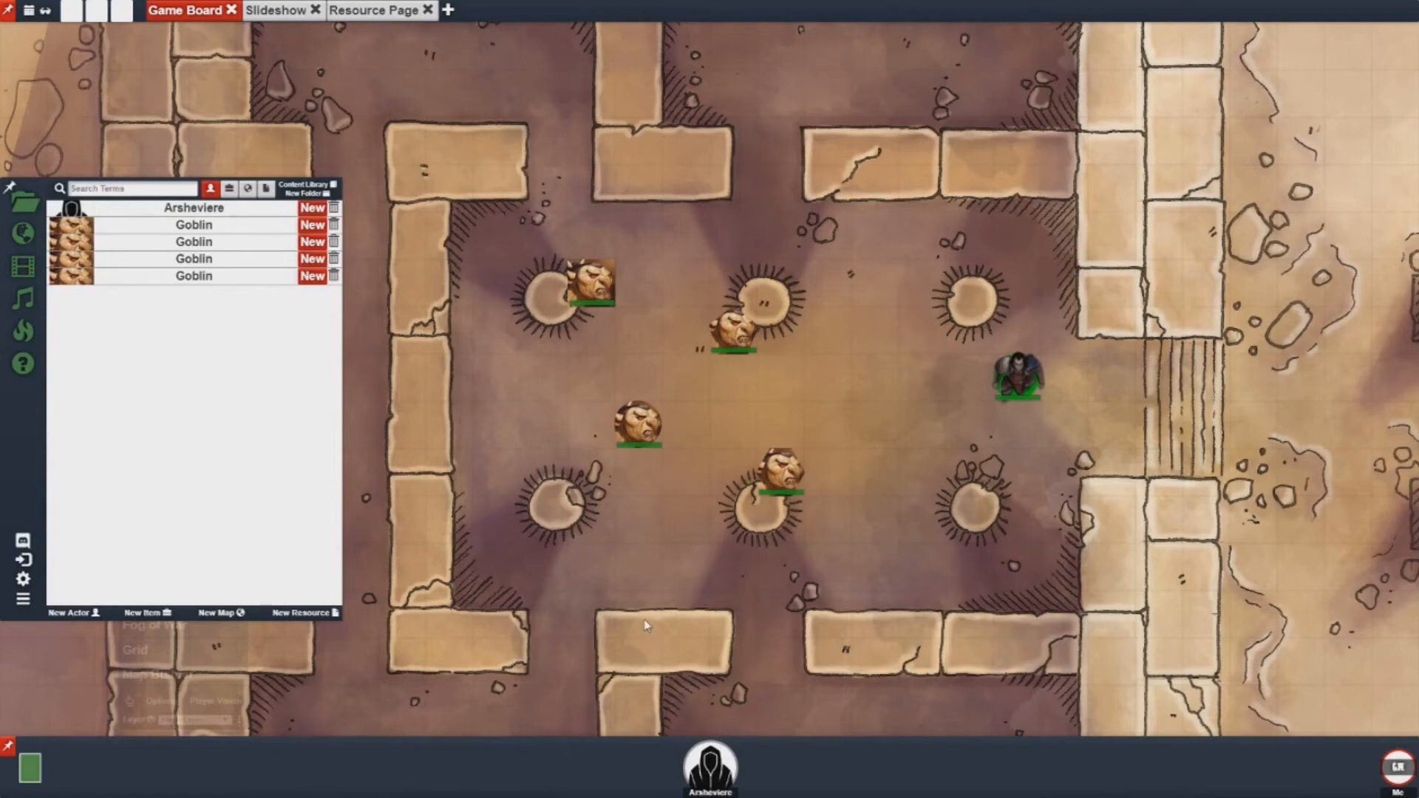
{"action": "mouse_move", "coordinate": [622, 606]}
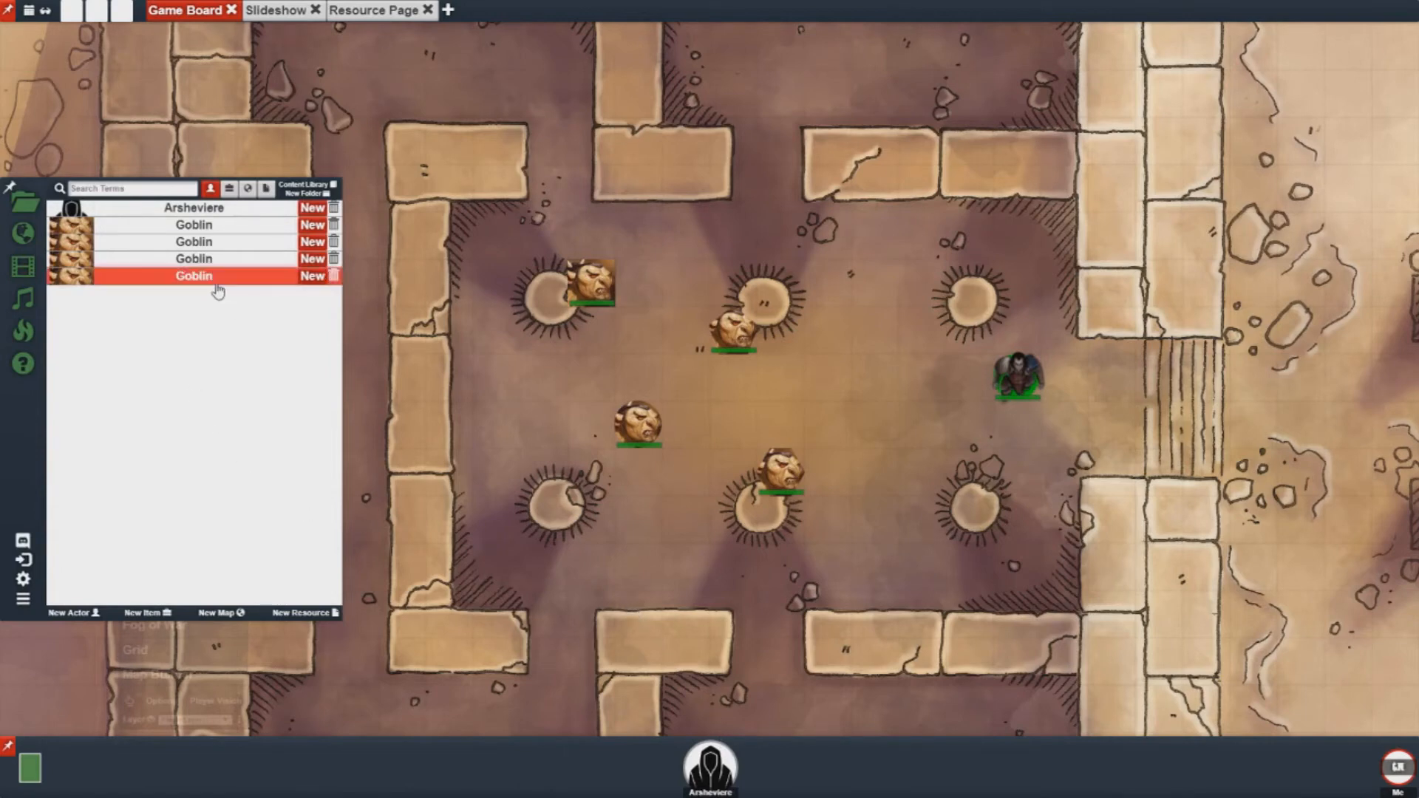
Step: Inspect the last goblin's access rights from its token menu and sheet, leaving them unchanged
{"action": "right_click", "coordinate": [193, 276]}
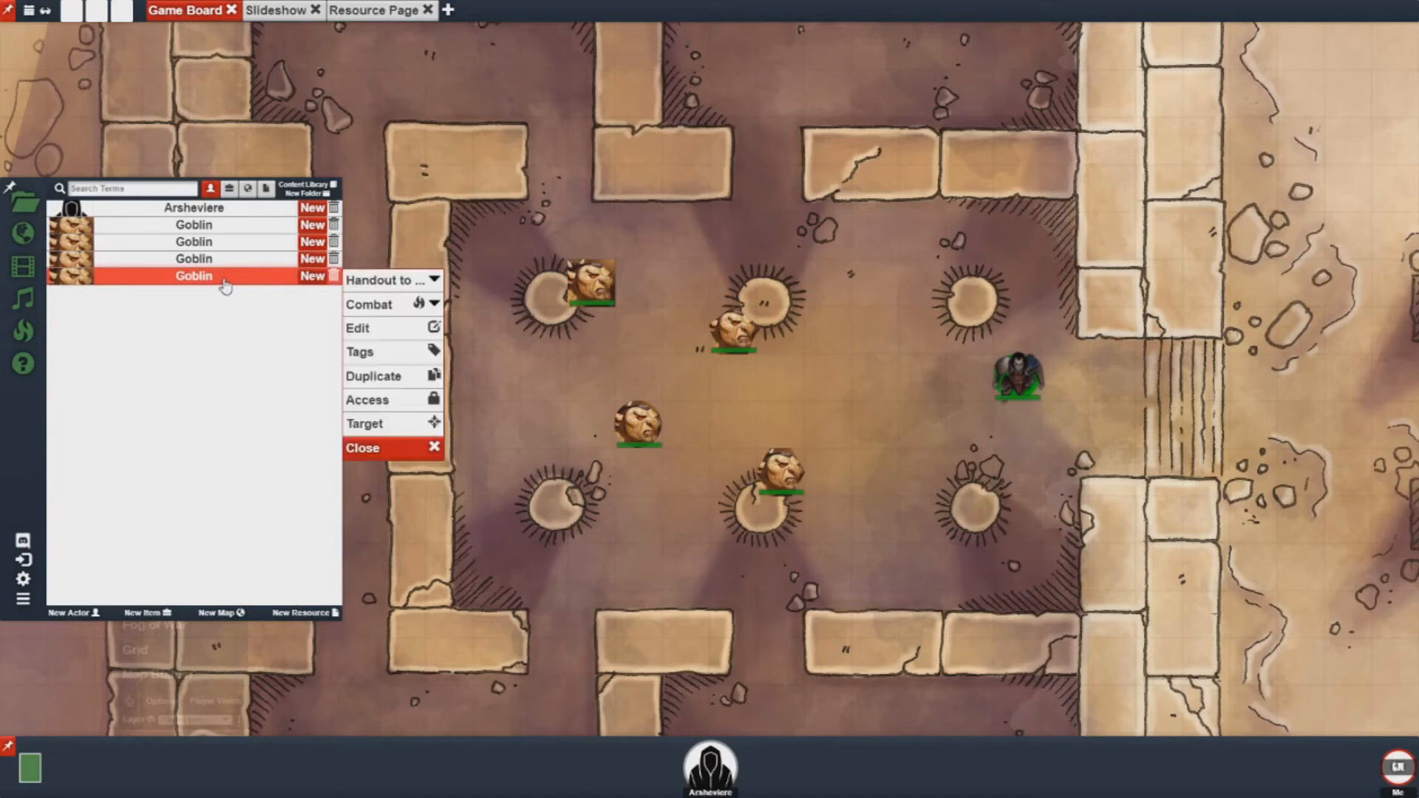
{"action": "left_click", "coordinate": [367, 399]}
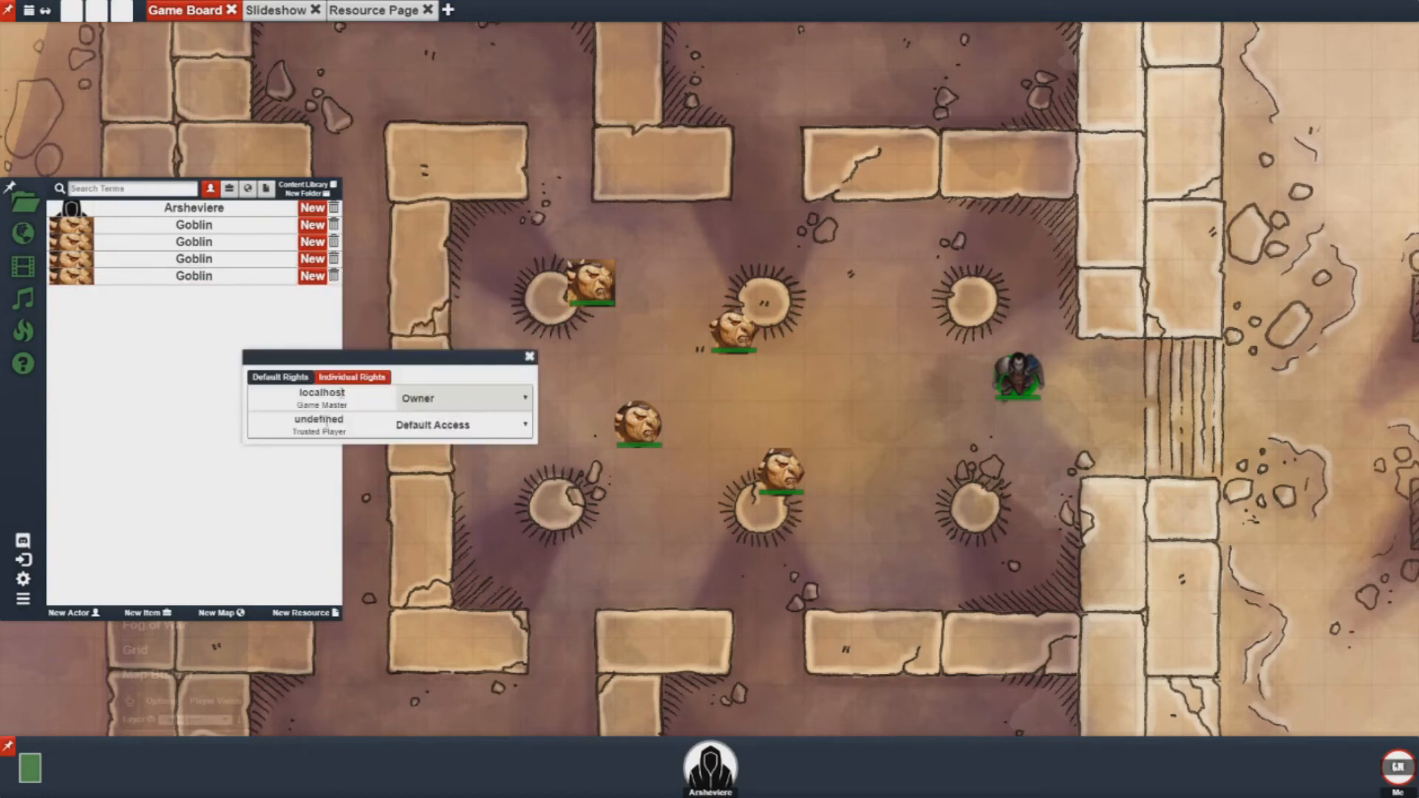
{"action": "left_click", "coordinate": [529, 355]}
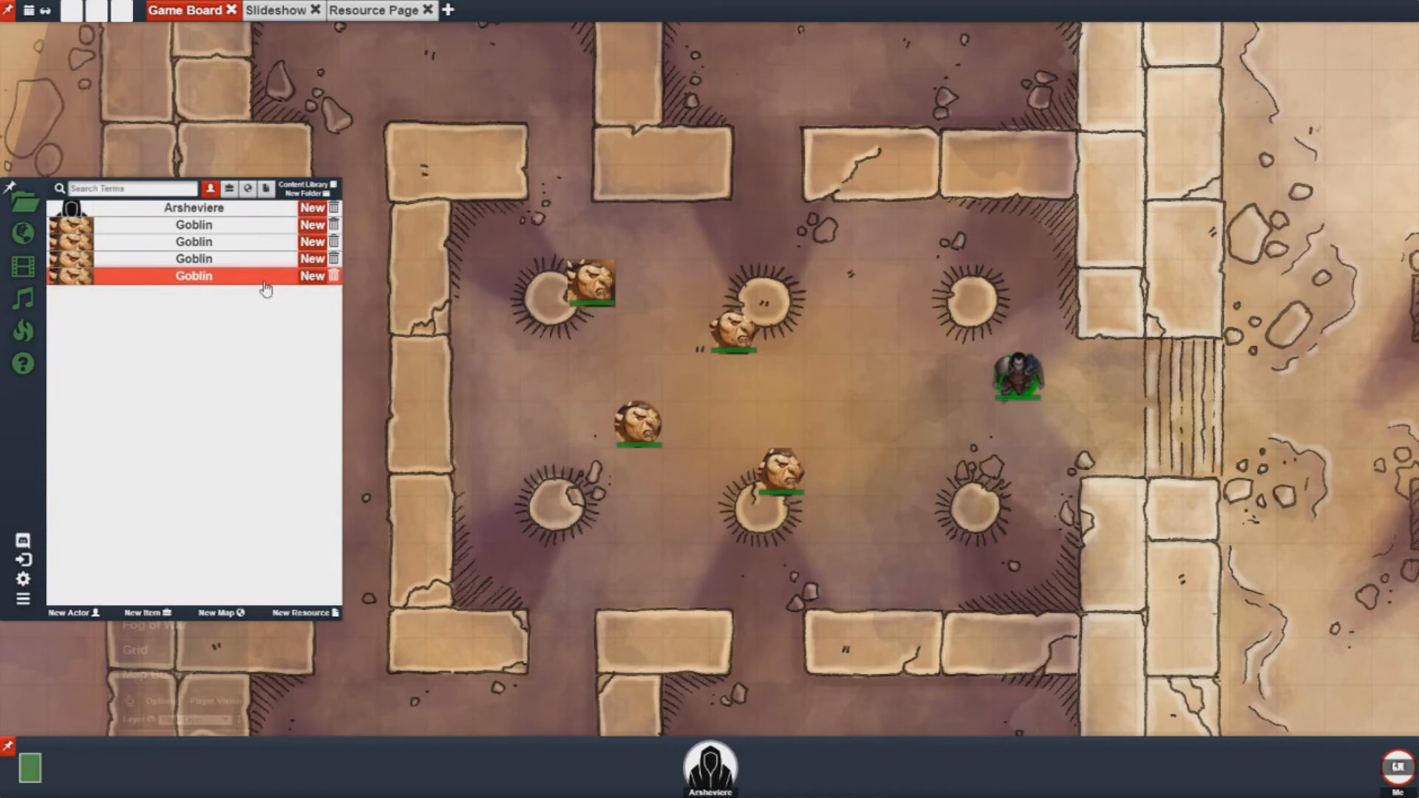
{"action": "double_click", "coordinate": [193, 276]}
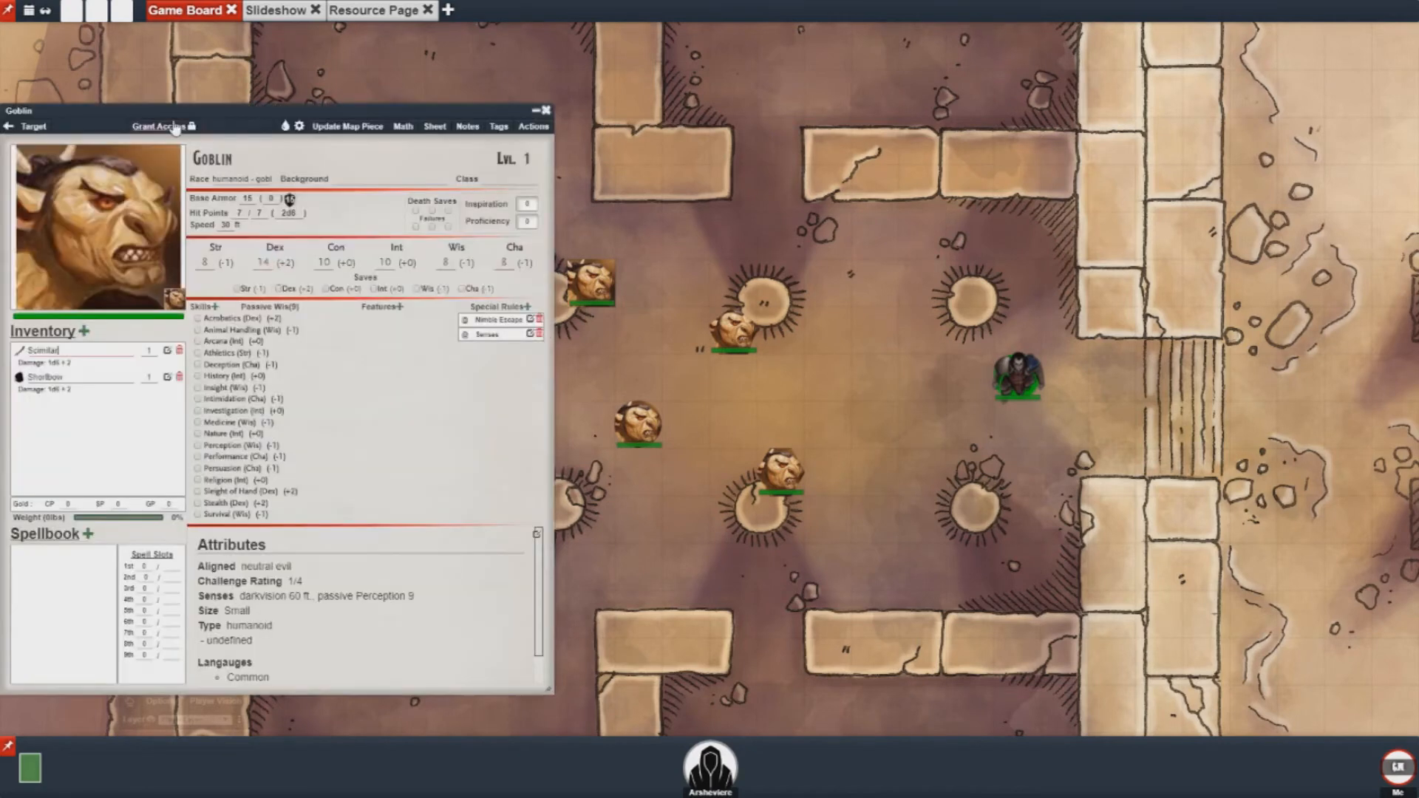
{"action": "left_click", "coordinate": [158, 126]}
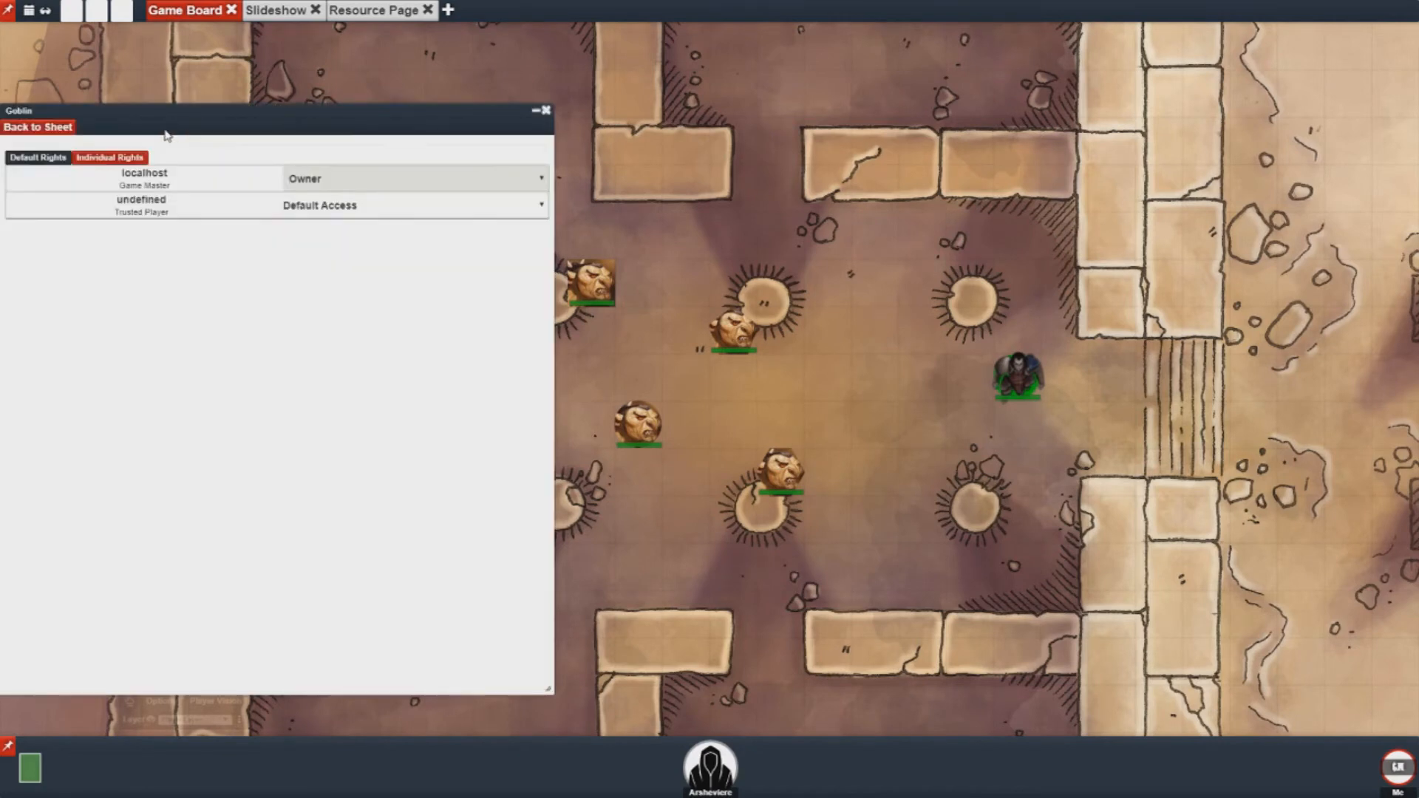
{"action": "left_click", "coordinate": [547, 109]}
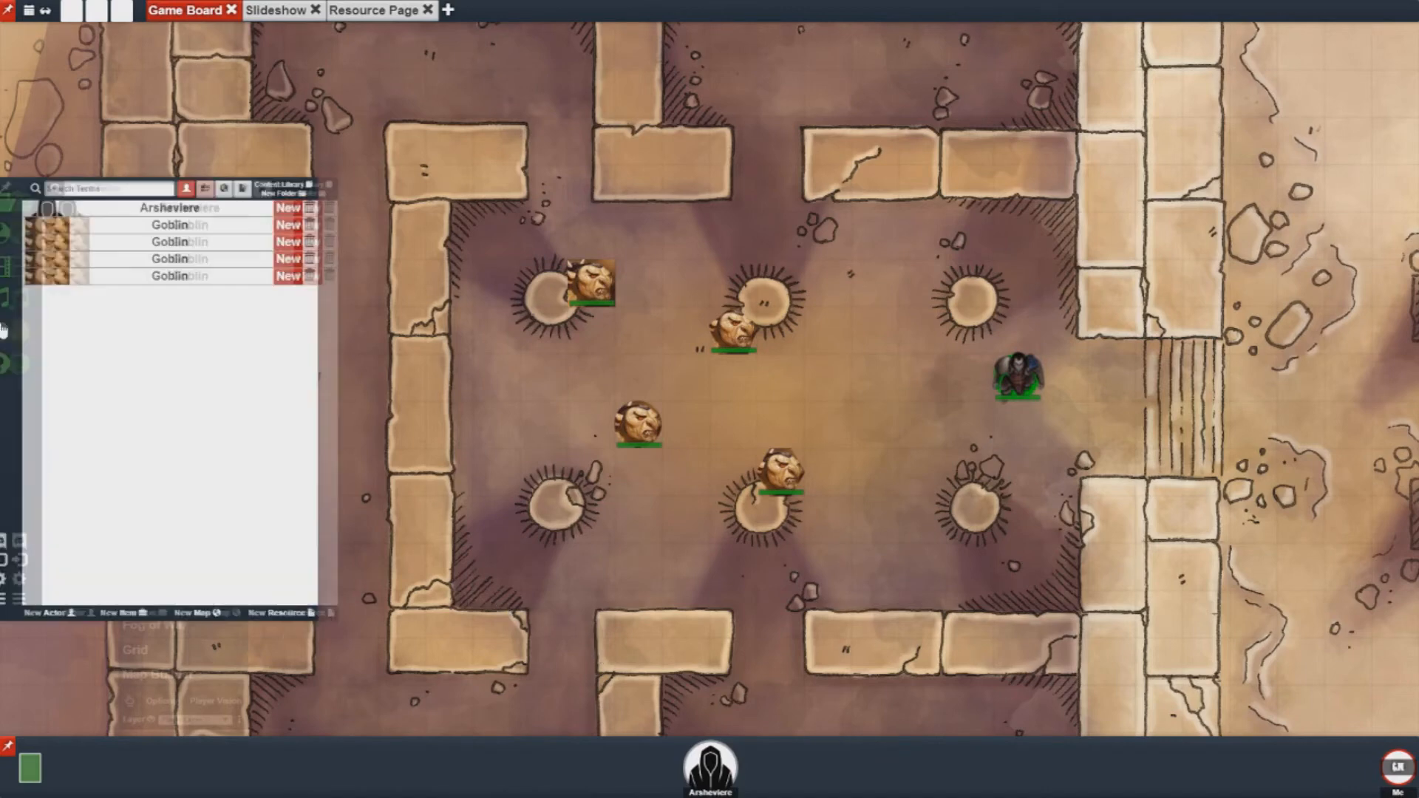
{"action": "mouse_move", "coordinate": [23, 350]}
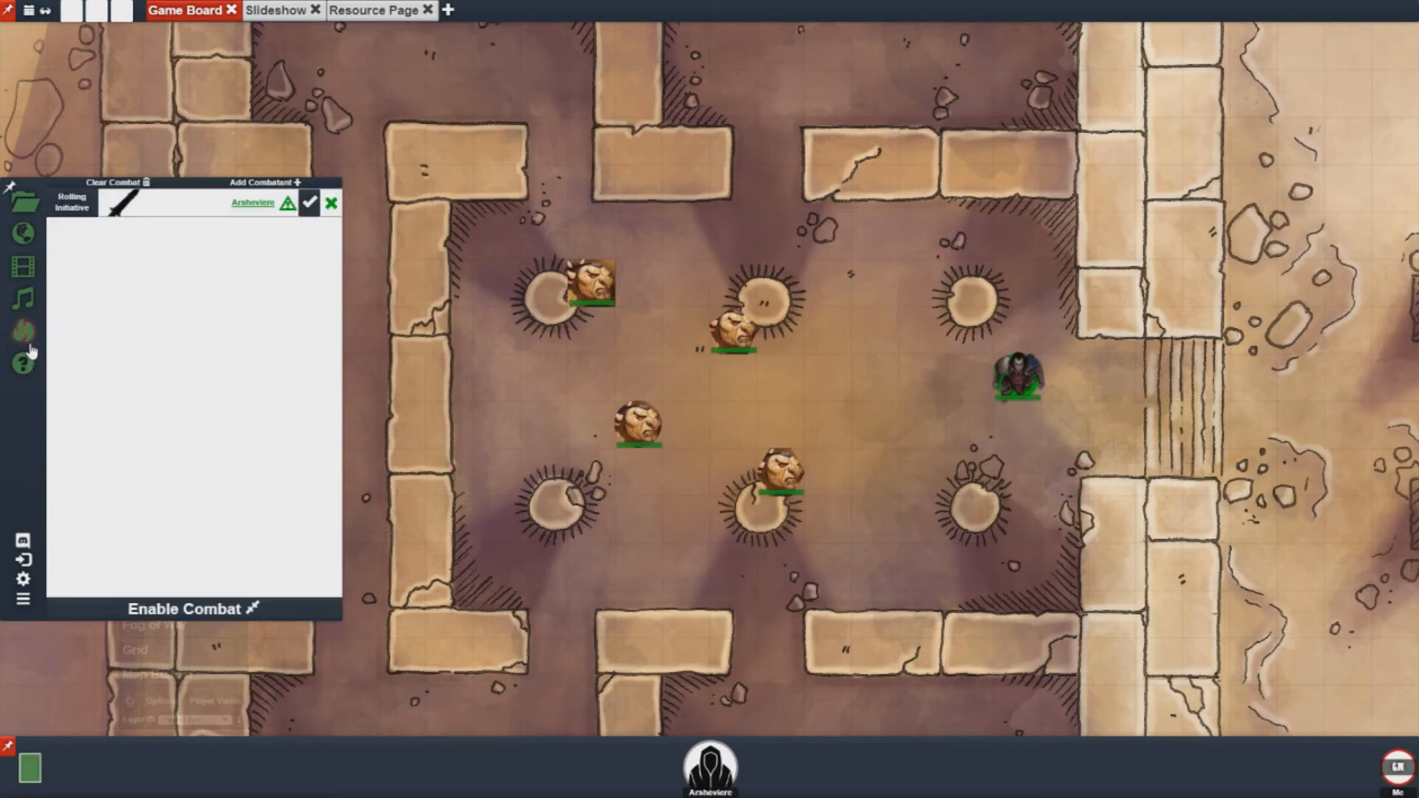
Step: Add the four goblins as combatants and enable combat
{"action": "left_click", "coordinate": [263, 182]}
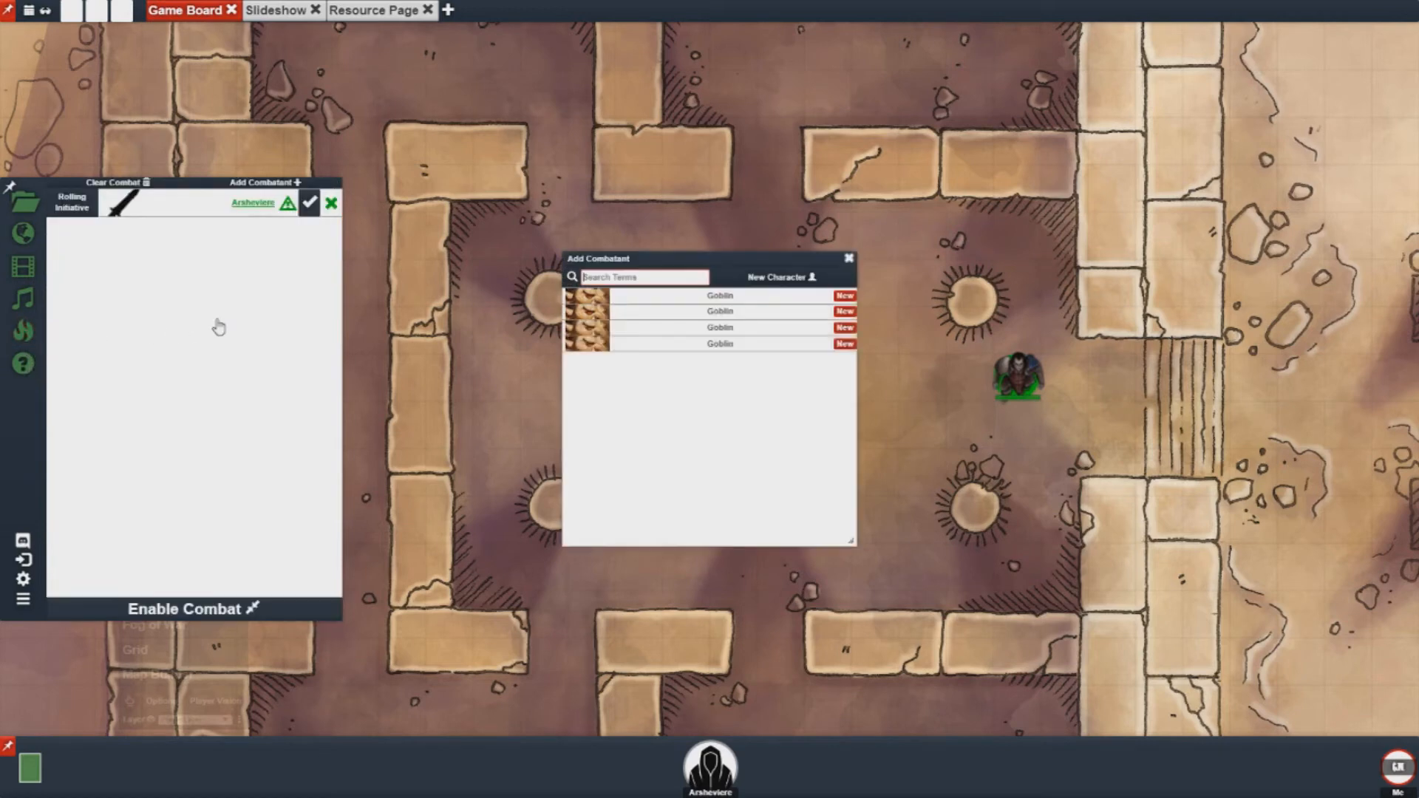
{"action": "left_click", "coordinate": [719, 295]}
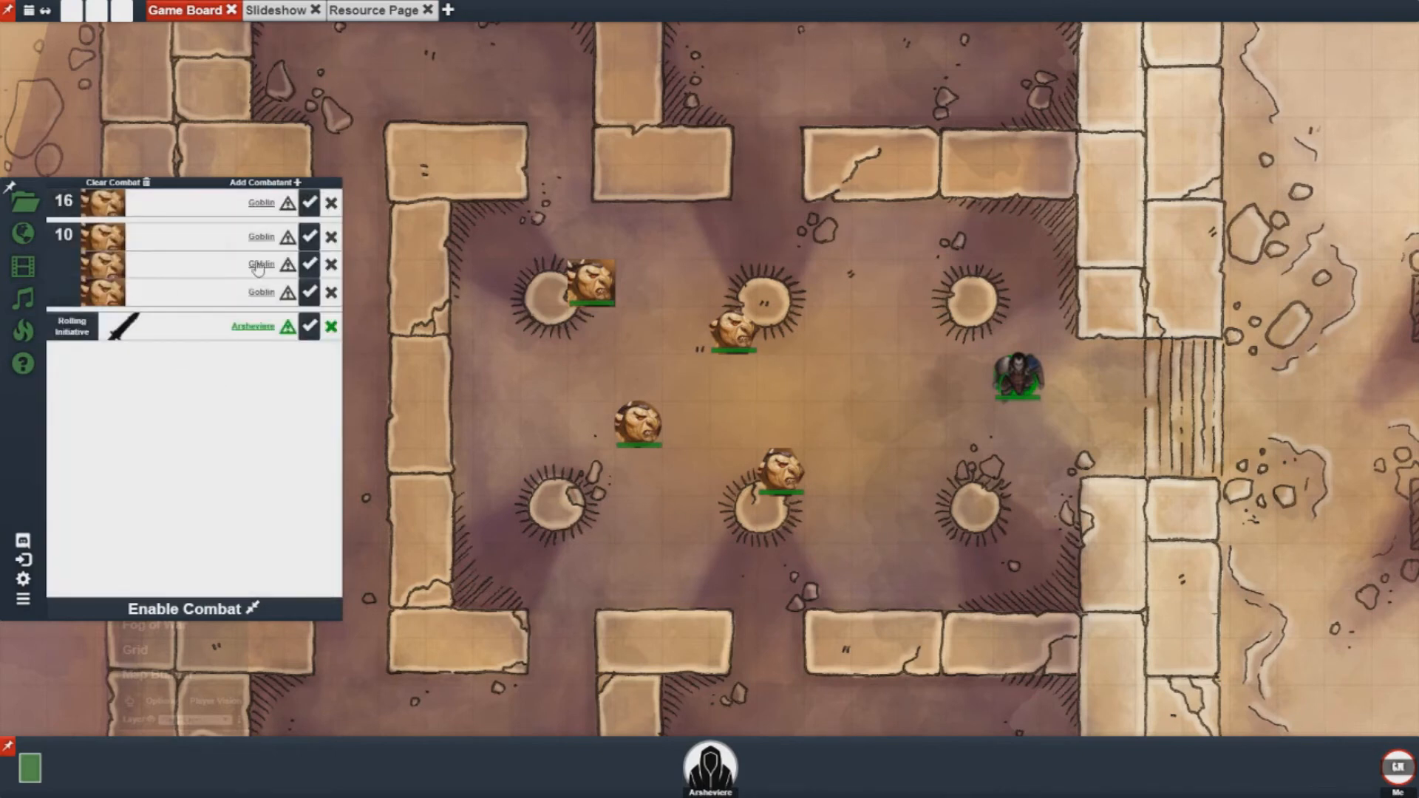
{"action": "mouse_move", "coordinate": [233, 259]}
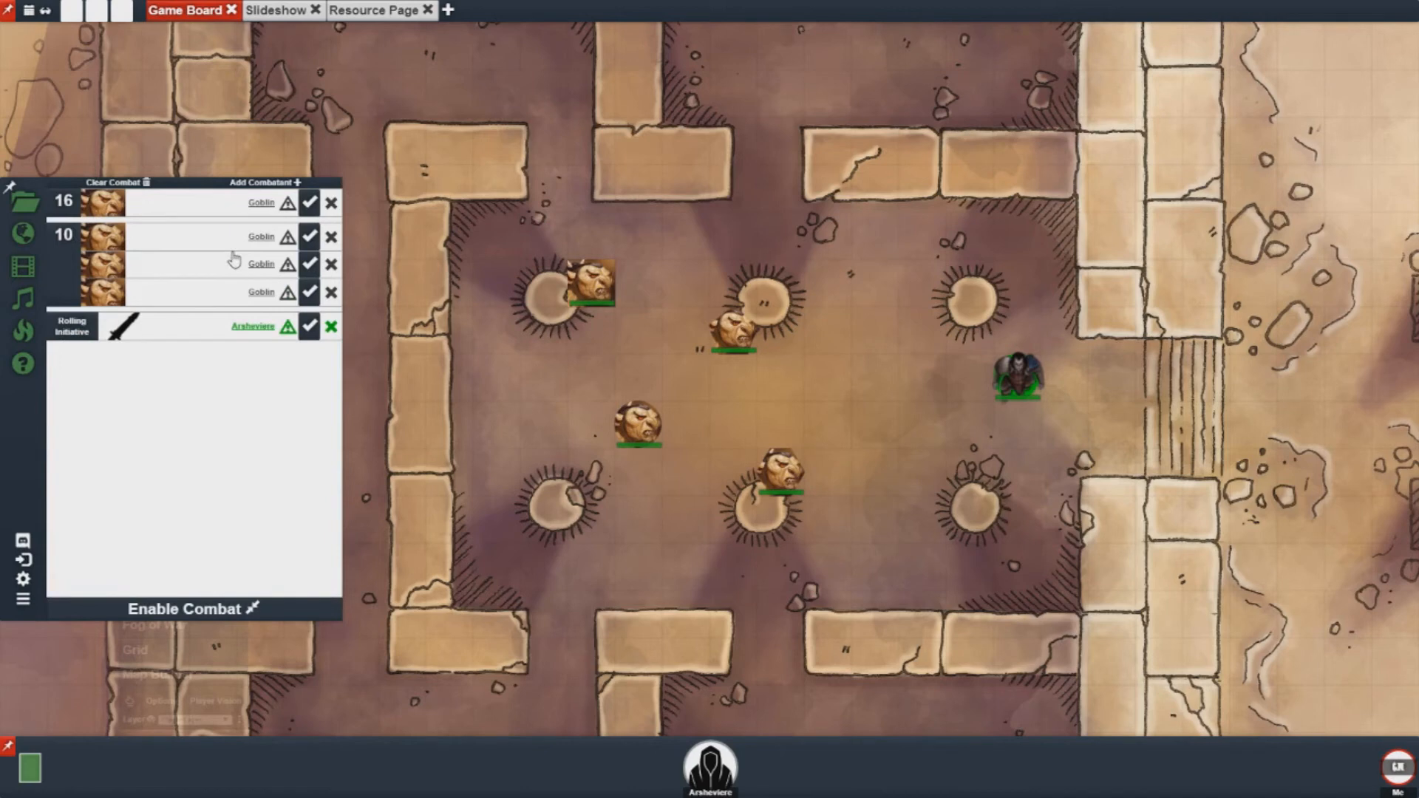
{"action": "mouse_move", "coordinate": [94, 404]}
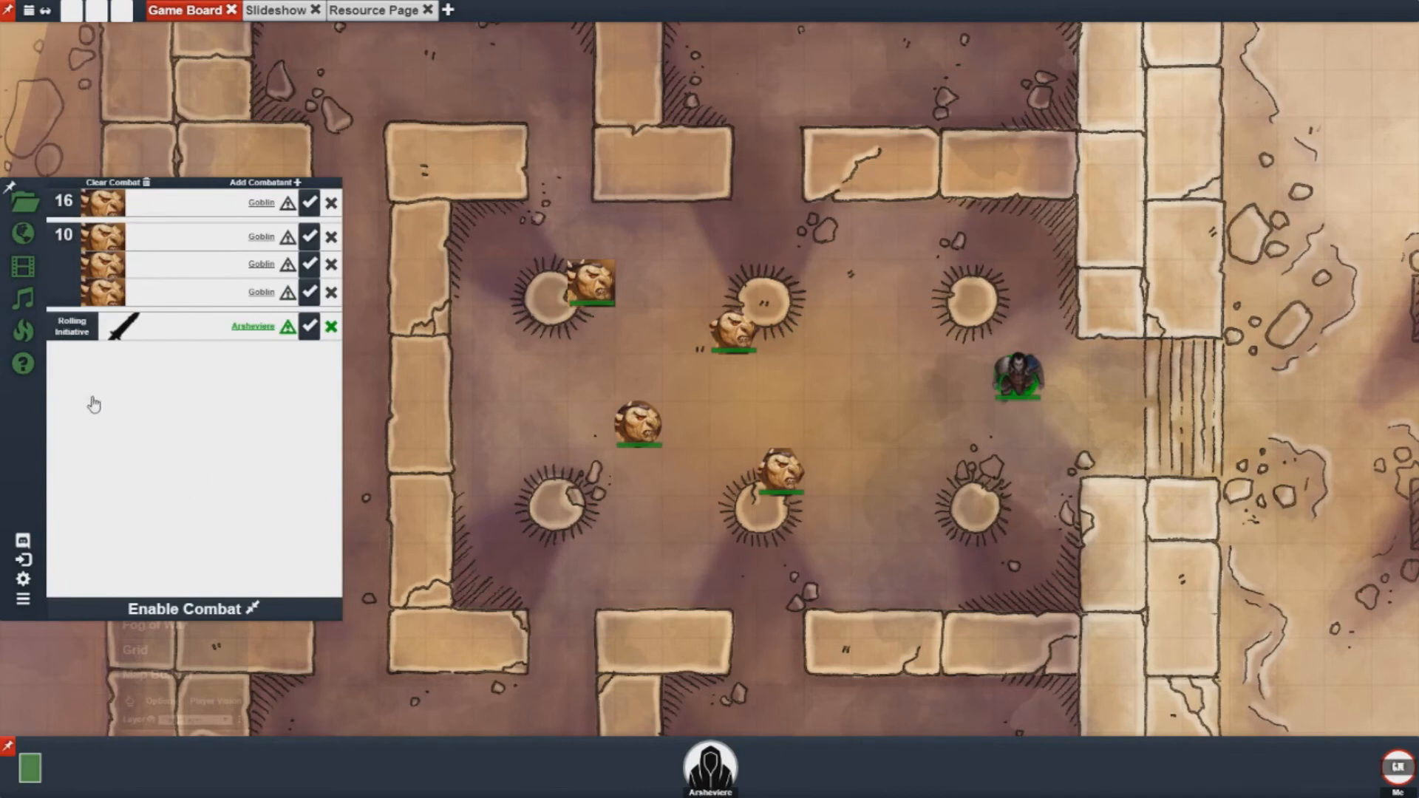
{"action": "mouse_move", "coordinate": [66, 338]}
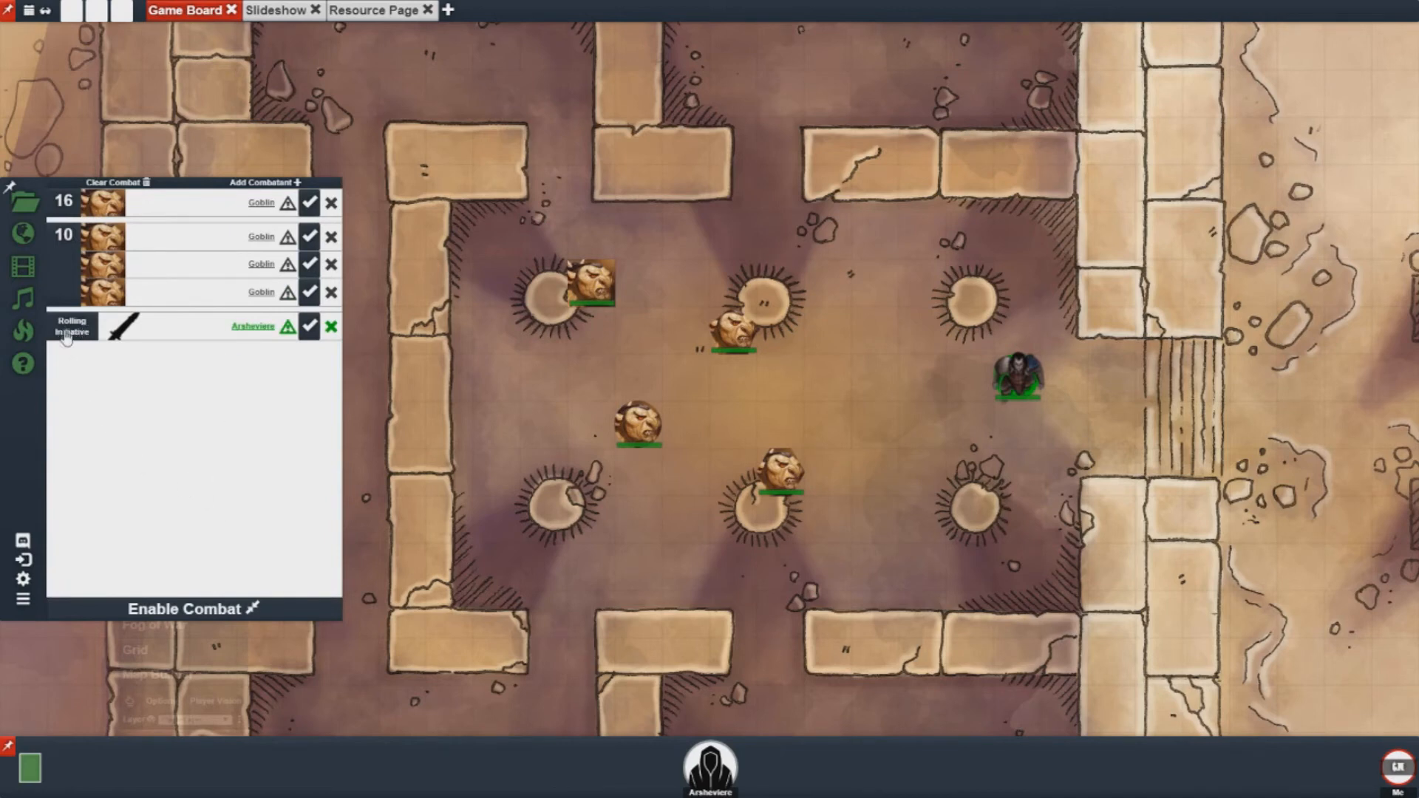
{"action": "mouse_move", "coordinate": [128, 385]}
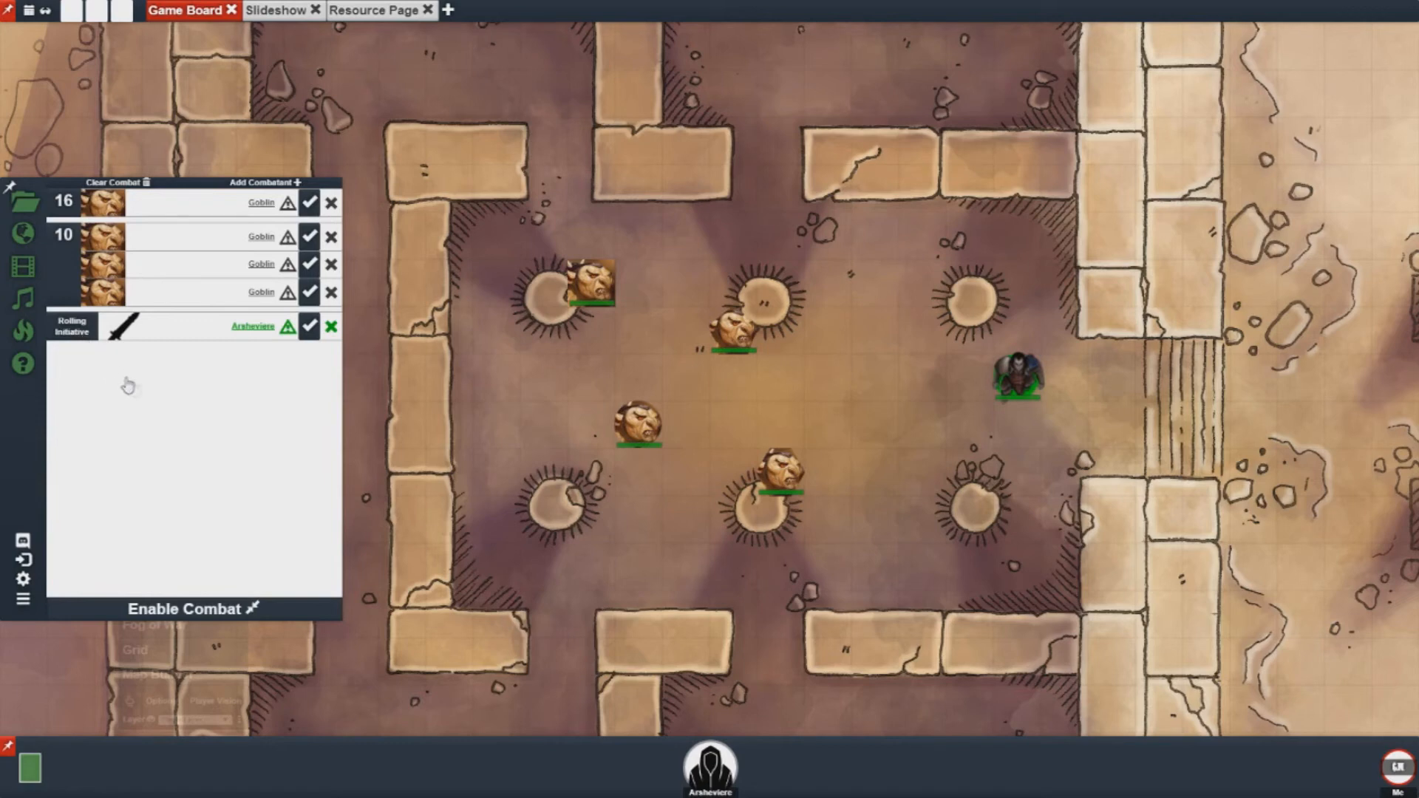
{"action": "left_click", "coordinate": [193, 608]}
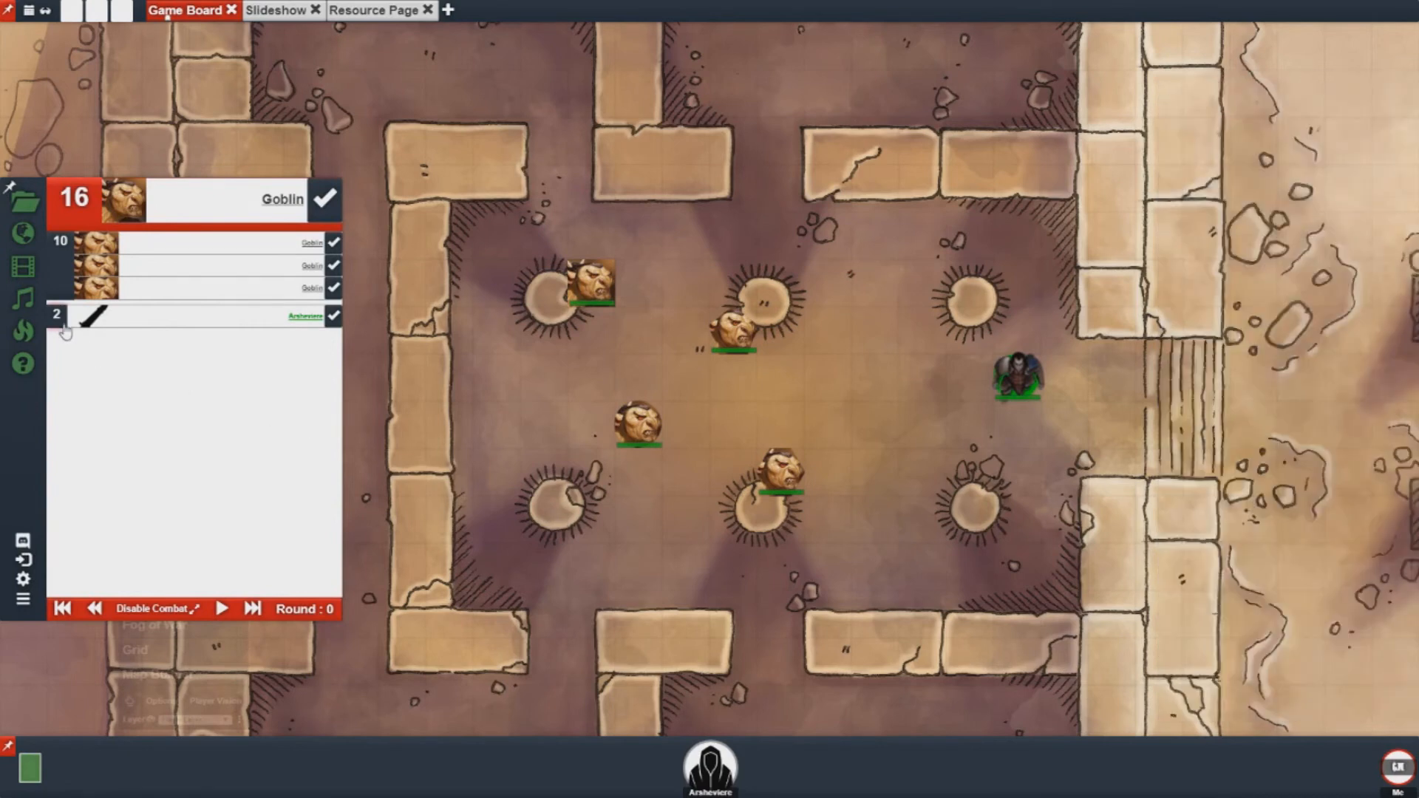
{"action": "mouse_move", "coordinate": [129, 331]}
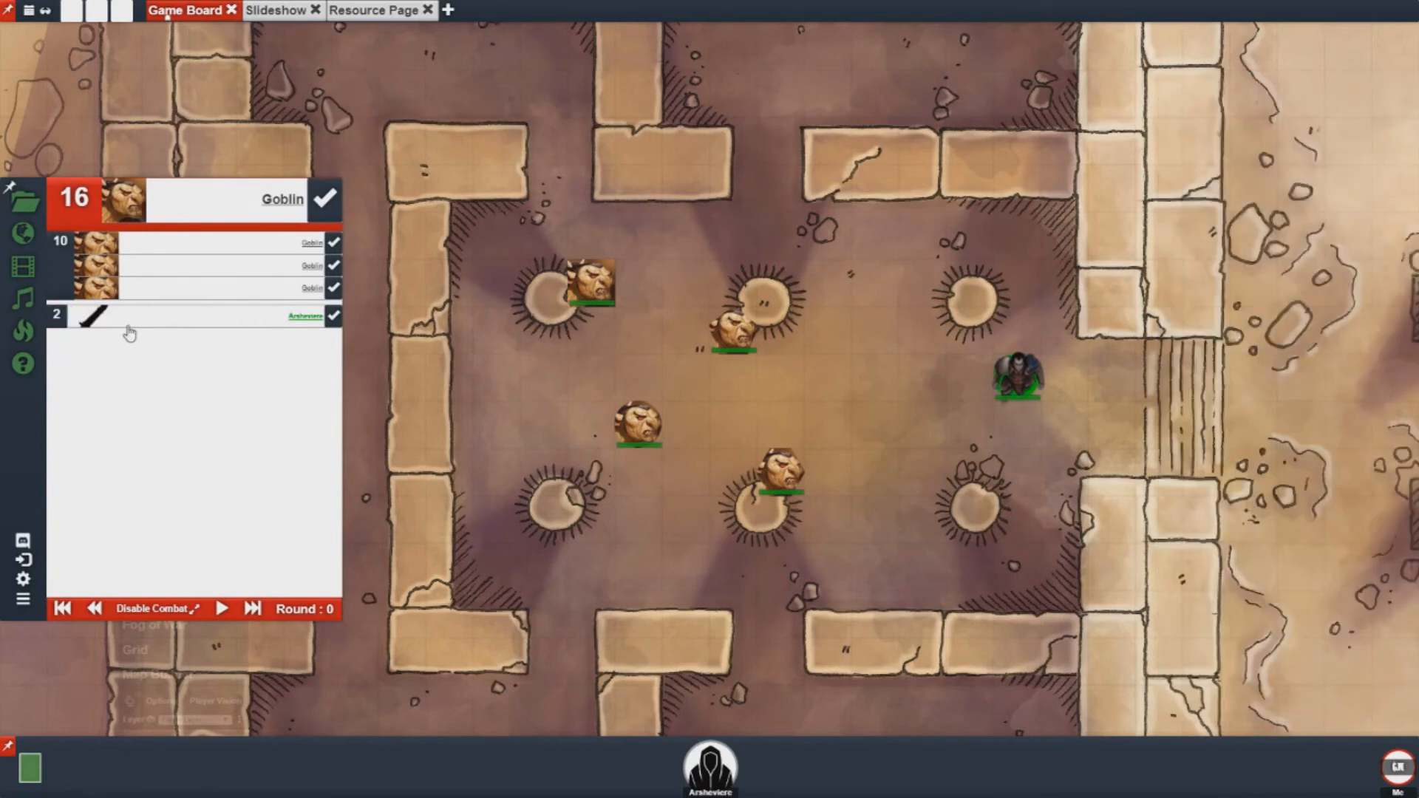
{"action": "mouse_move", "coordinate": [210, 339]}
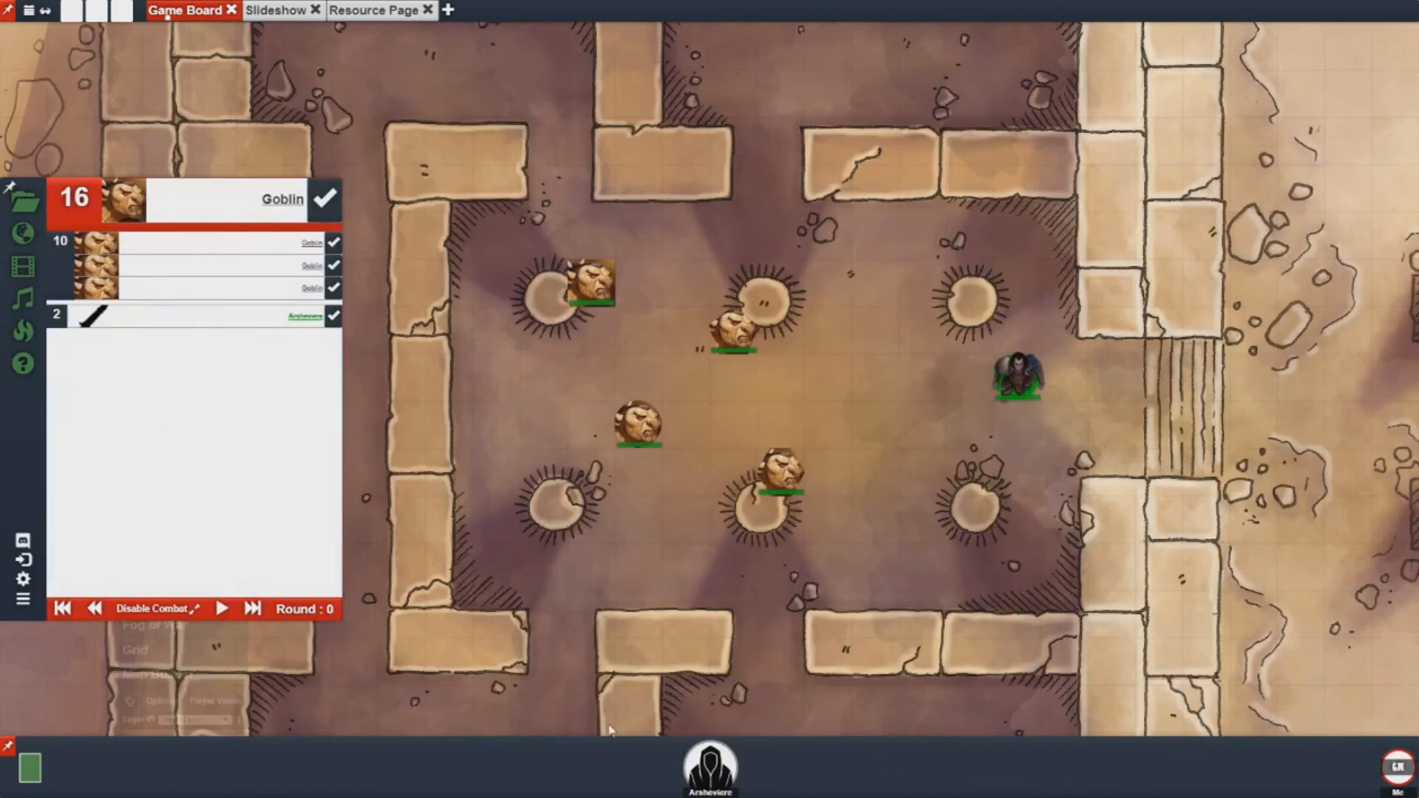
{"action": "mouse_move", "coordinate": [323, 452]}
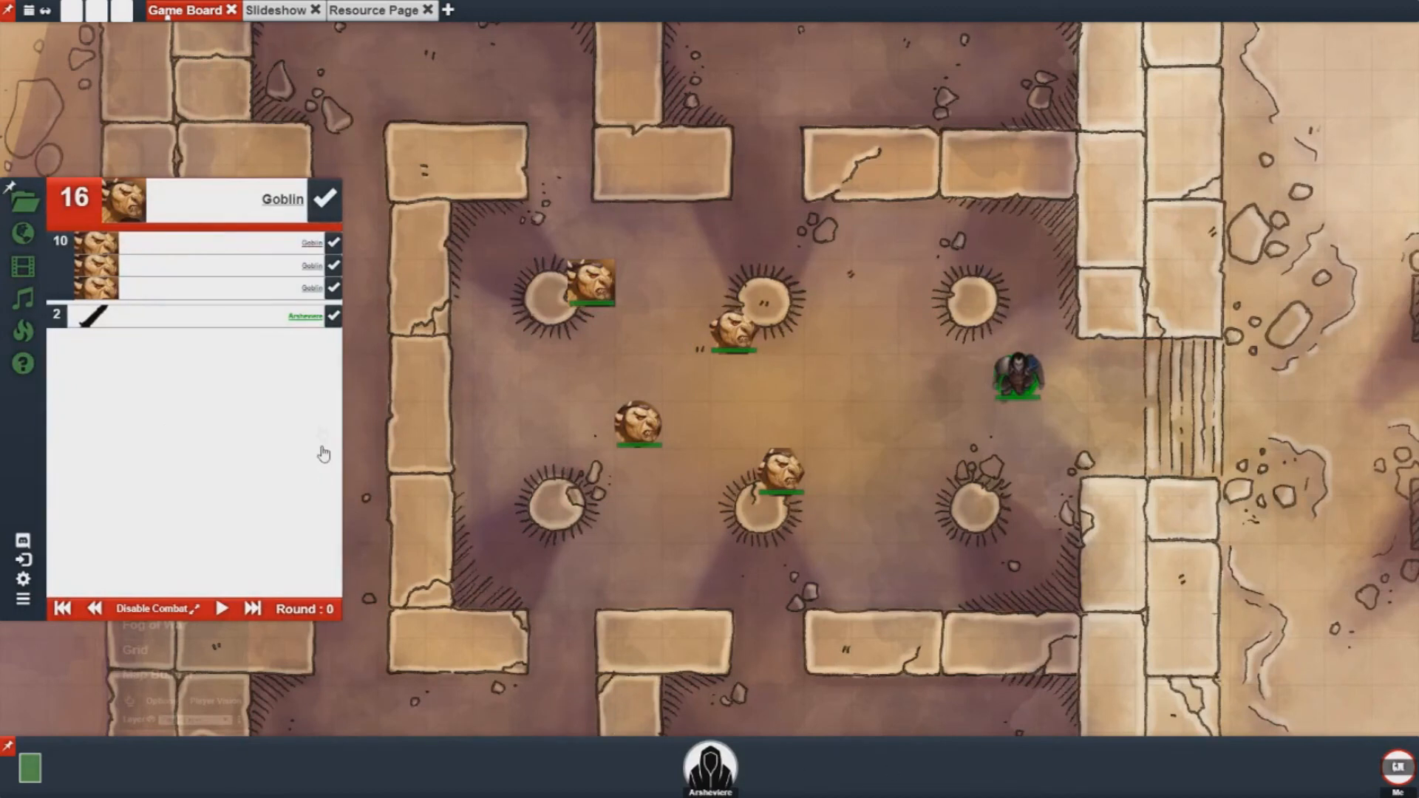
{"action": "mouse_move", "coordinate": [326, 198]}
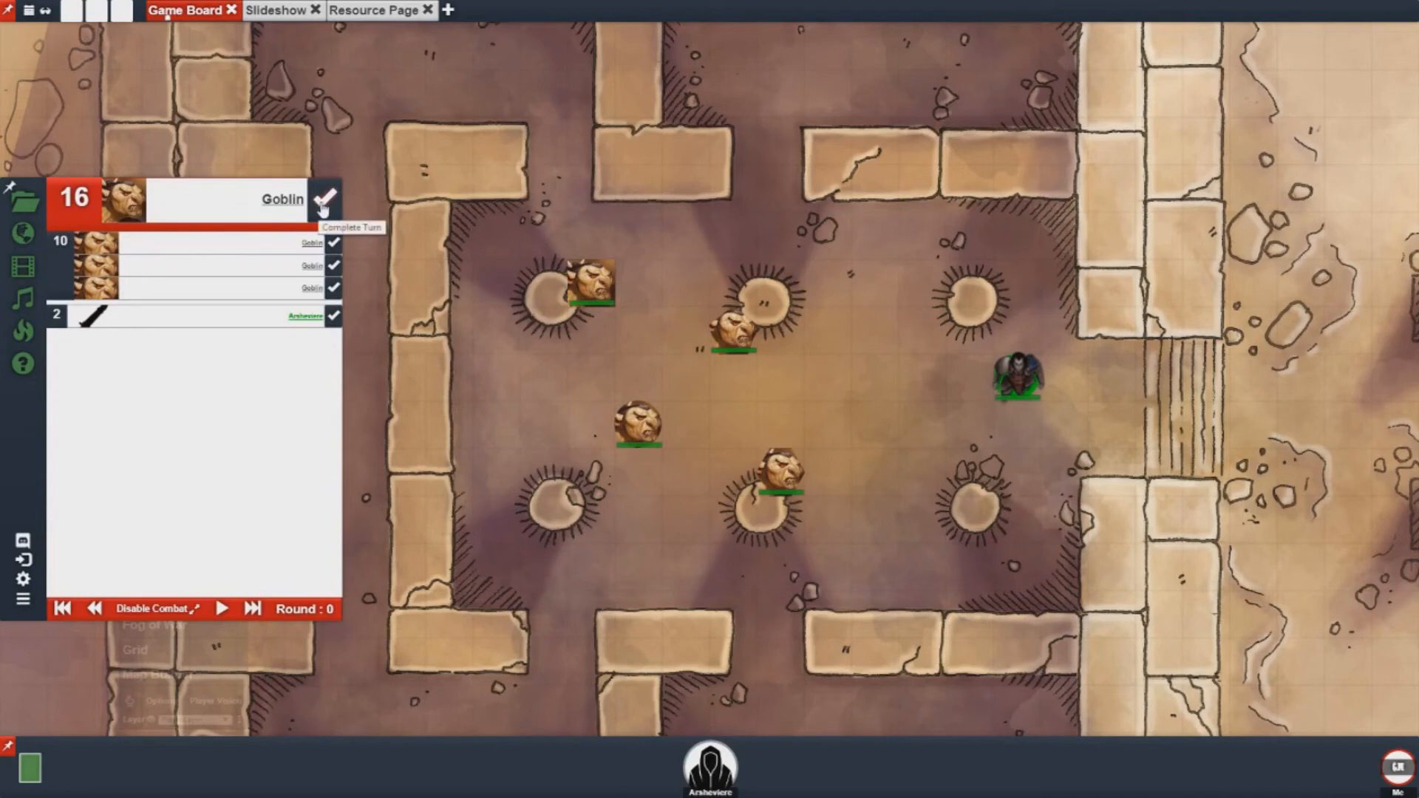
Step: Mark the initiative-16 goblin's turn complete and bring up a goblin token's actions
{"action": "left_click", "coordinate": [323, 199]}
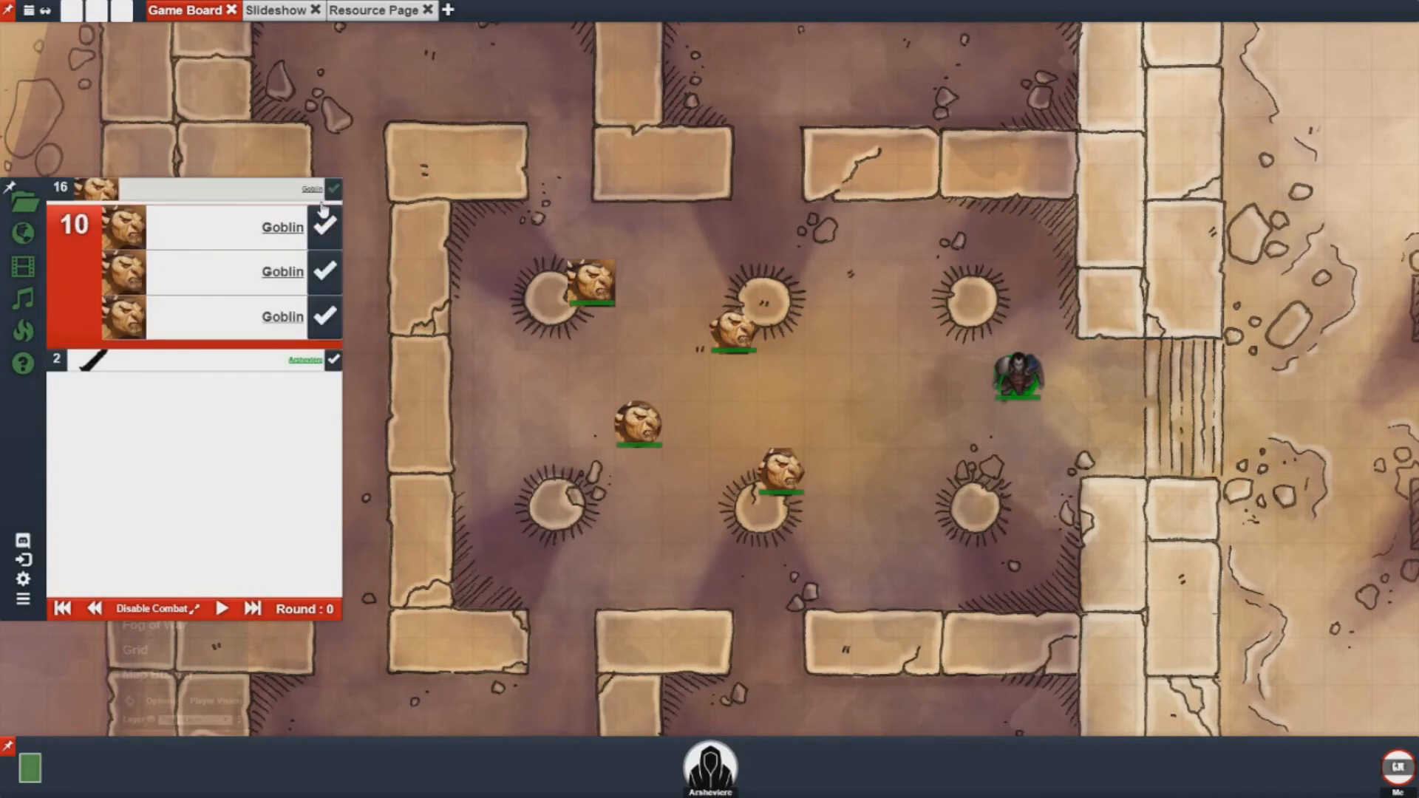
{"action": "mouse_move", "coordinate": [250, 590]}
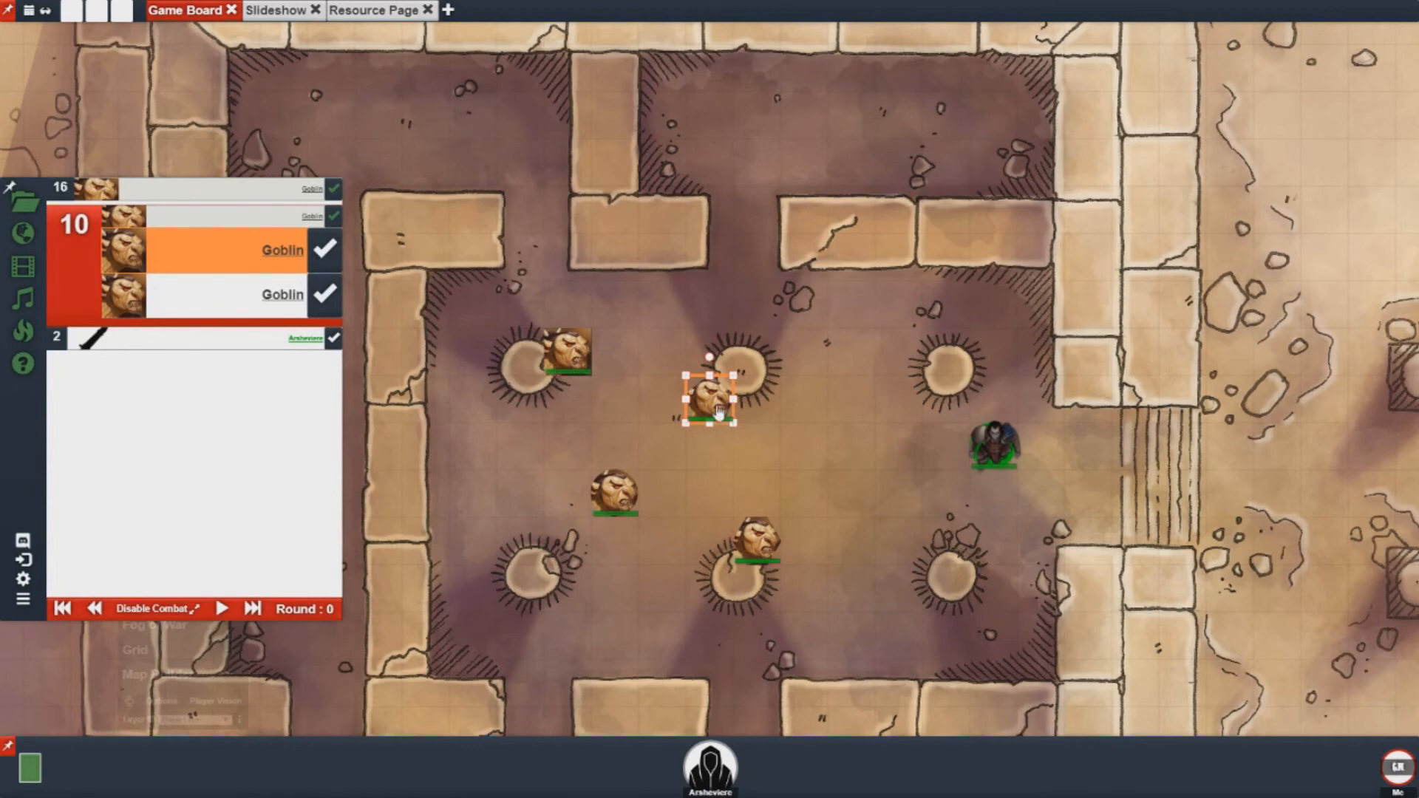
{"action": "right_click", "coordinate": [710, 400]}
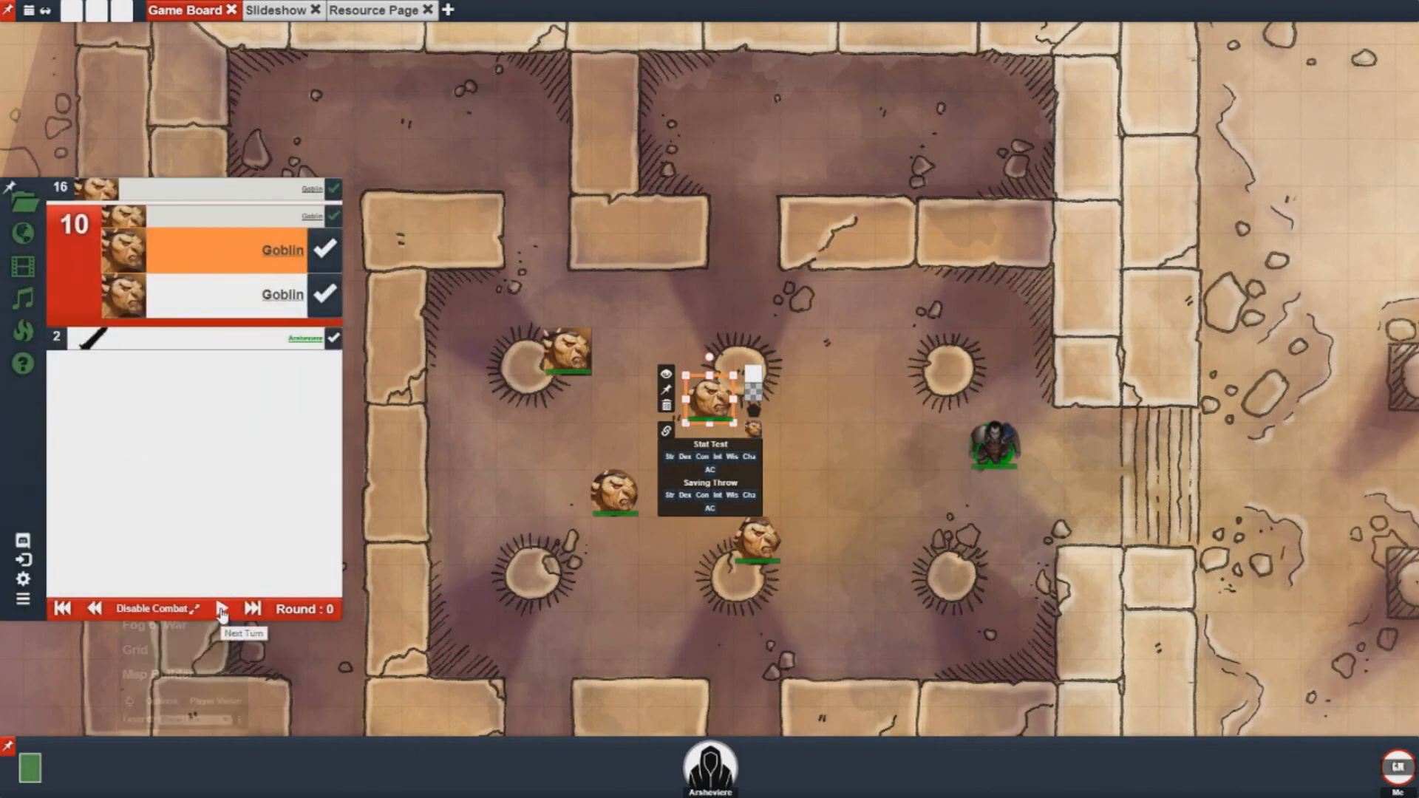
Step: Roll a stat test for the selected goblin
{"action": "left_click", "coordinate": [222, 608]}
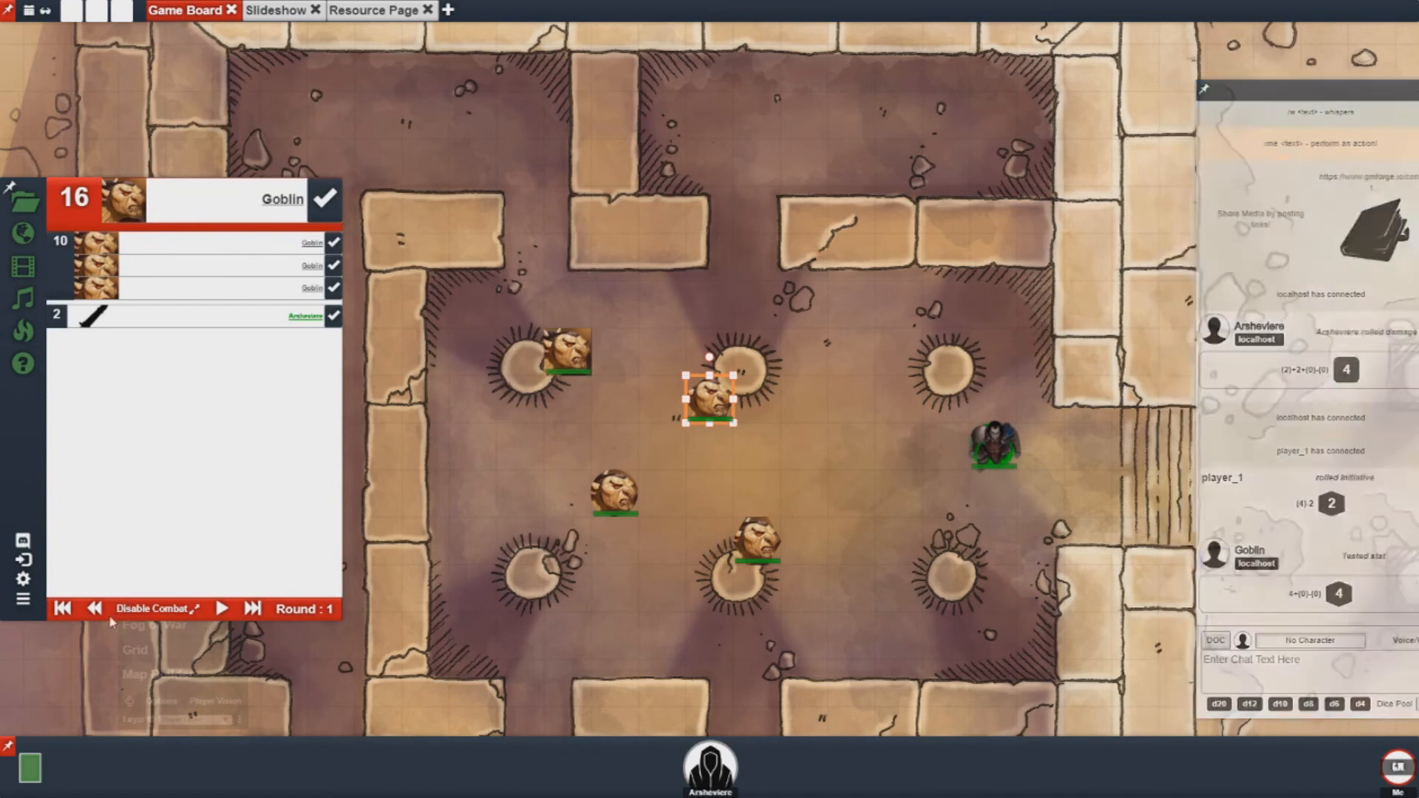
Step: Advance the turn to Arsheviere on initiative 2
{"action": "left_click", "coordinate": [93, 608]}
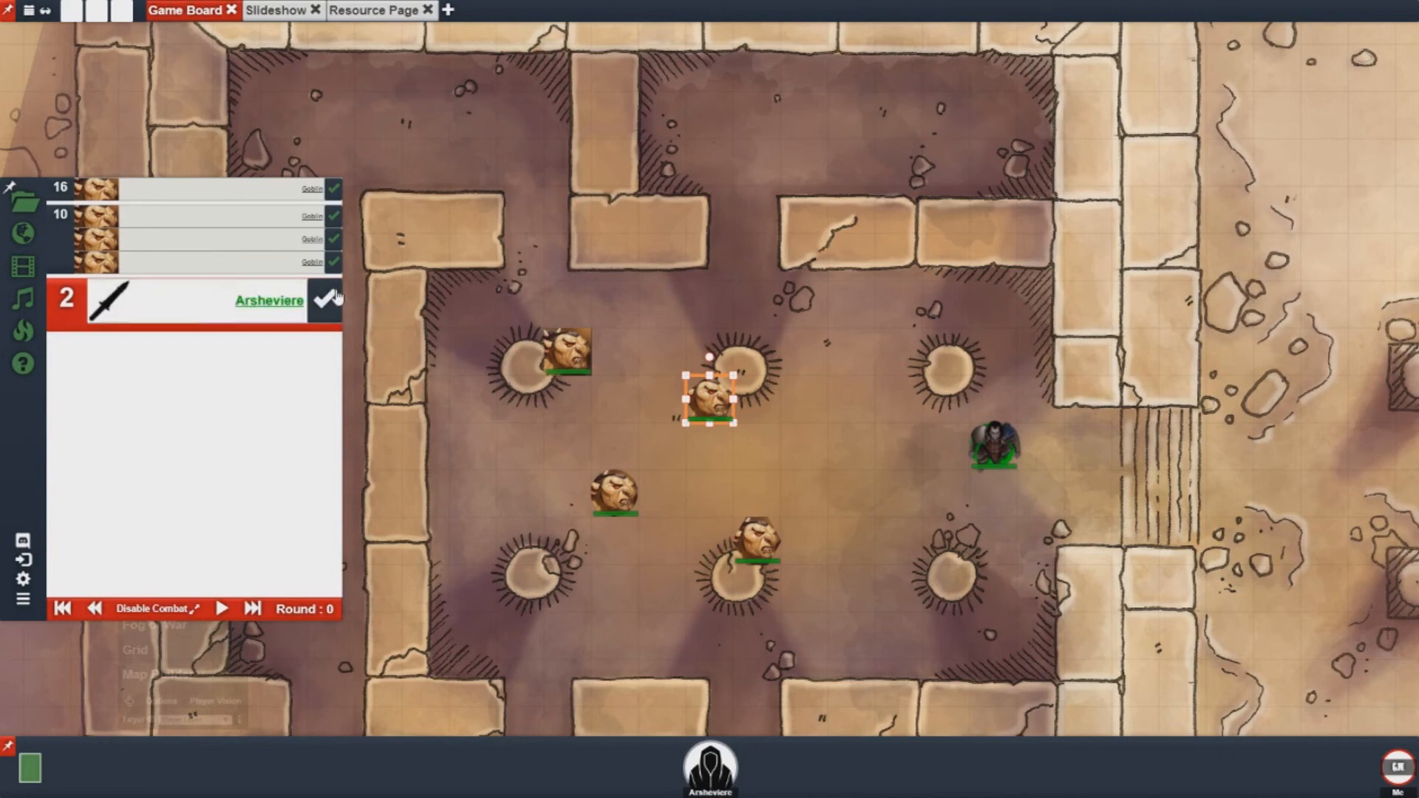
{"action": "mouse_move", "coordinate": [362, 326]}
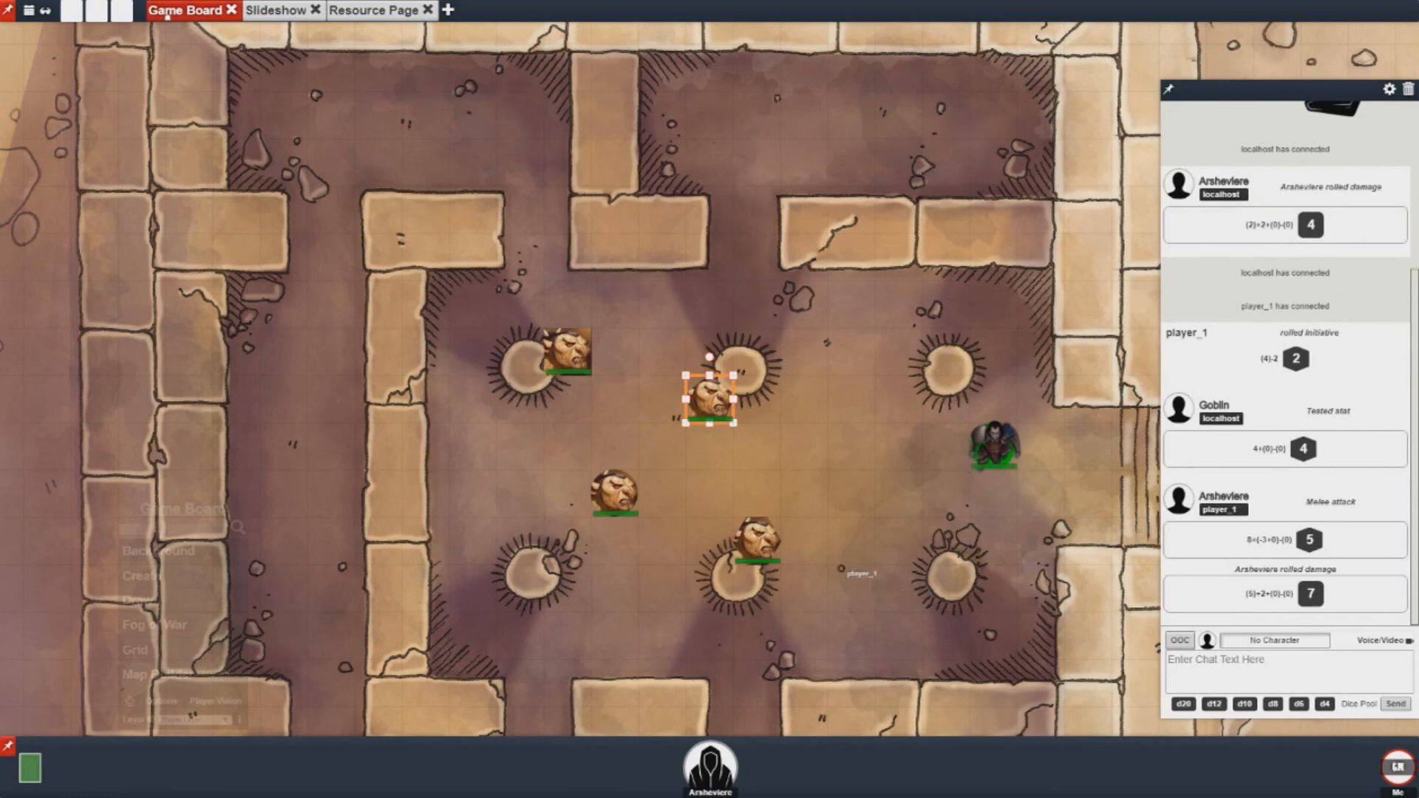
{"action": "mouse_move", "coordinate": [760, 520]}
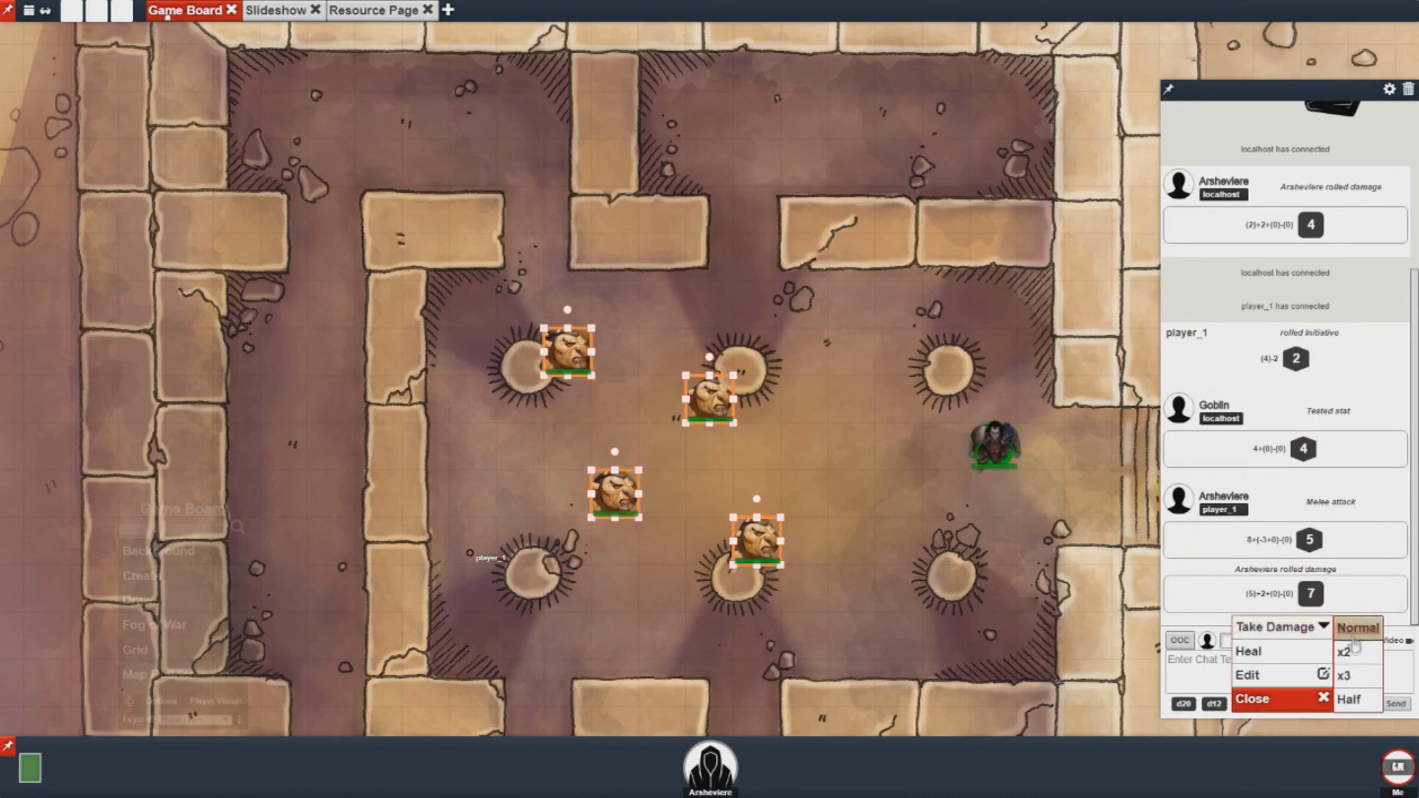
{"action": "mouse_move", "coordinate": [1370, 637]}
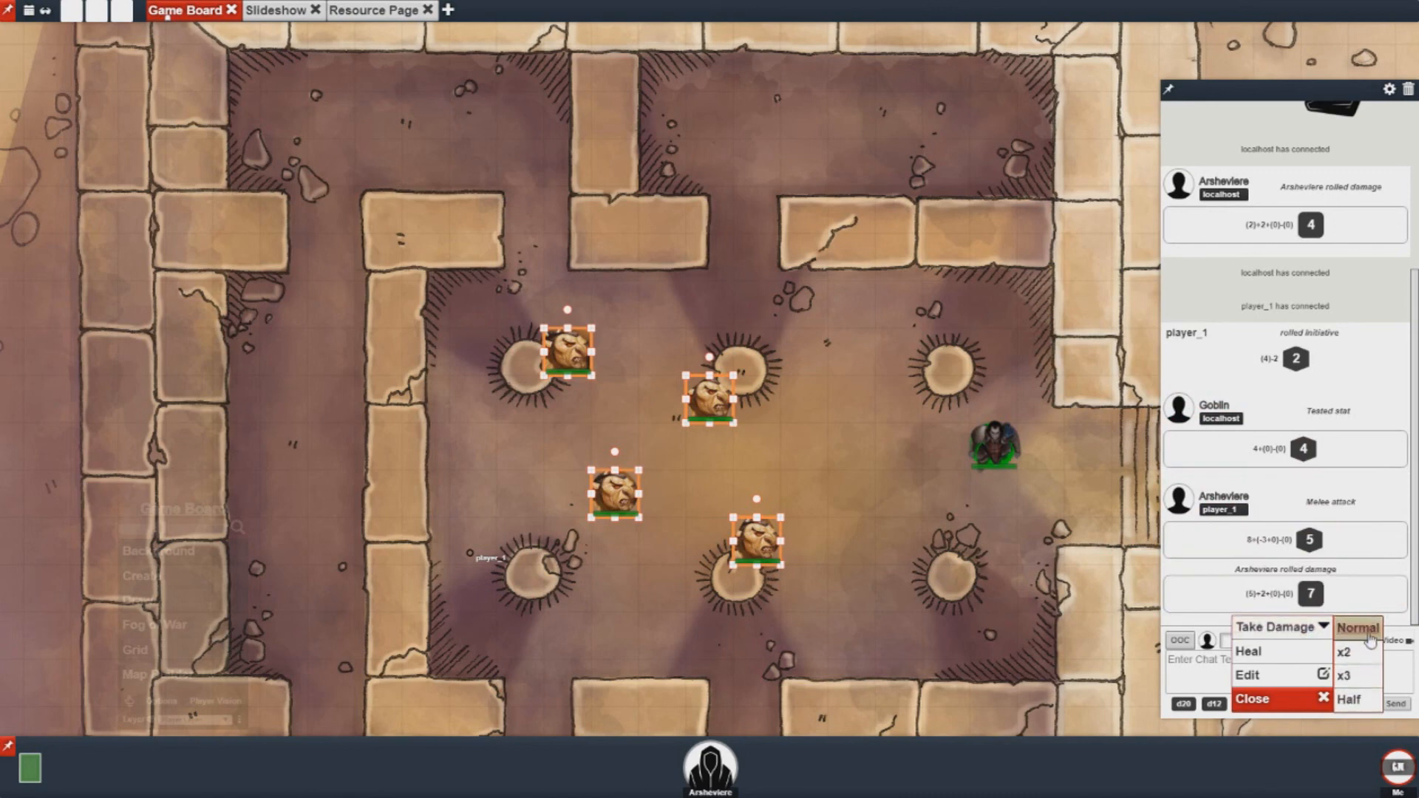
Step: Apply the 7-point damage at normal strength to the goblins and check a goblin's sheet
{"action": "left_click", "coordinate": [1357, 628]}
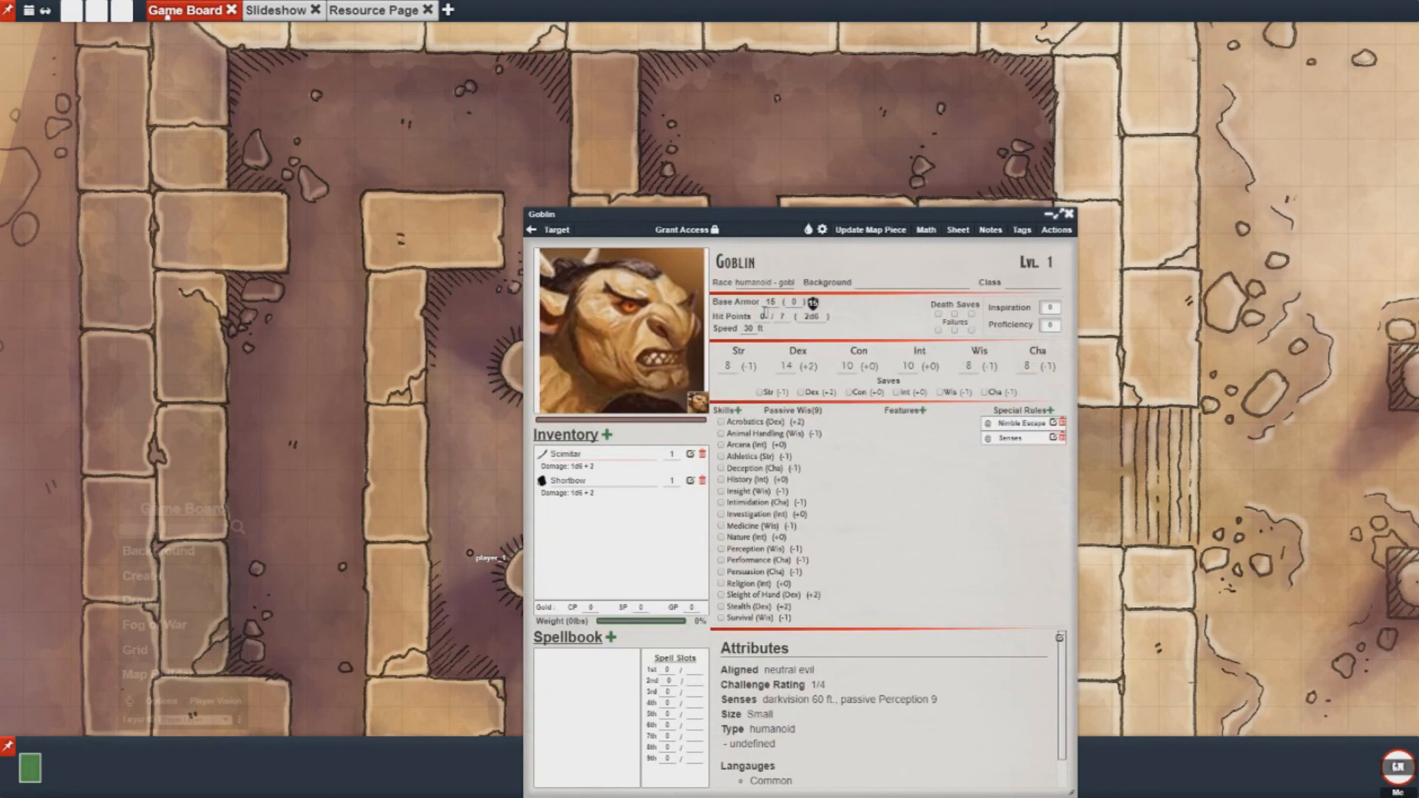
{"action": "left_click", "coordinate": [765, 315]}
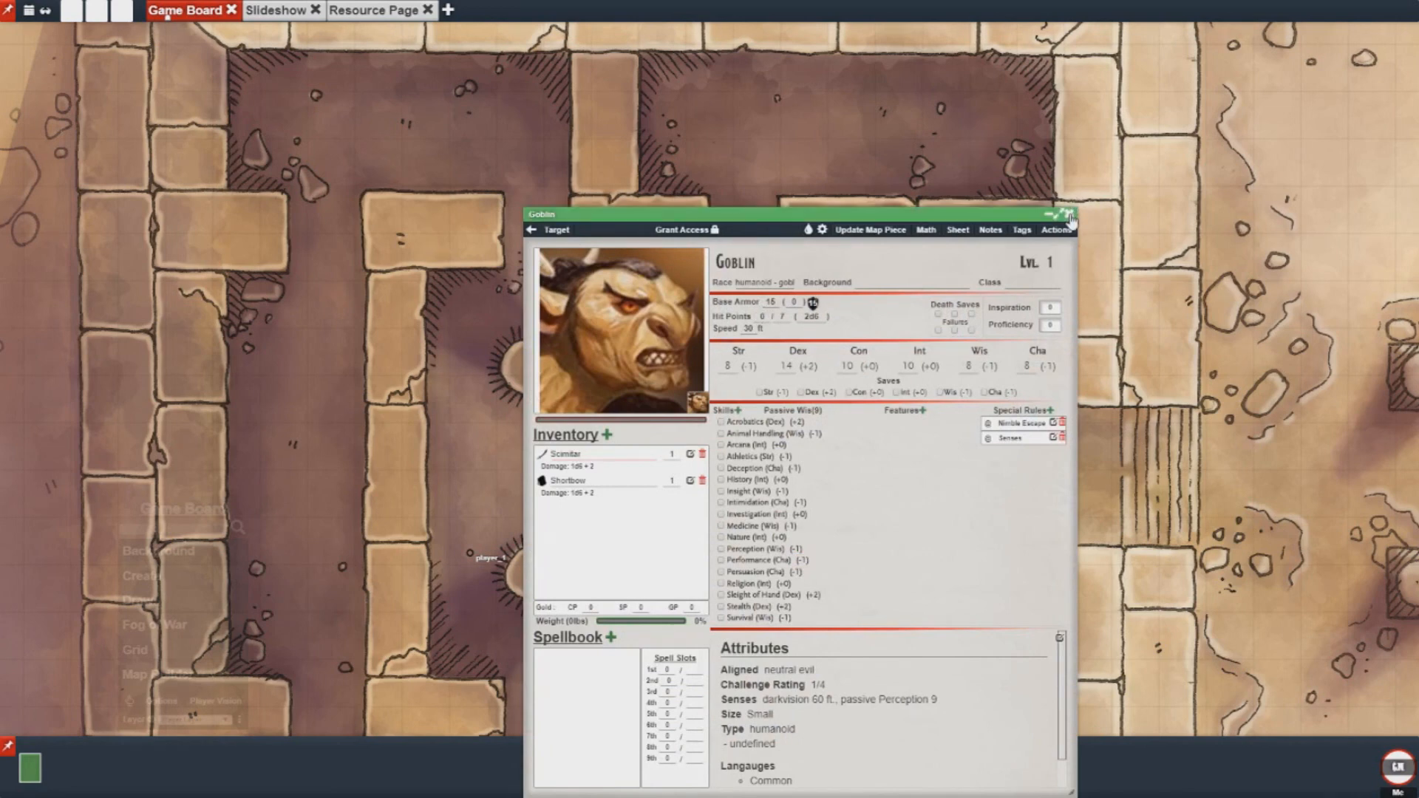
{"action": "left_click", "coordinate": [1067, 215]}
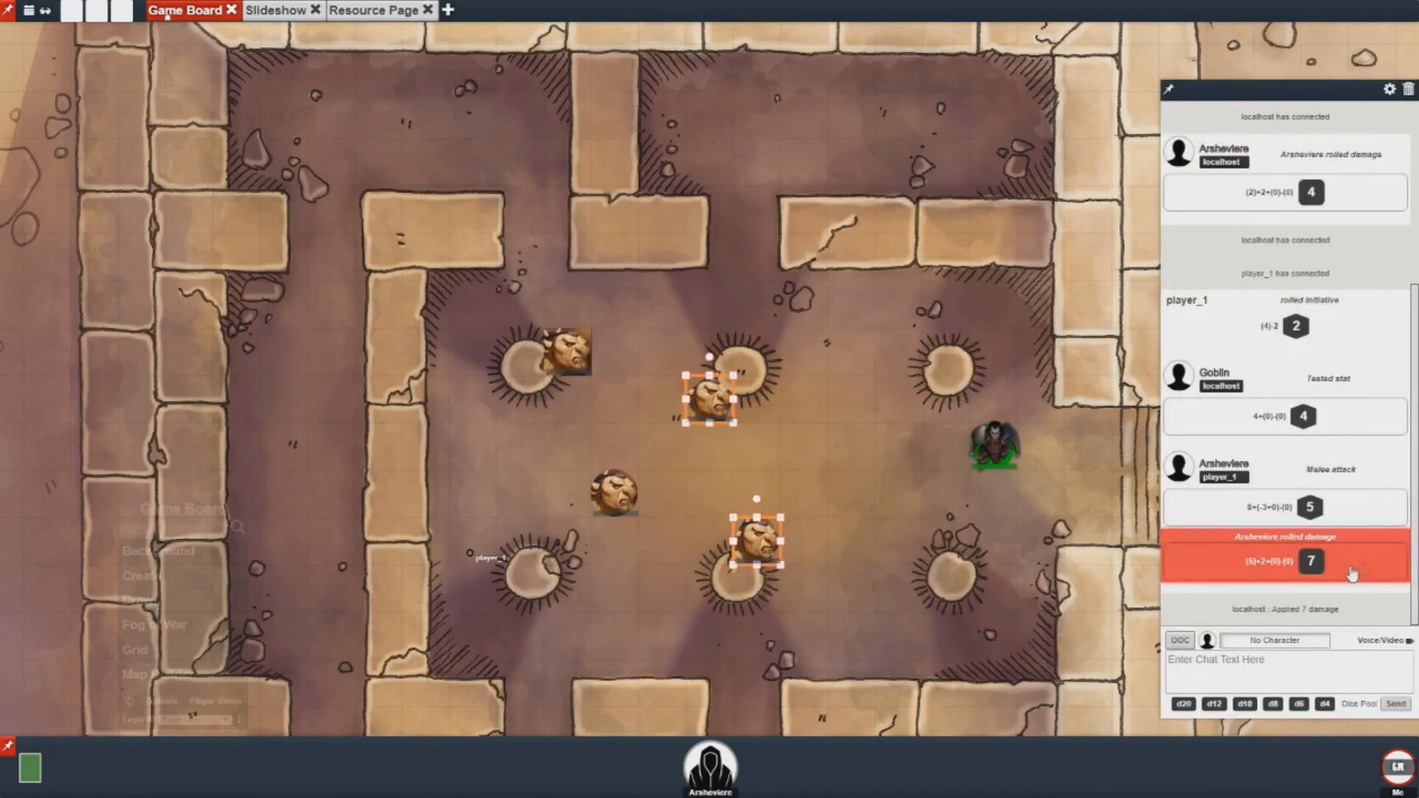
{"action": "left_click", "coordinate": [1310, 561]}
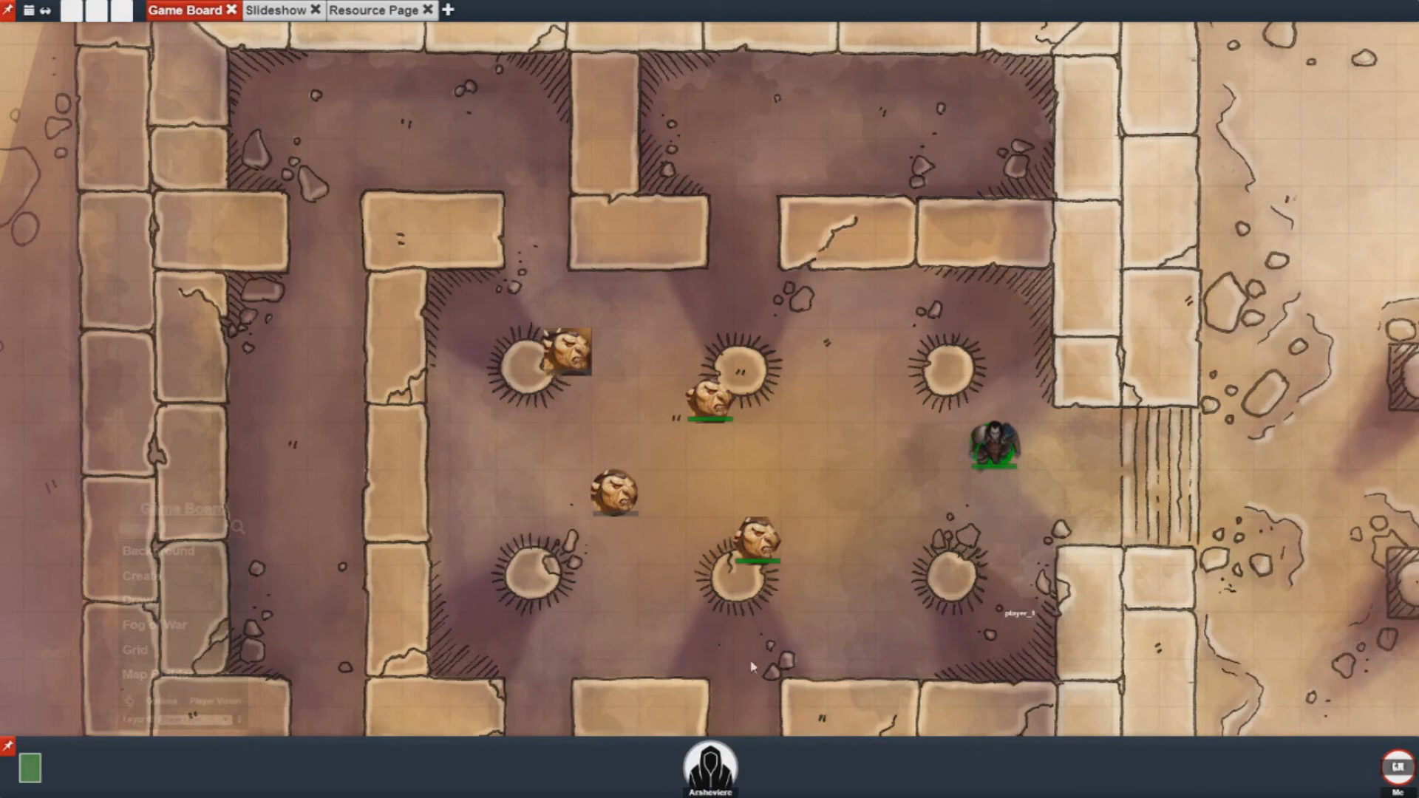
{"action": "mouse_move", "coordinate": [778, 366]}
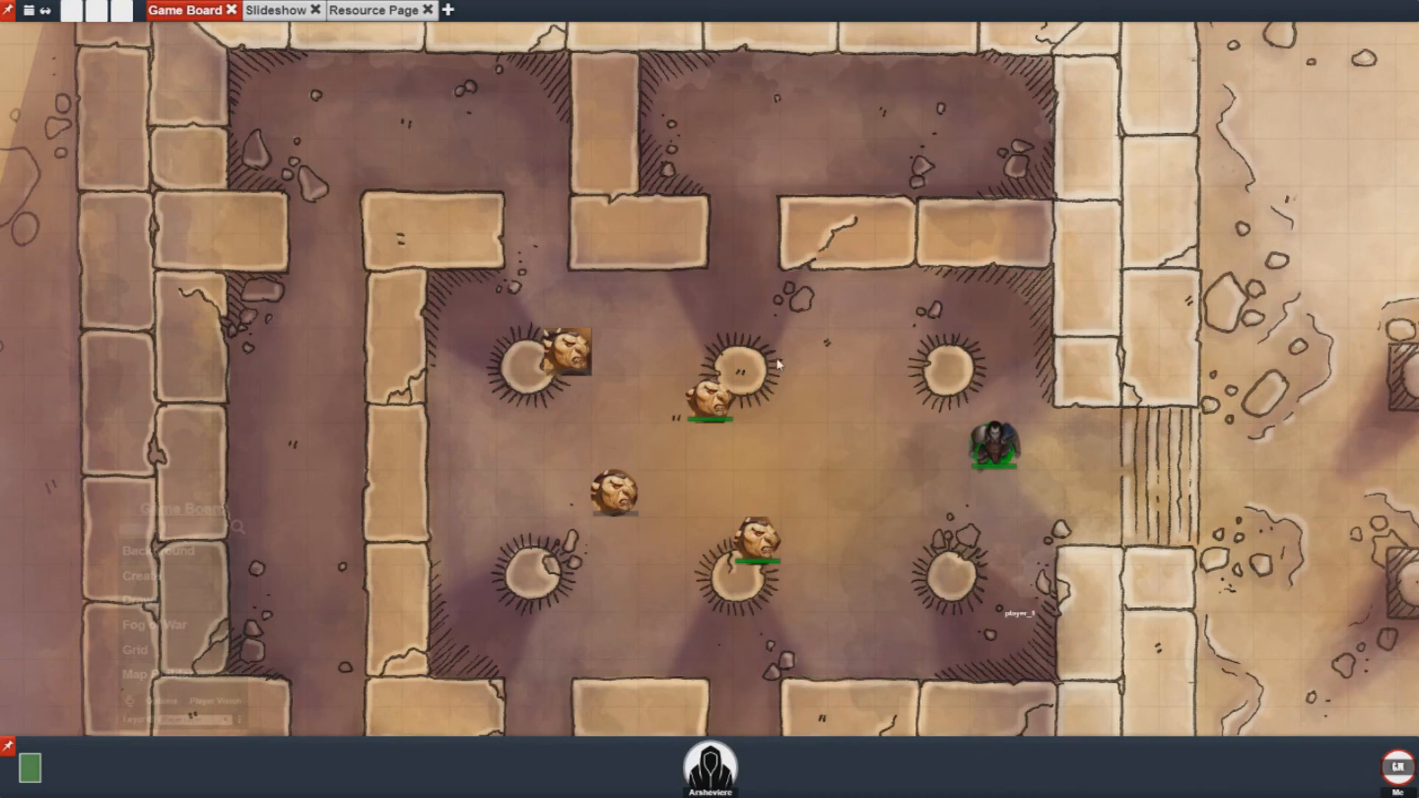